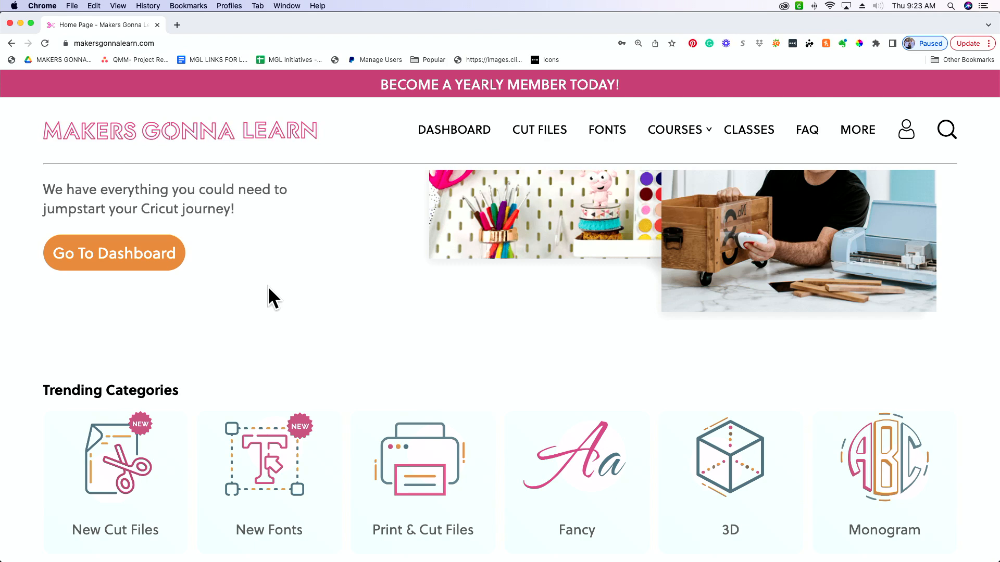
mouse_move(284, 329)
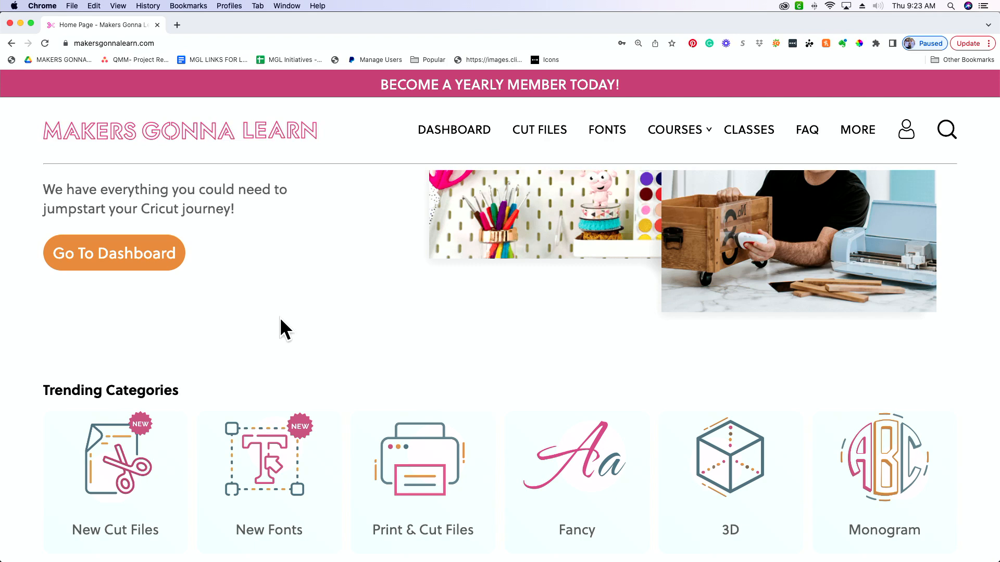
mouse_move(150, 516)
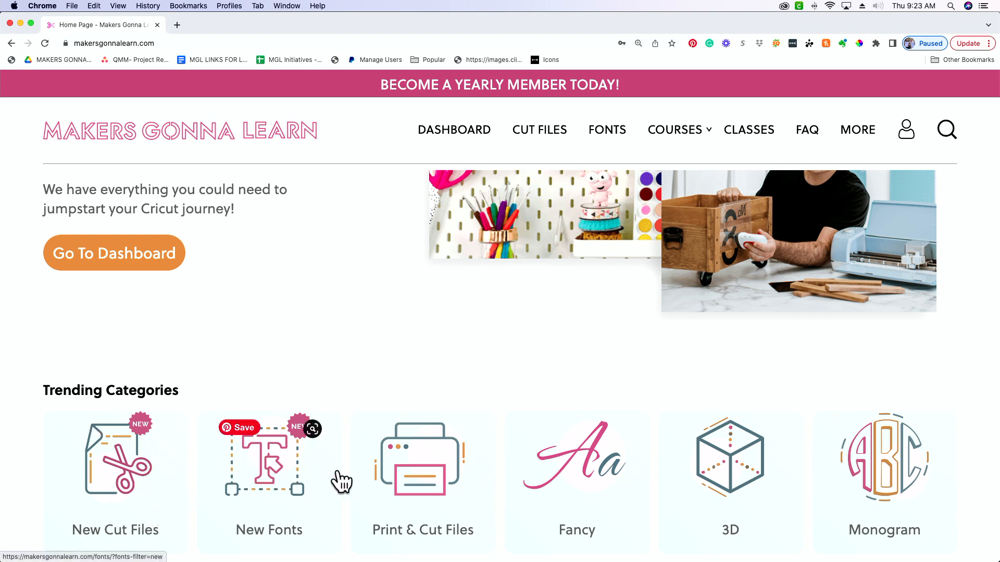
mouse_move(422, 456)
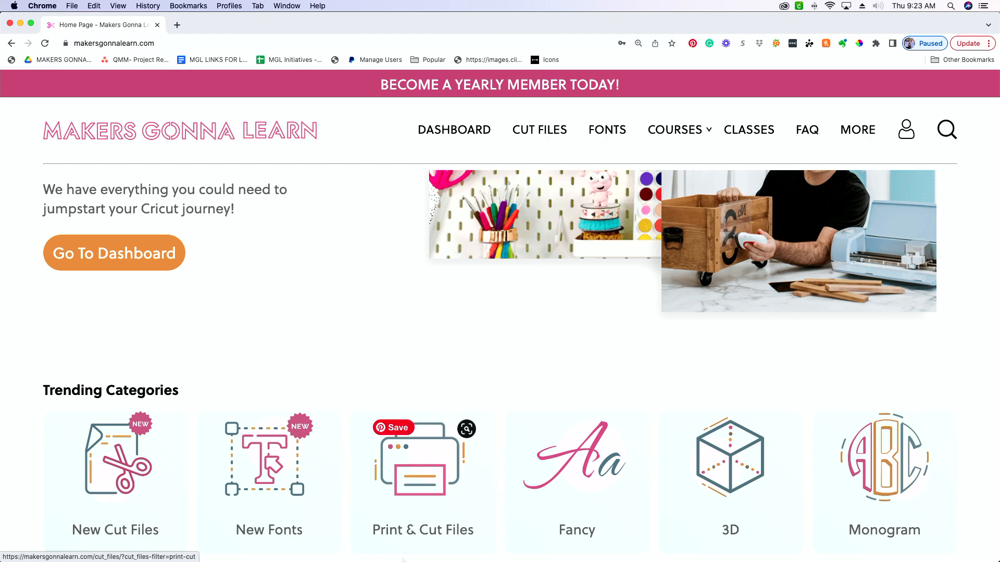
mouse_move(424, 487)
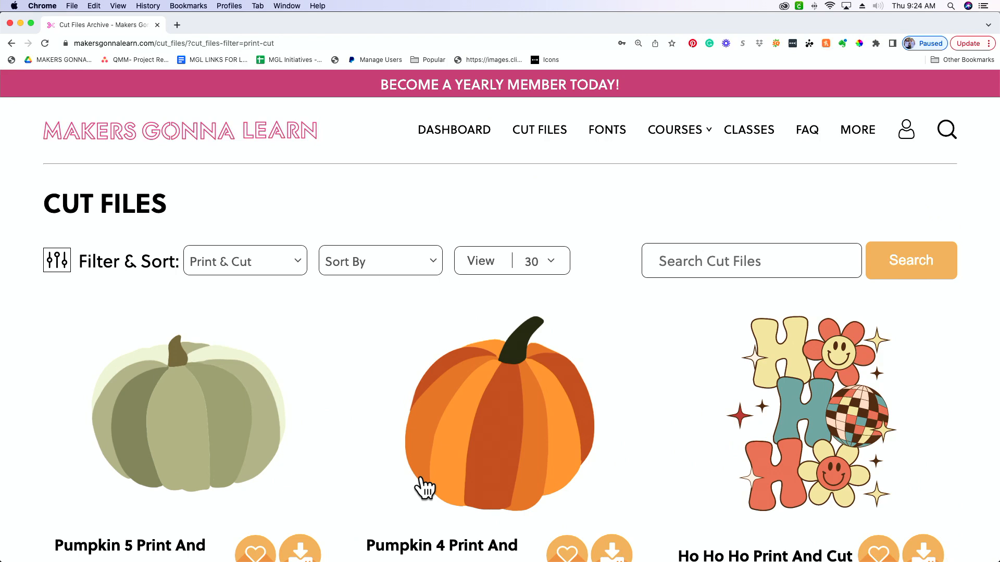
Scroll down the Print & Cut files list until the Enjoy Your Day design comes into view.
scroll(down, 3)
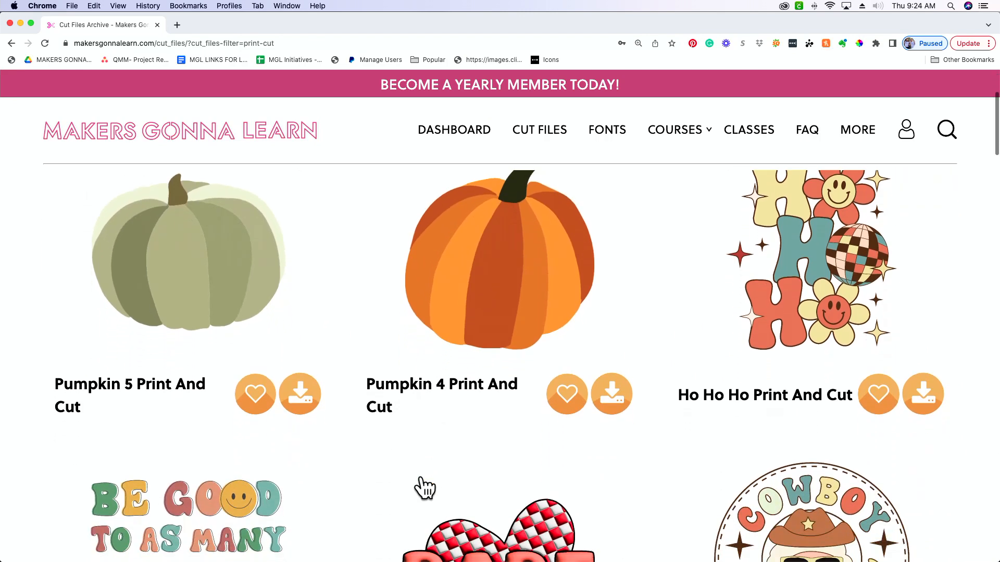
scroll(down, 3)
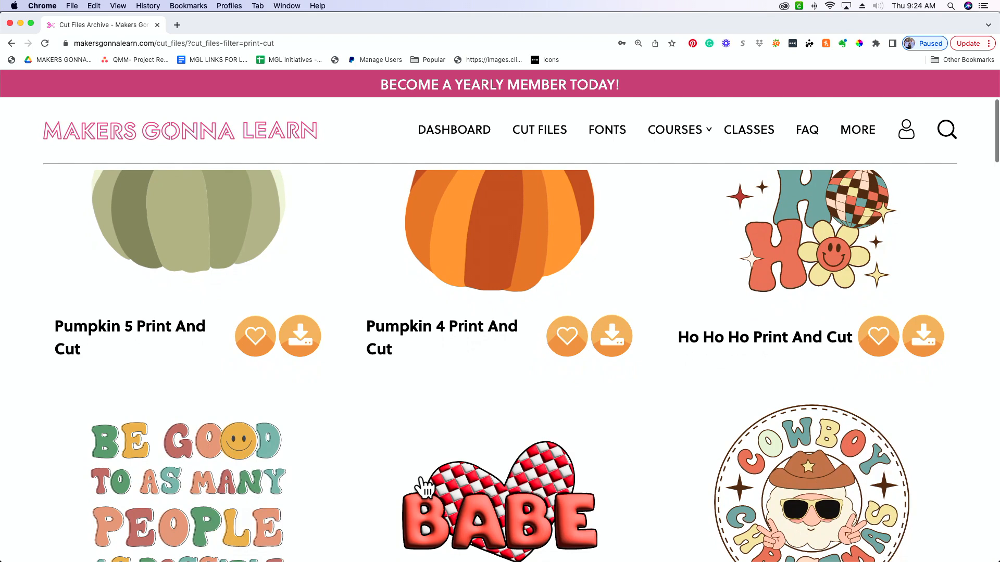
scroll(down, 3)
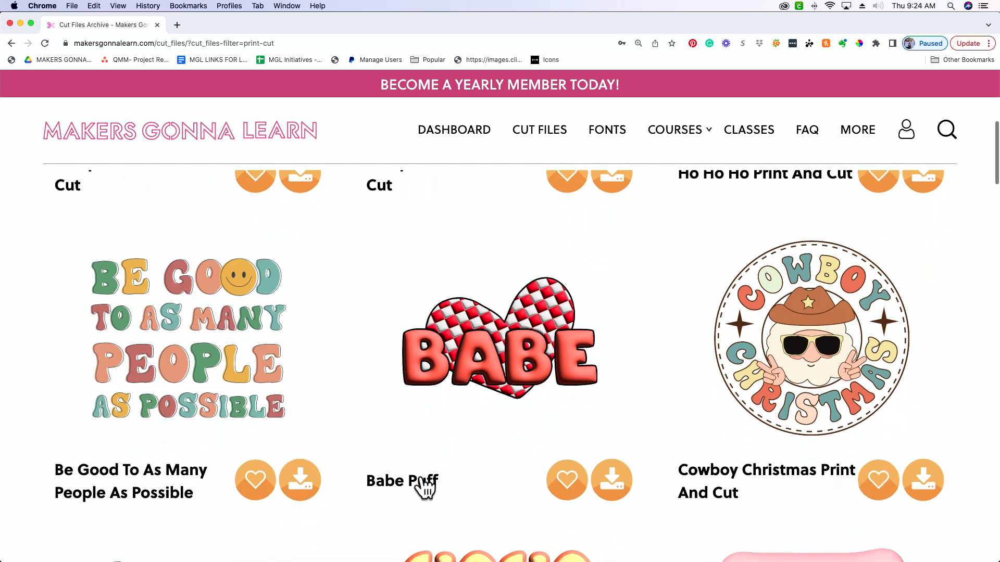
scroll(down, 3)
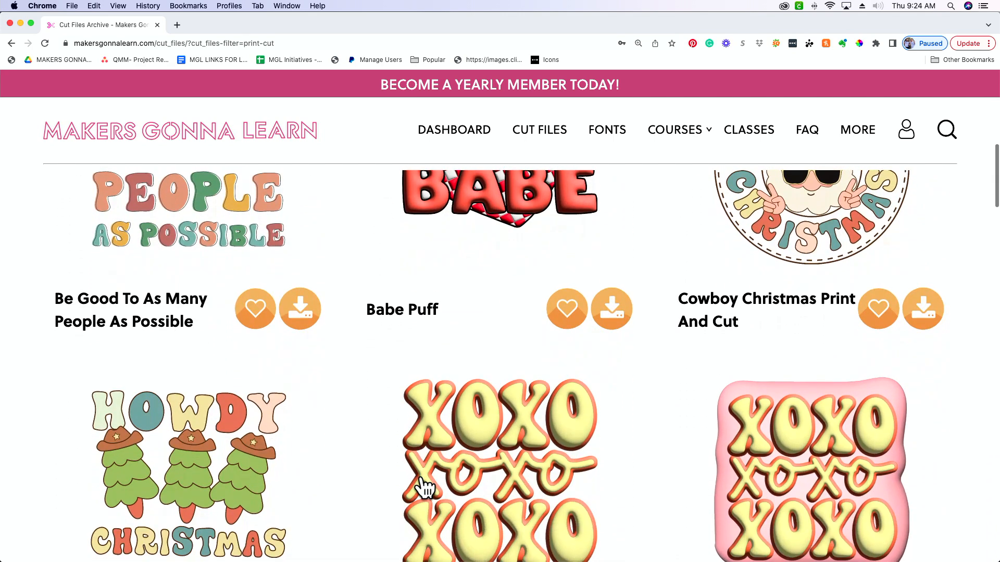
scroll(down, 3)
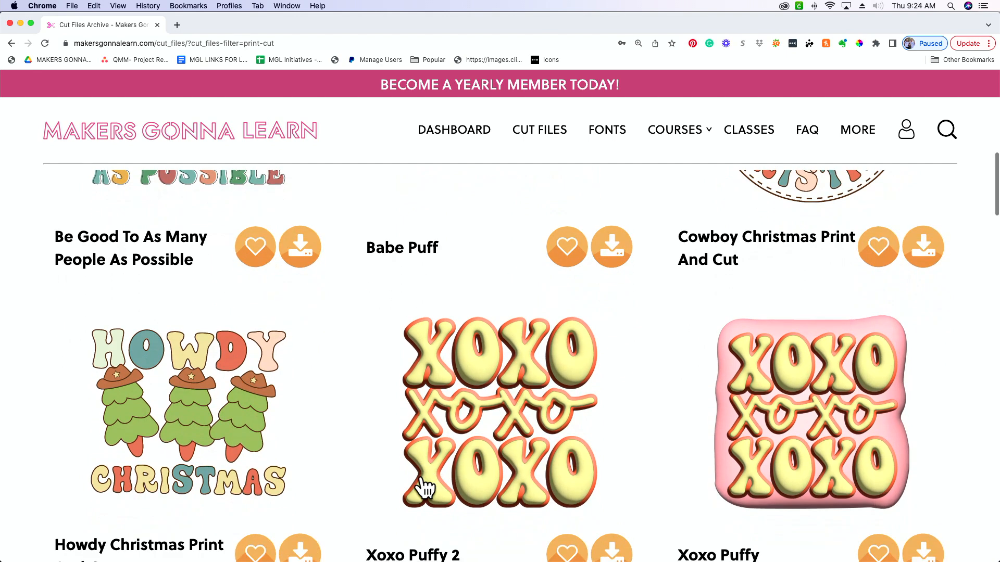
scroll(down, 3)
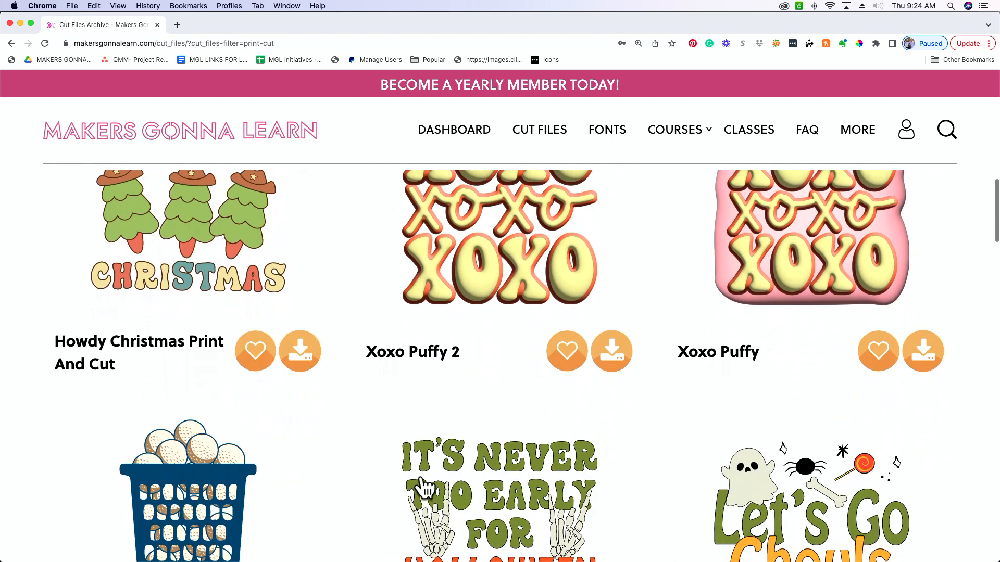
scroll(down, 3)
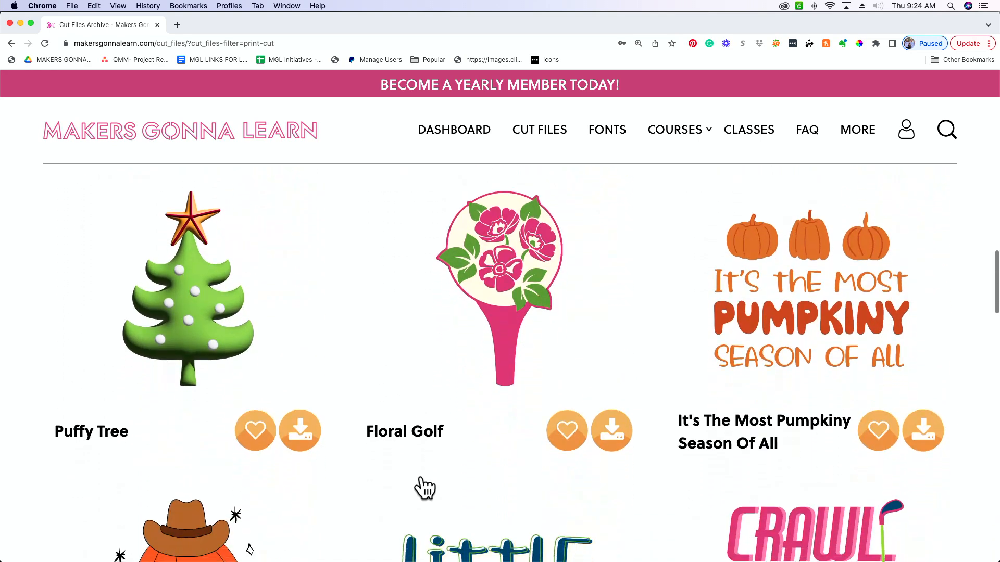
scroll(down, 3)
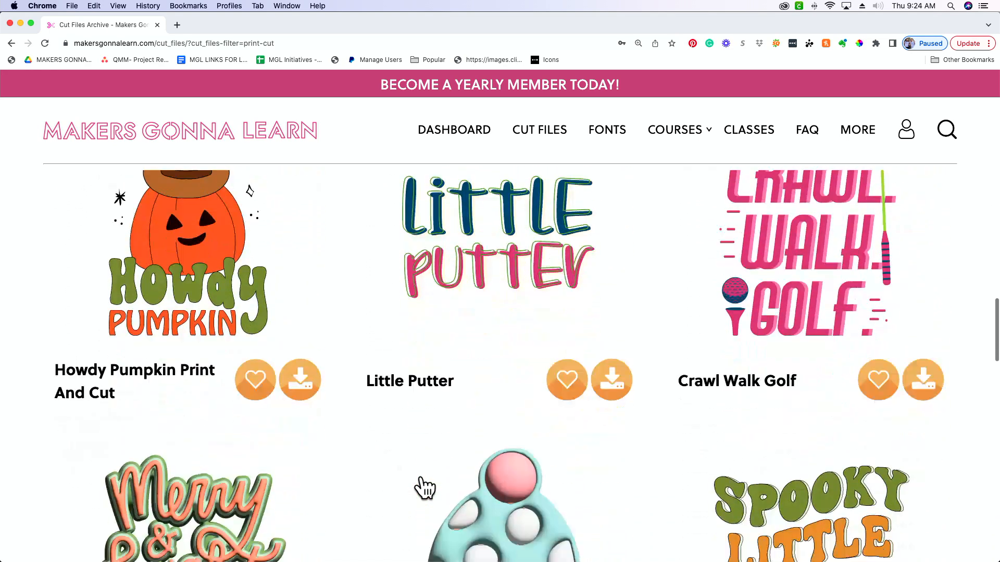
scroll(down, 3)
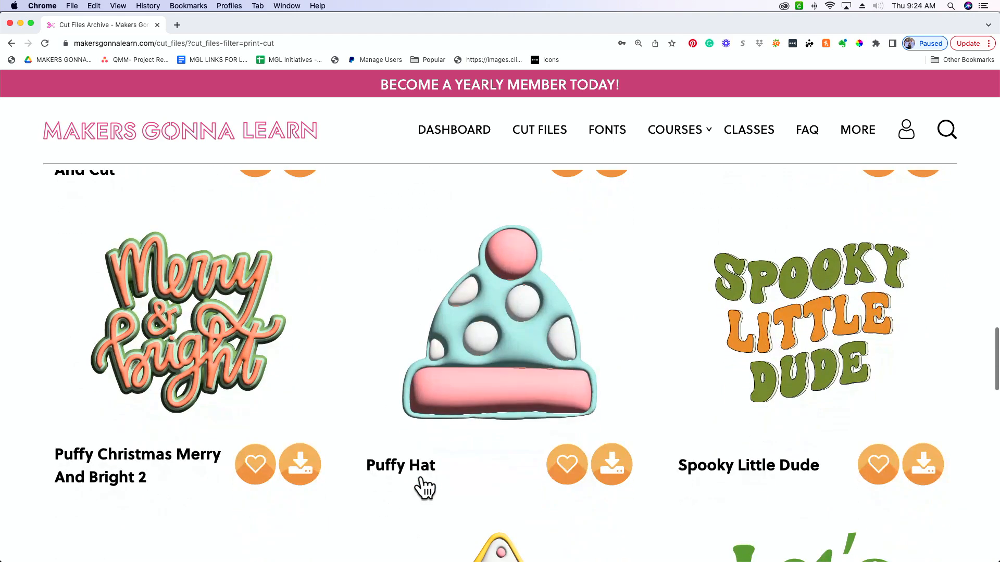
scroll(down, 3)
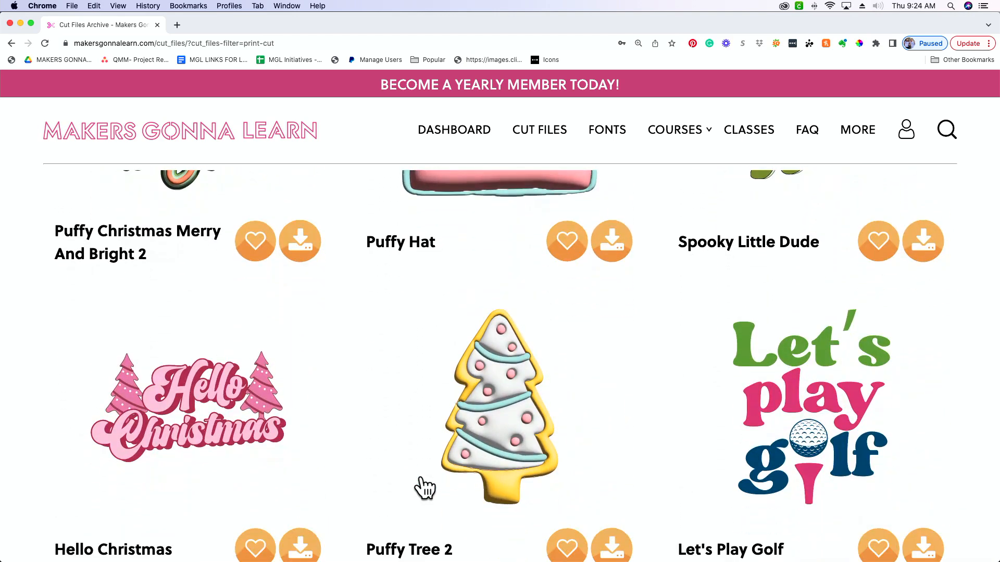
scroll(down, 3)
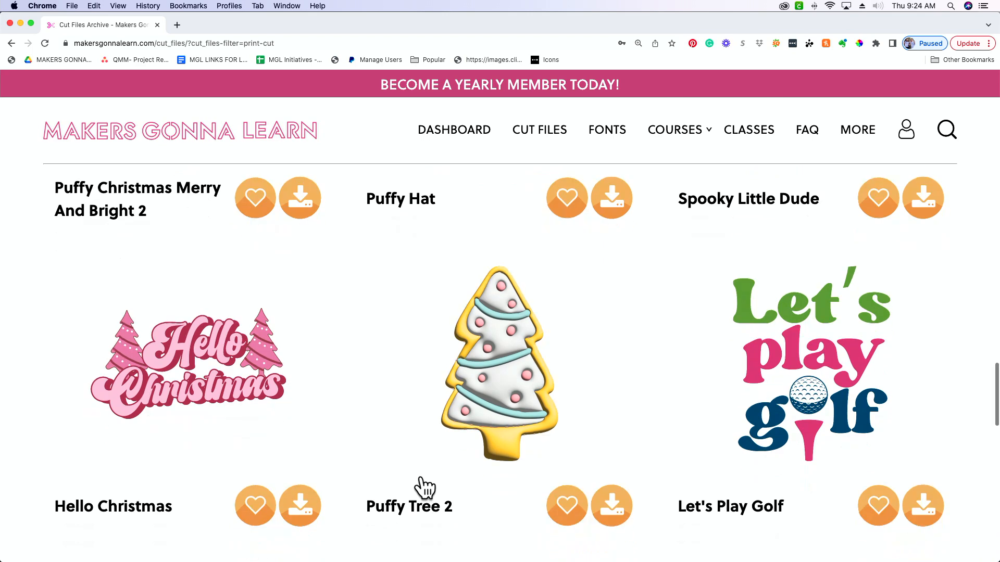
scroll(down, 3)
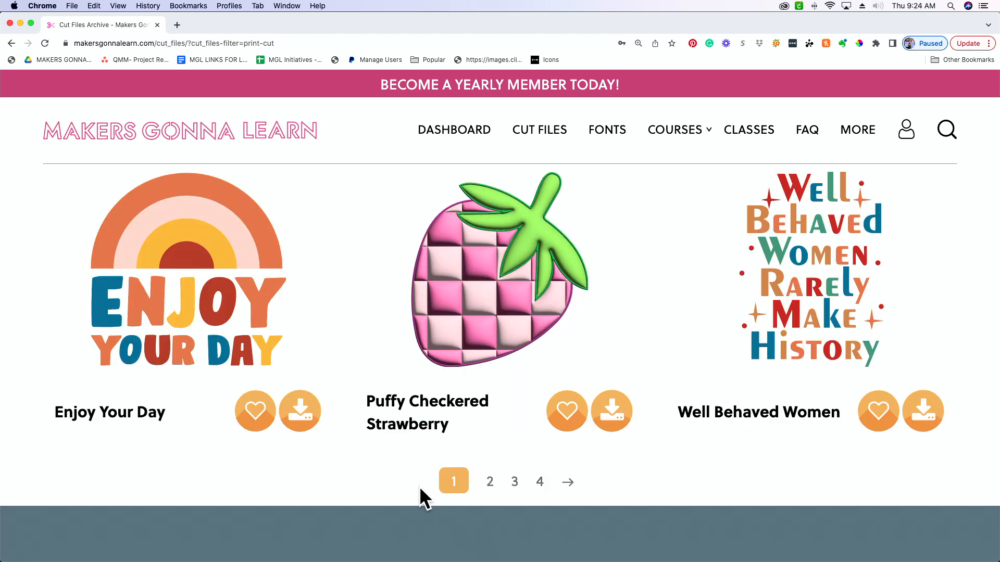
mouse_move(339, 444)
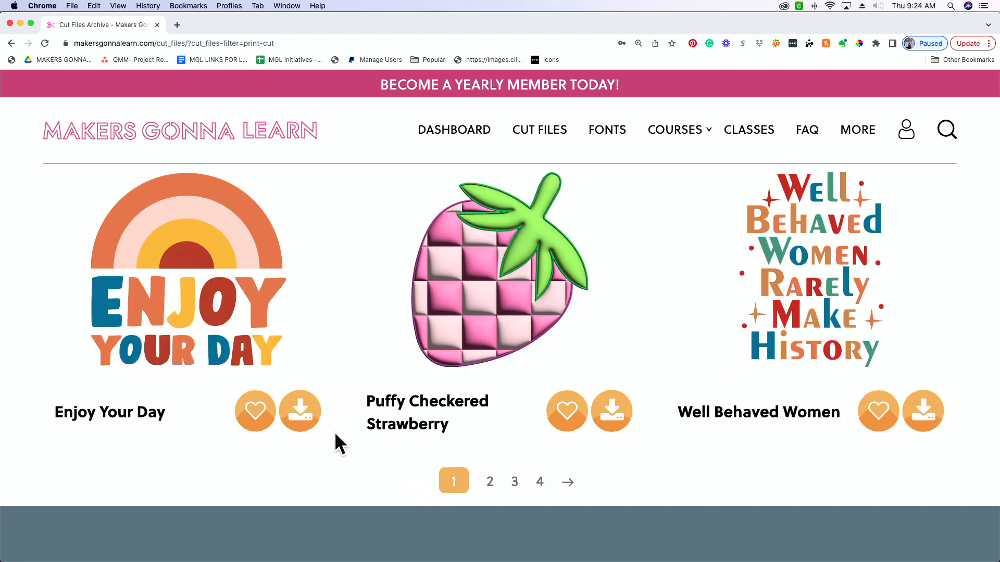
Download the Enjoy Your Day zip and unzip it from Chrome's download bar.
click(300, 410)
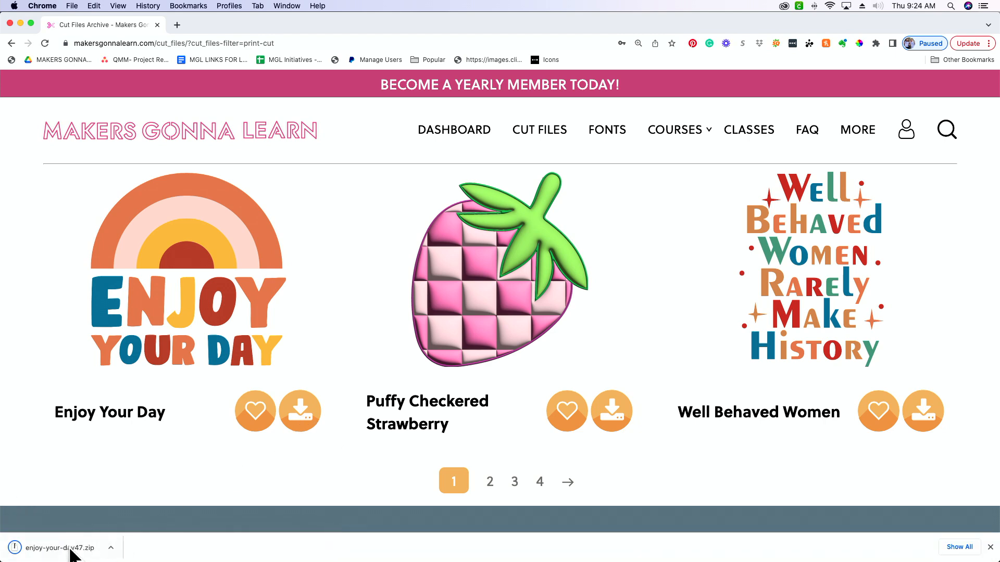
click(57, 548)
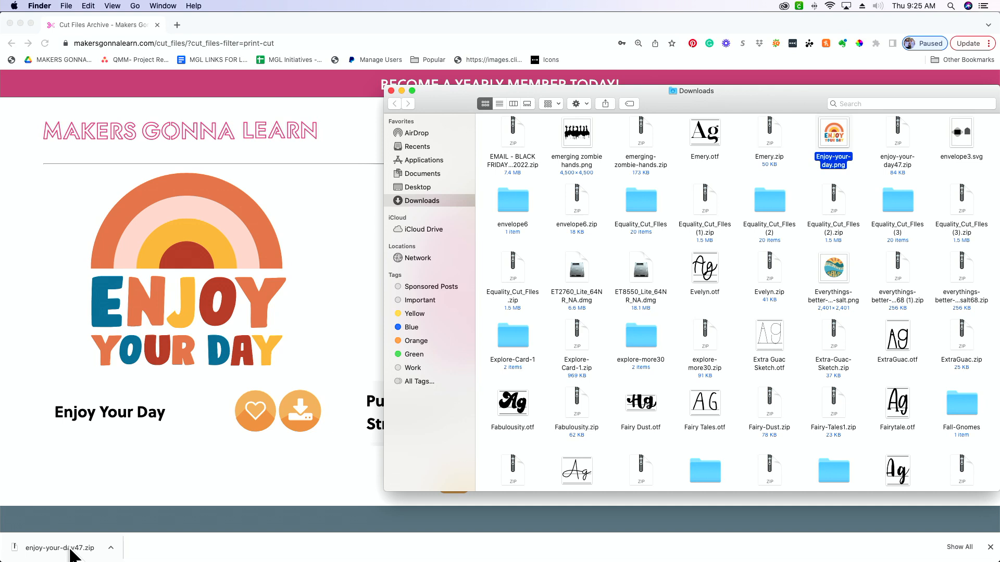
mouse_move(545, 212)
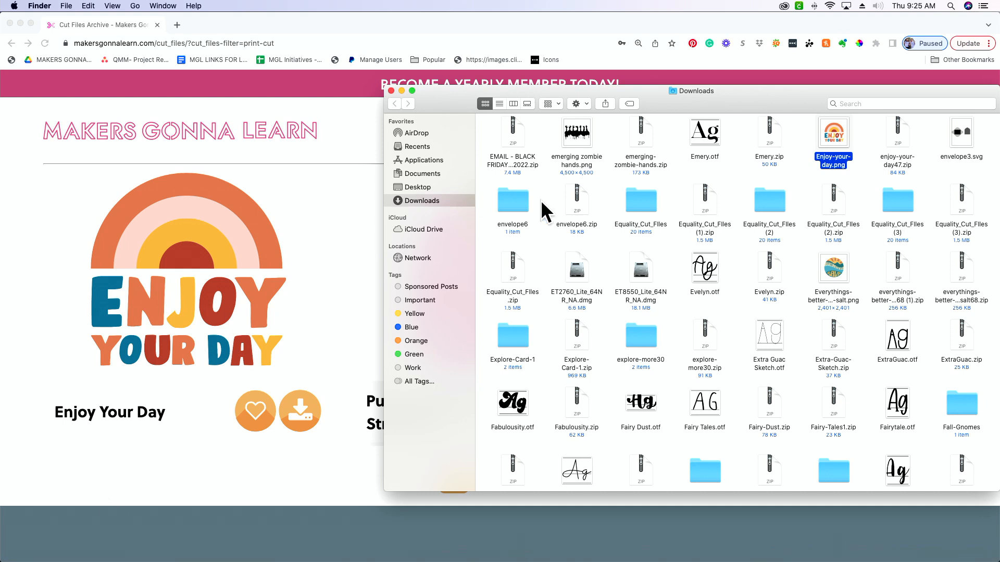
mouse_move(860, 159)
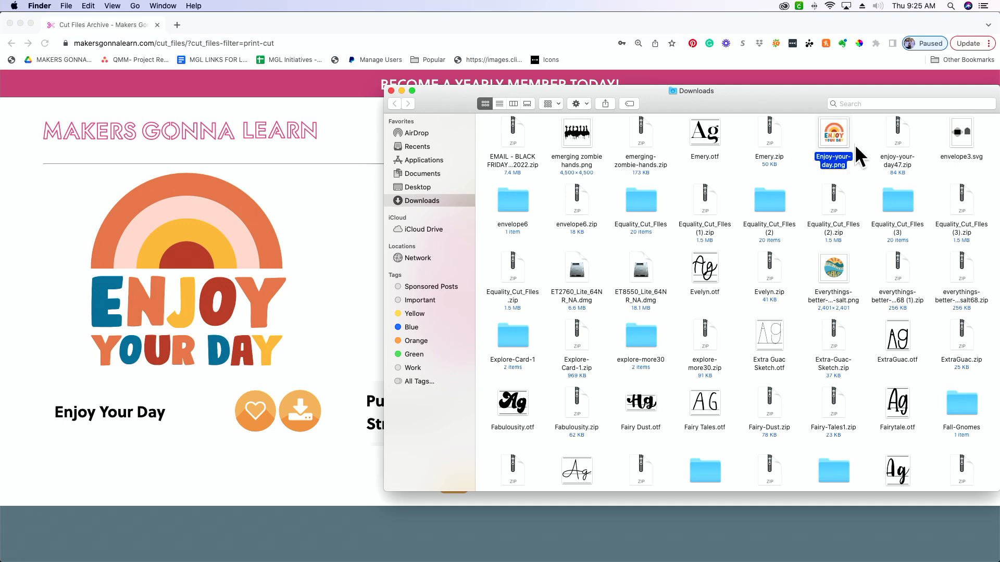
mouse_move(857, 162)
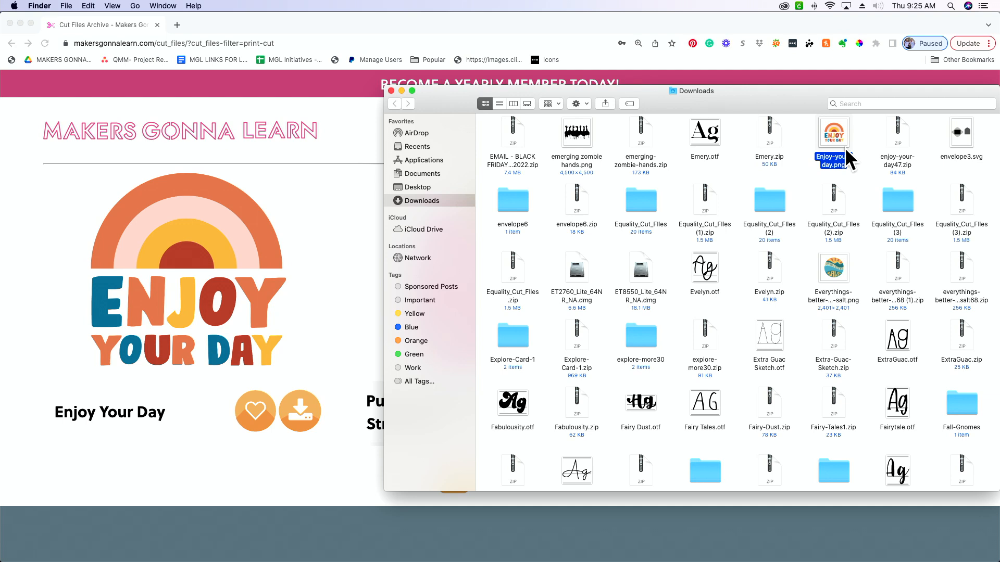
mouse_move(600, 541)
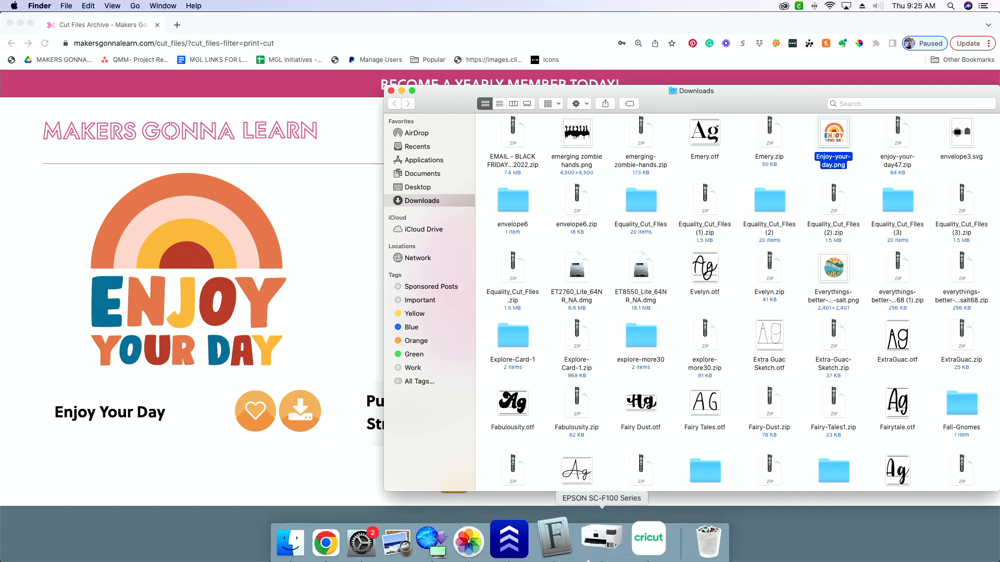
mouse_move(391, 540)
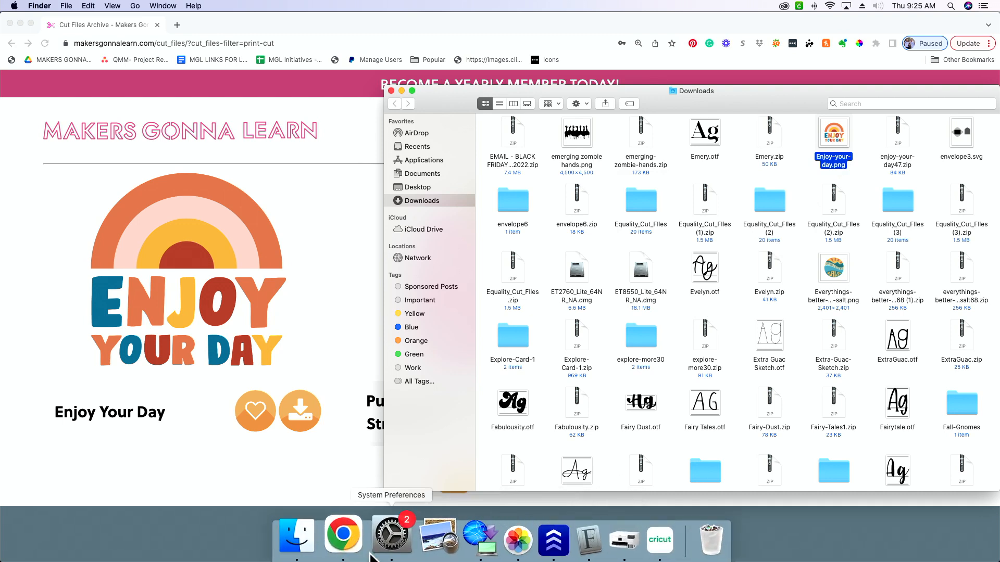
mouse_move(349, 535)
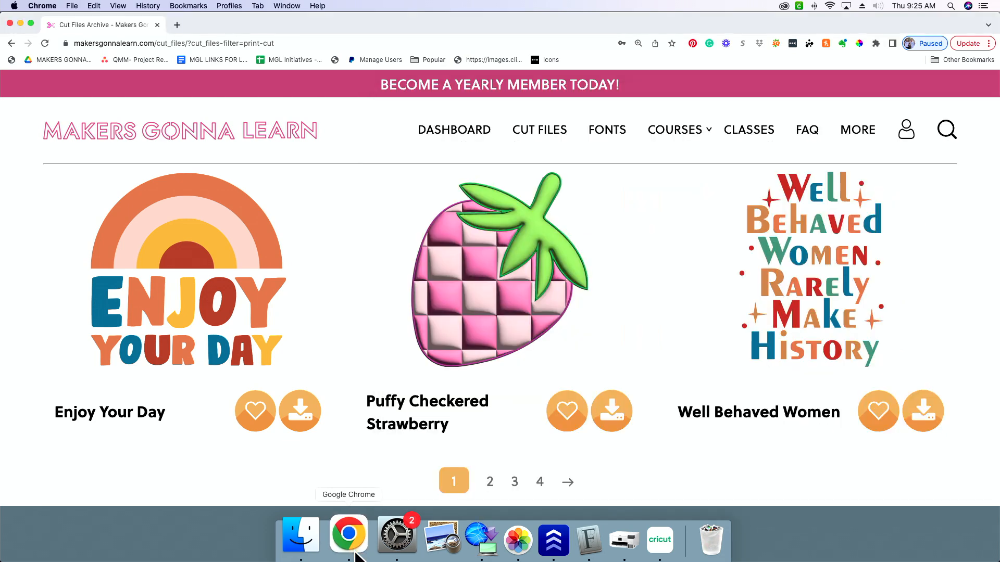
Go to pngtosvg.com in a new browser tab via the 'png' address suggestion.
click(176, 25)
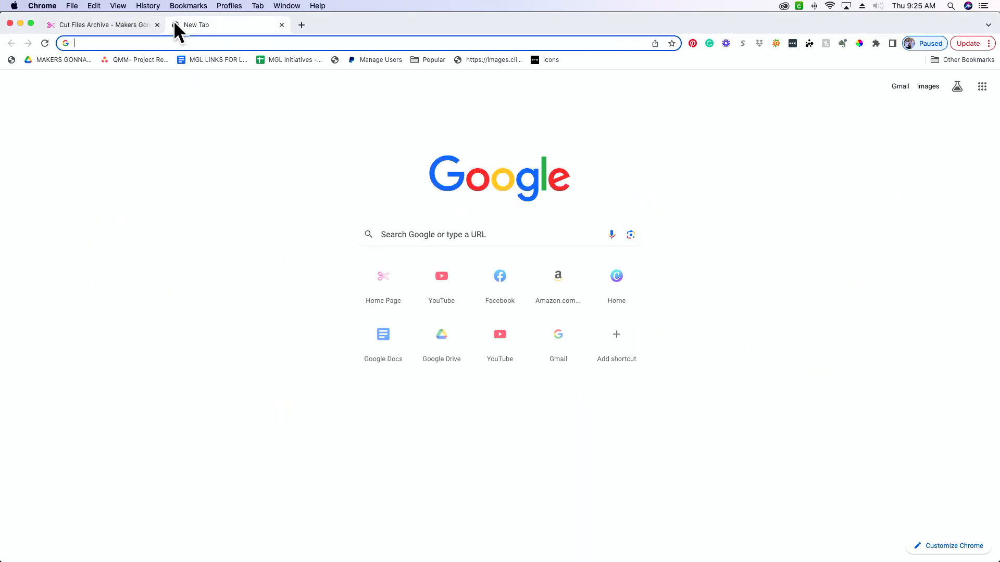
text(pngtosvg.com)
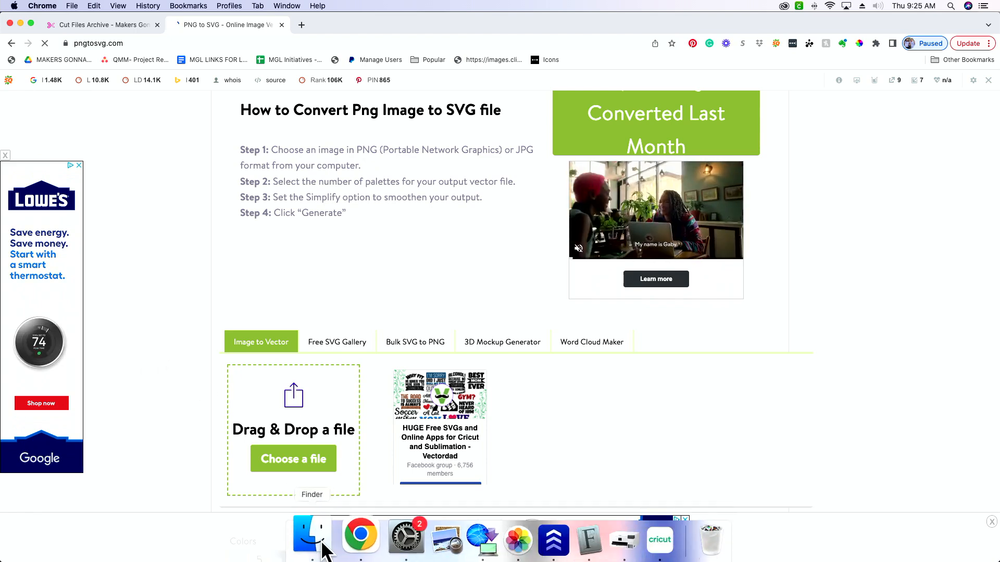
Drop the Enjoy Your Day PNG from Finder into the converter and reveal its five-colour palette.
click(312, 539)
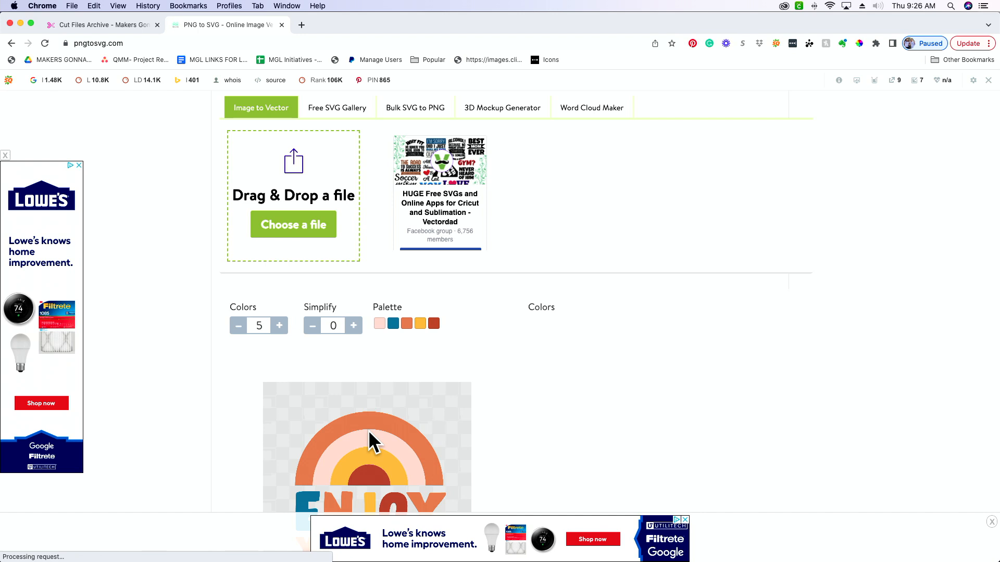
scroll(down, 3)
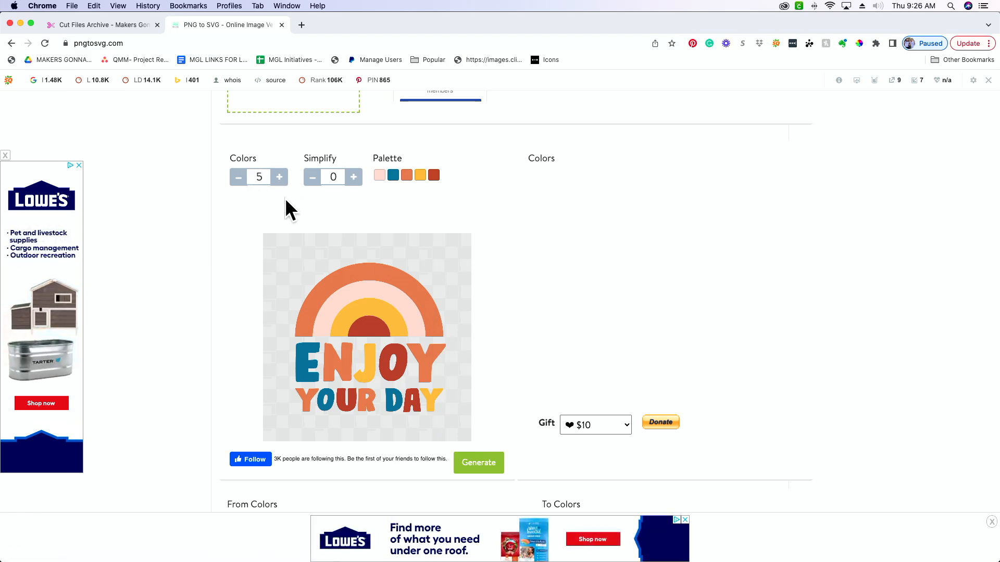
scroll(down, 3)
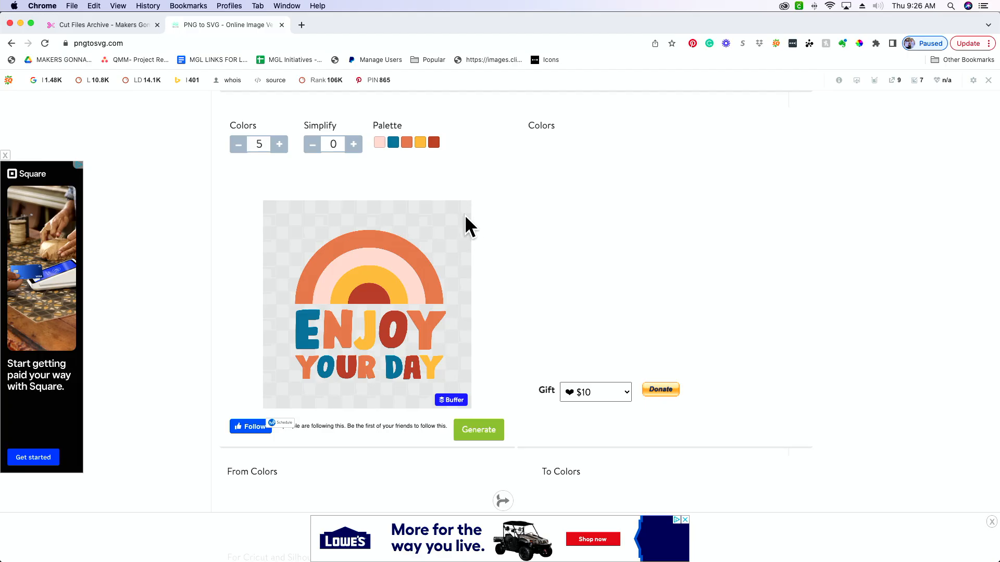
mouse_move(327, 398)
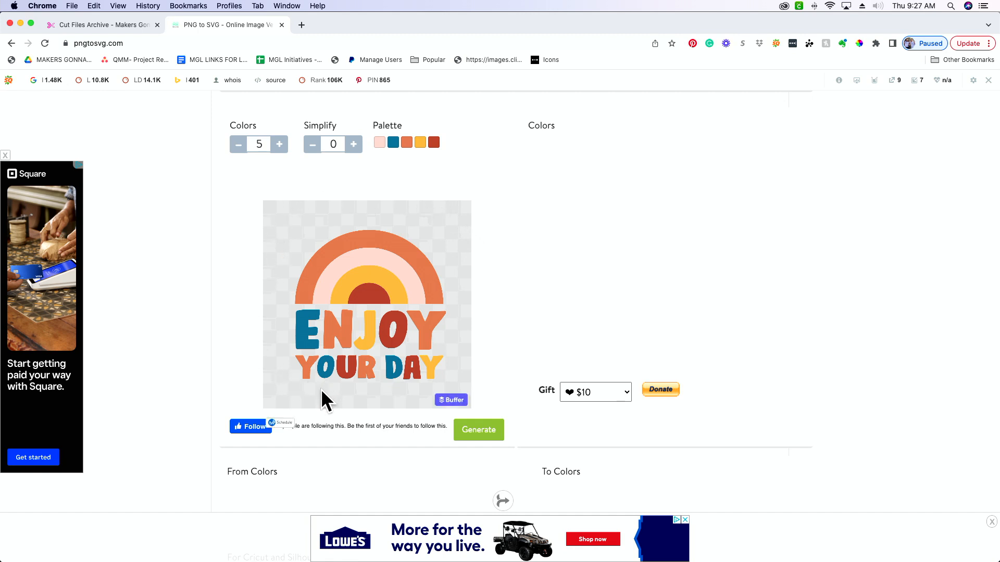
mouse_move(275, 325)
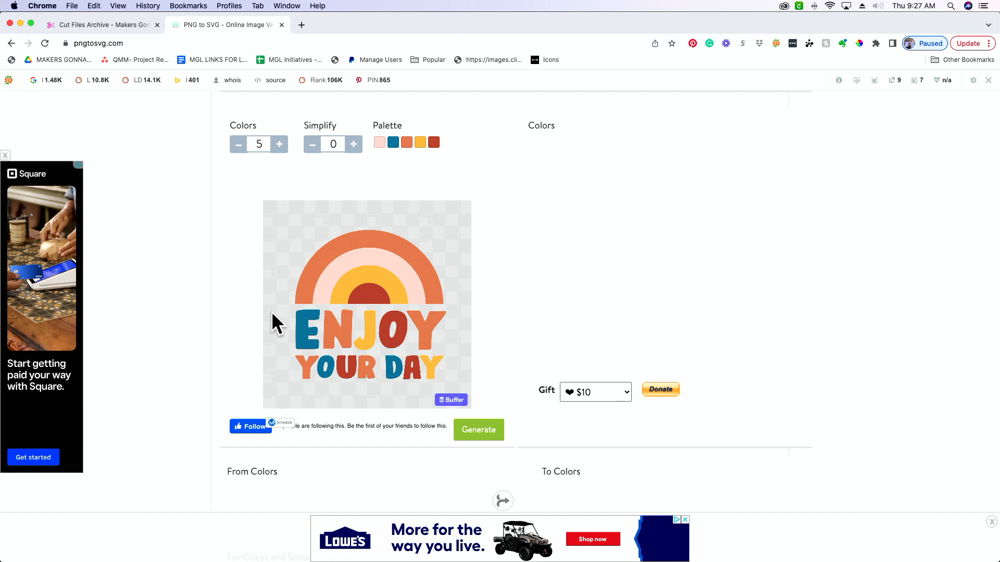
mouse_move(351, 406)
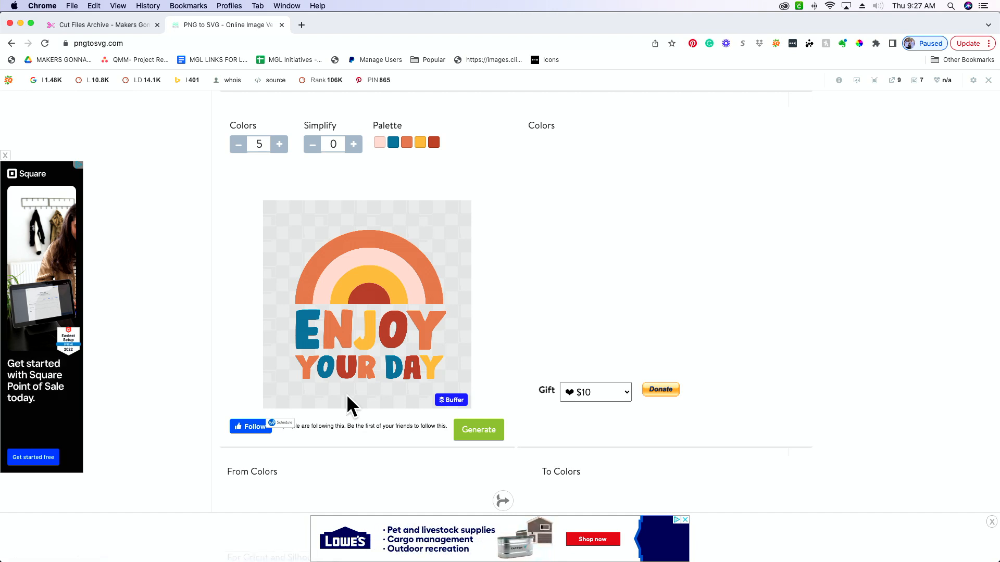
mouse_move(302, 25)
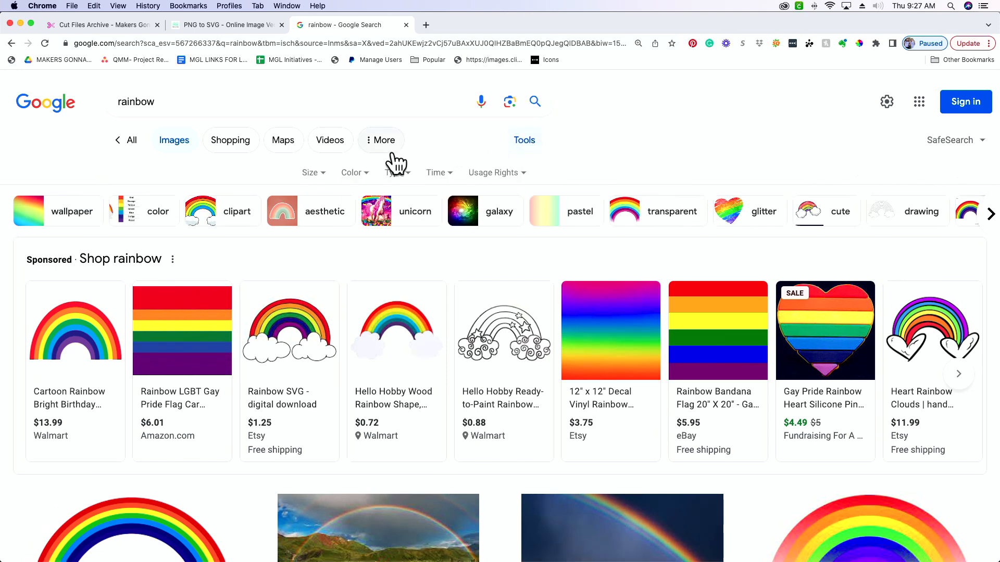
Filter the rainbow image results to transparent backgrounds and browse them.
click(351, 172)
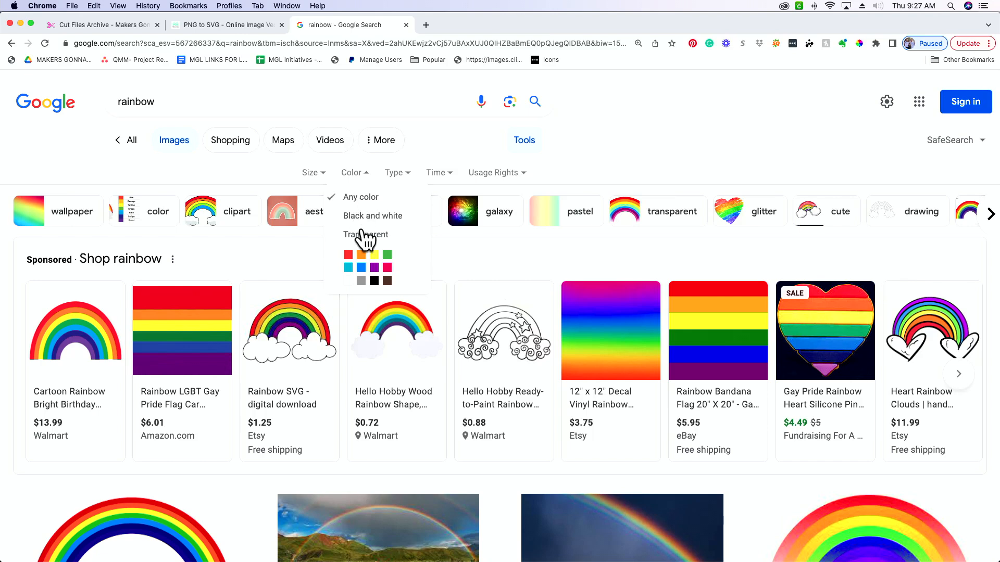
click(366, 235)
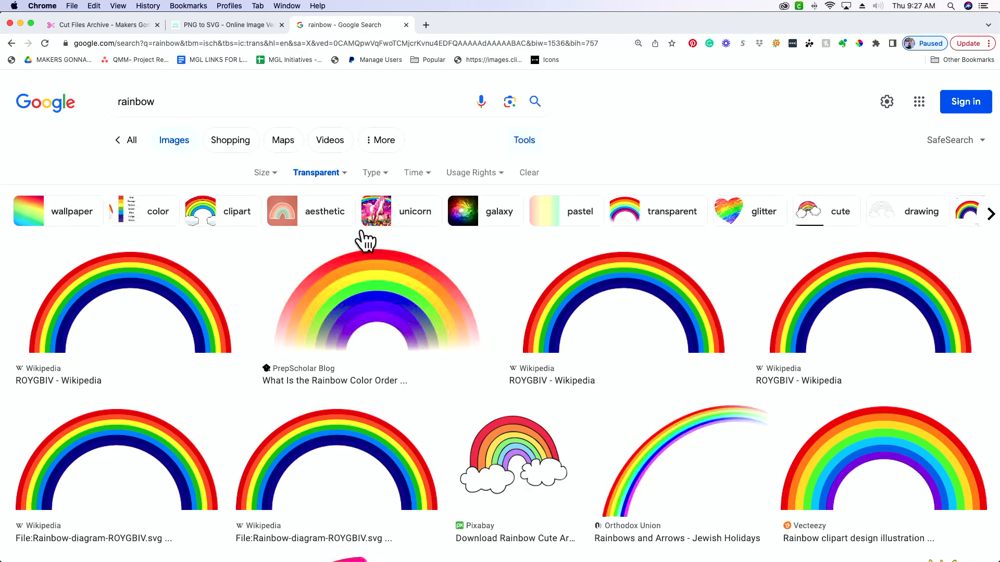
mouse_move(322, 427)
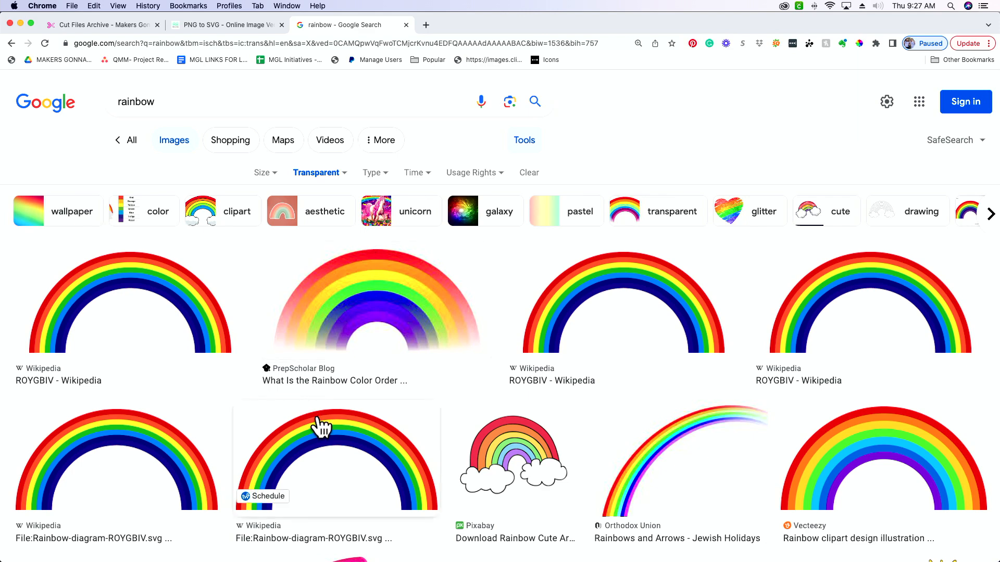
scroll(down, 3)
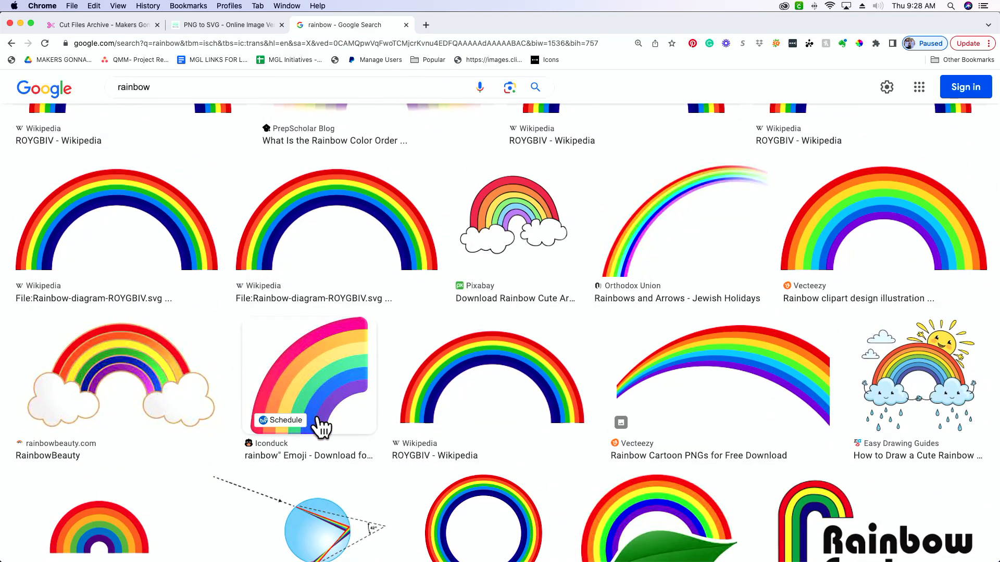
mouse_move(478, 390)
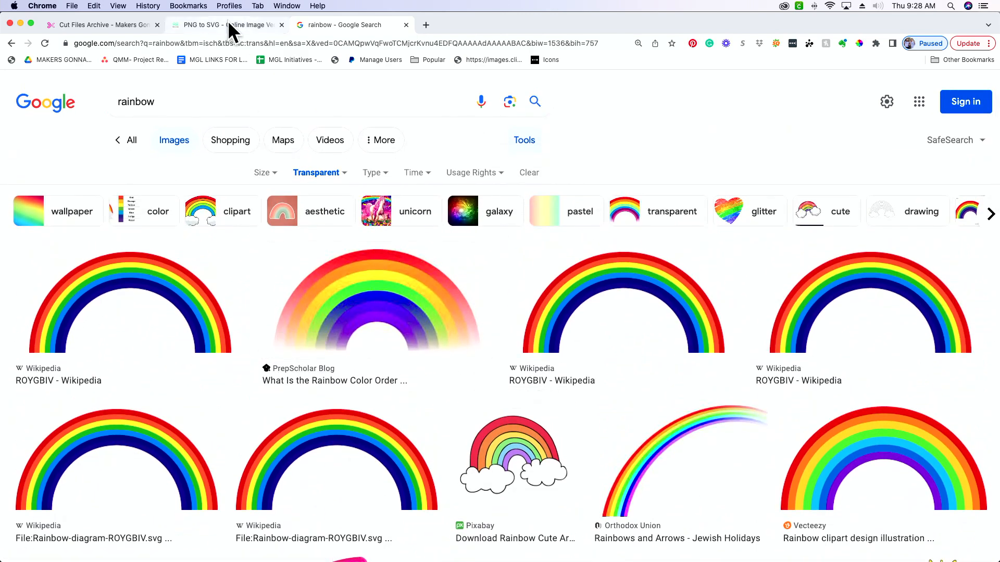
mouse_move(227, 25)
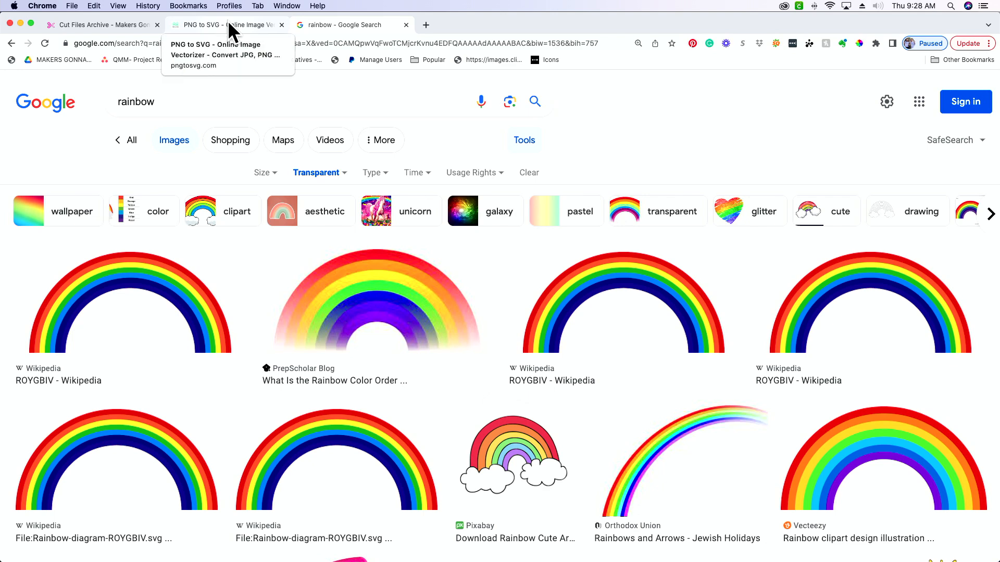
Generate the five-colour vector on pngtosvg.com and download it as an SVG.
click(224, 25)
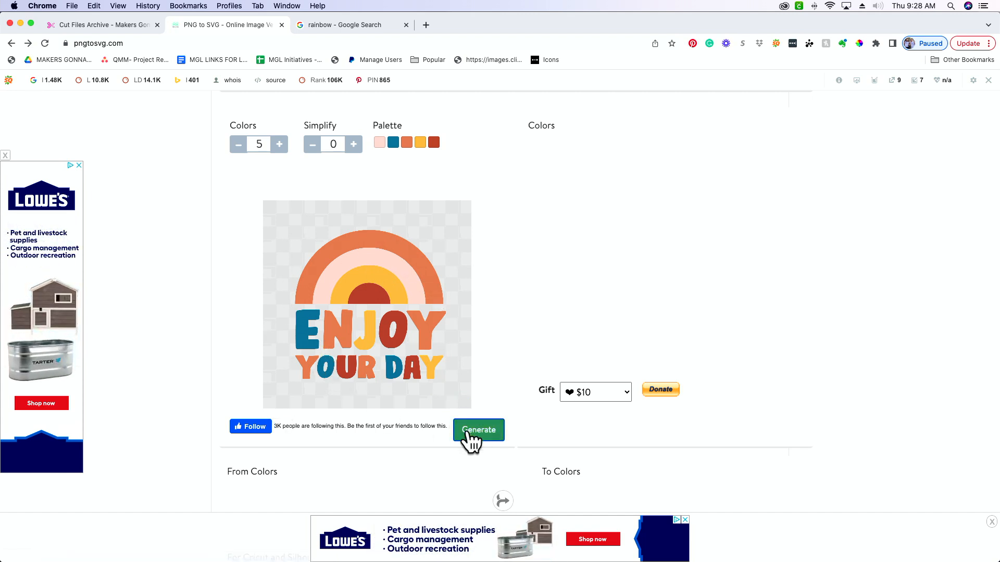
click(478, 429)
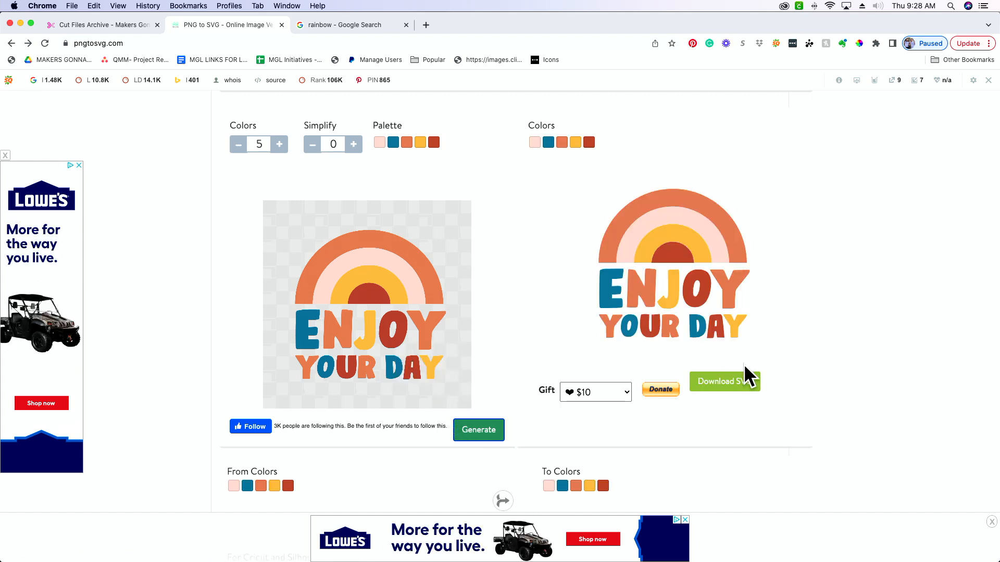
click(723, 381)
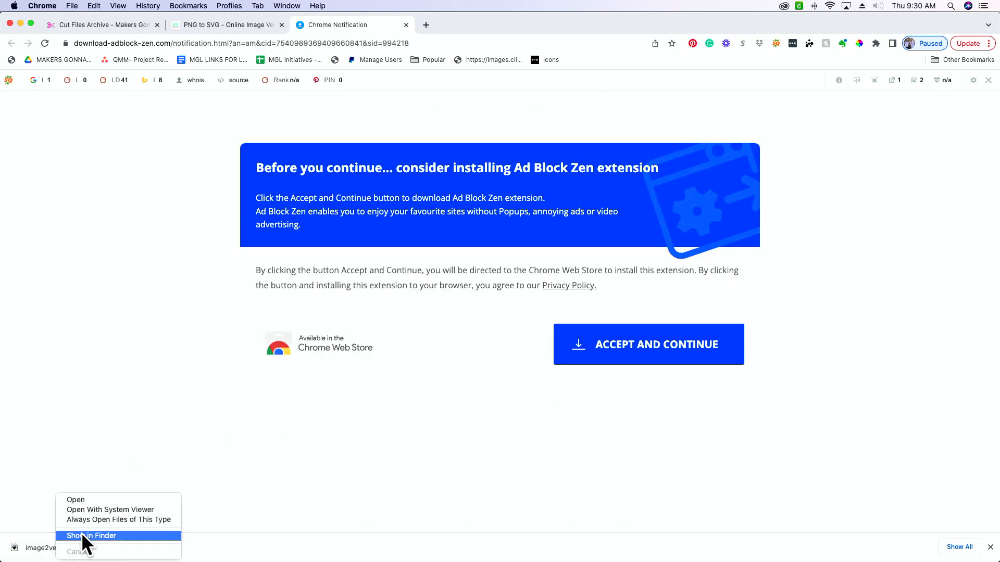
Reveal image2vector (1).svg in Finder's Downloads and bring up Cricut Design Space.
click(91, 535)
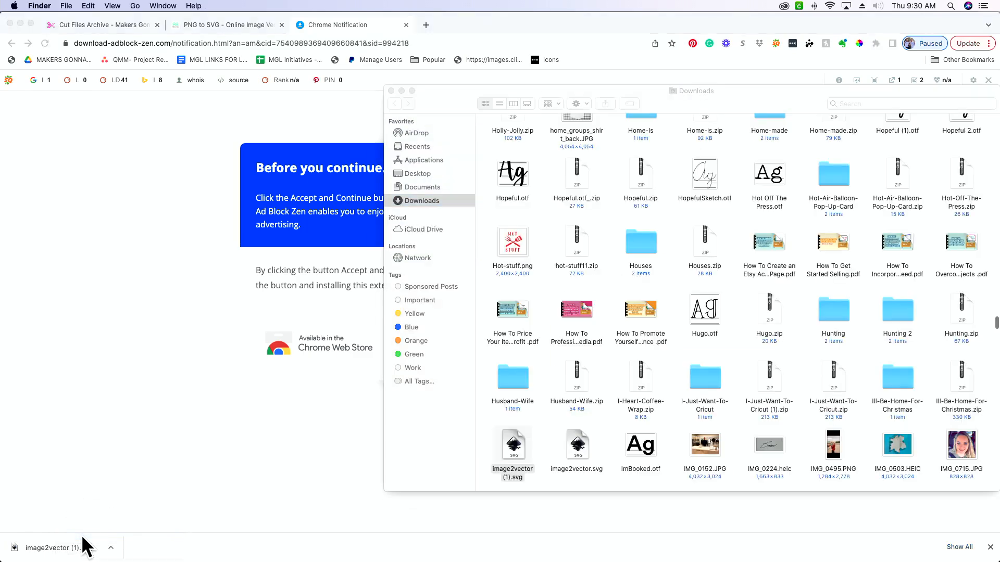
click(511, 444)
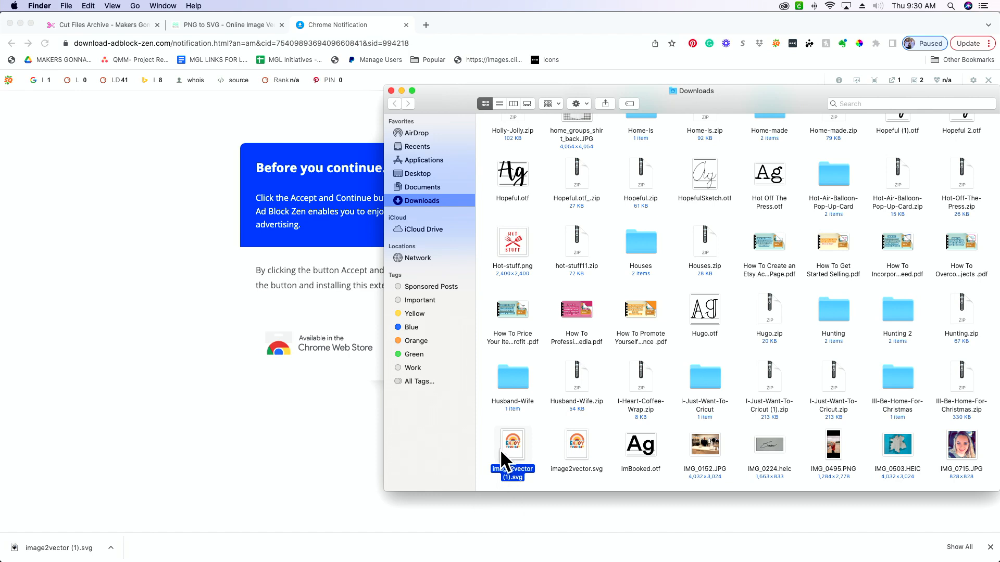
mouse_move(543, 459)
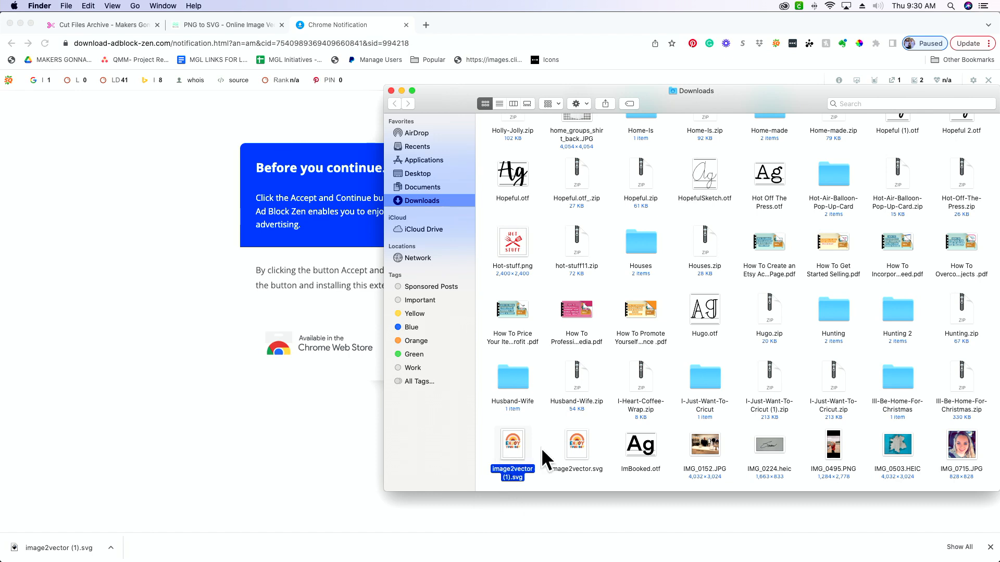
mouse_move(543, 454)
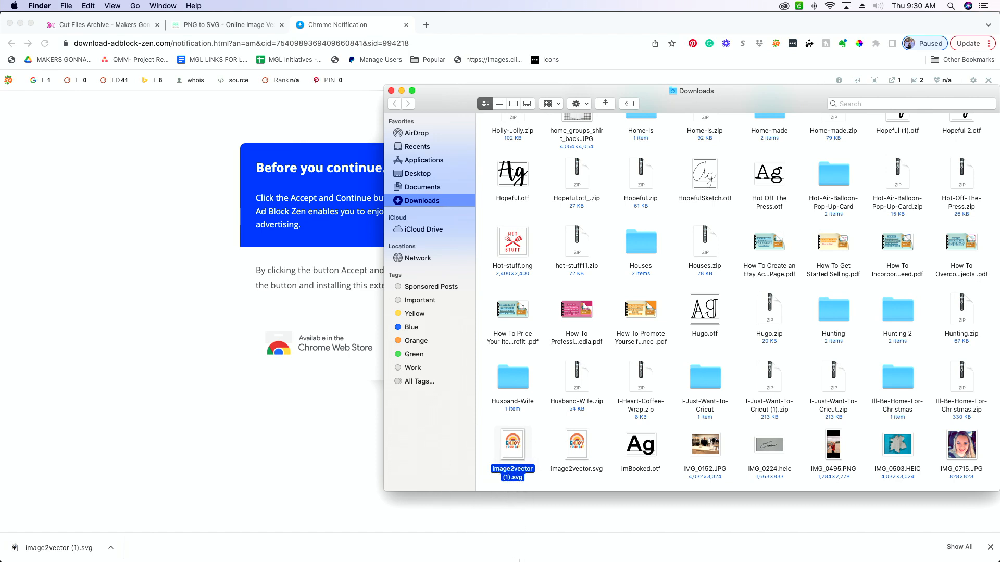
click(634, 540)
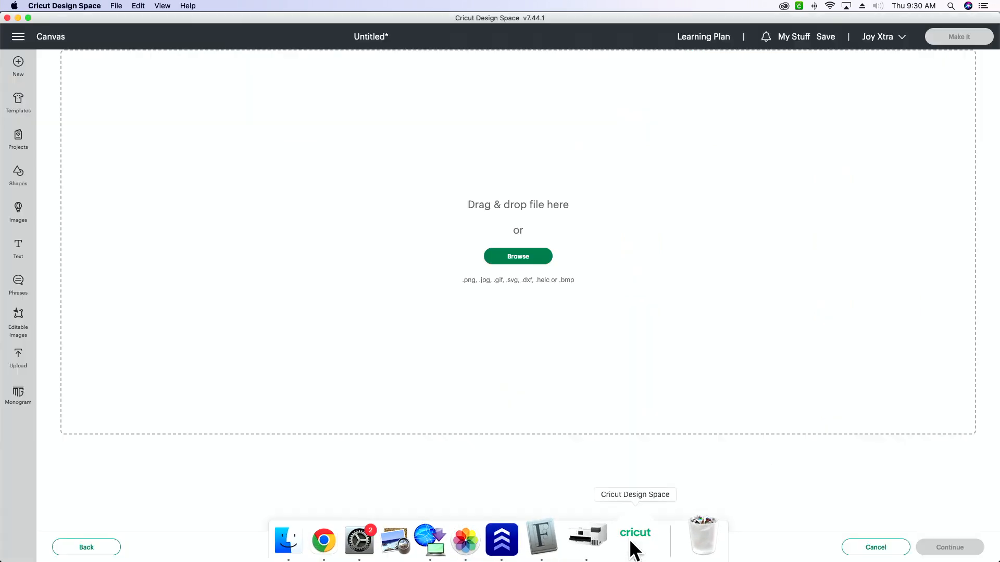
mouse_move(312, 535)
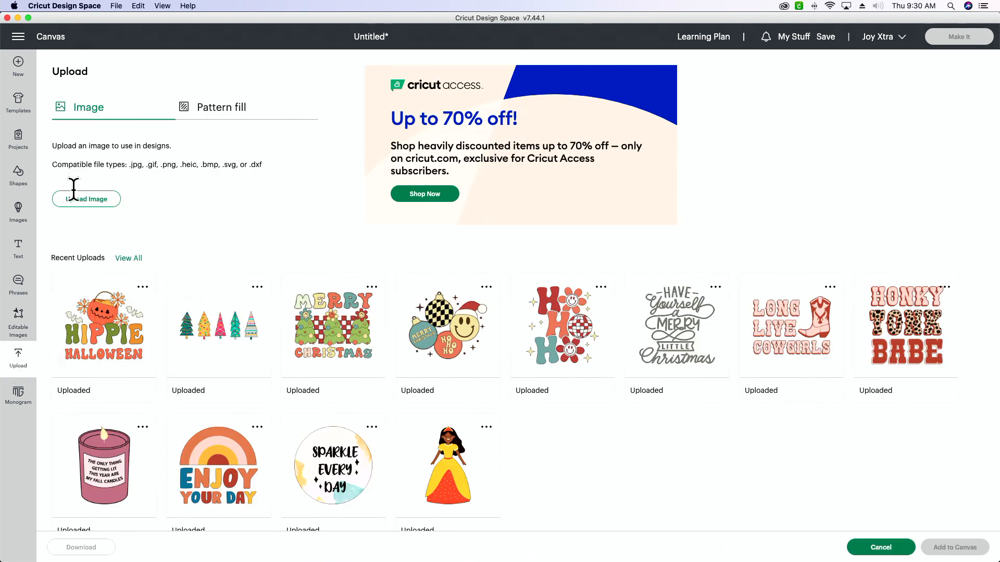
Upload image2vector (1).svg from Downloads as a new cut image in Cricut Design Space.
click(86, 199)
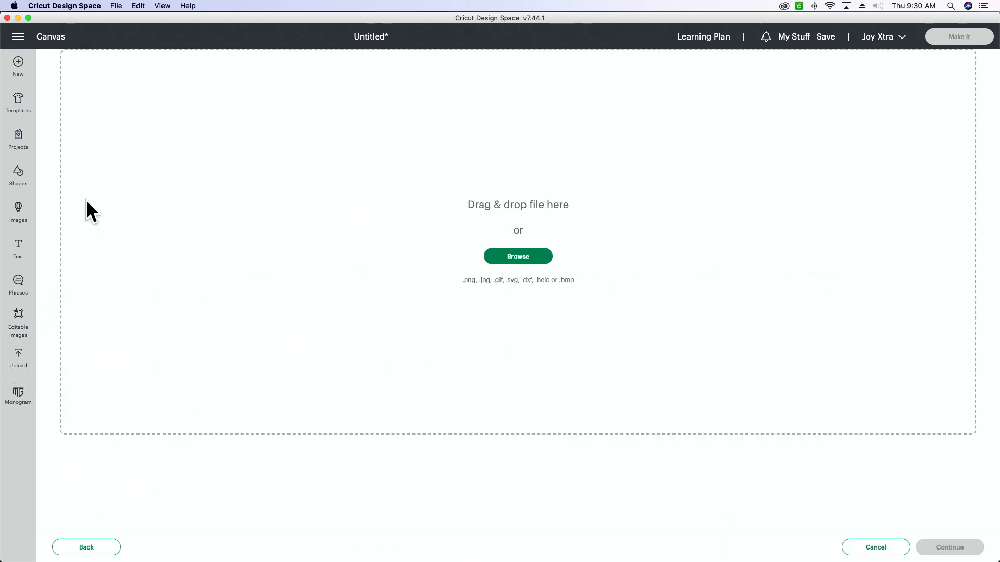
click(517, 256)
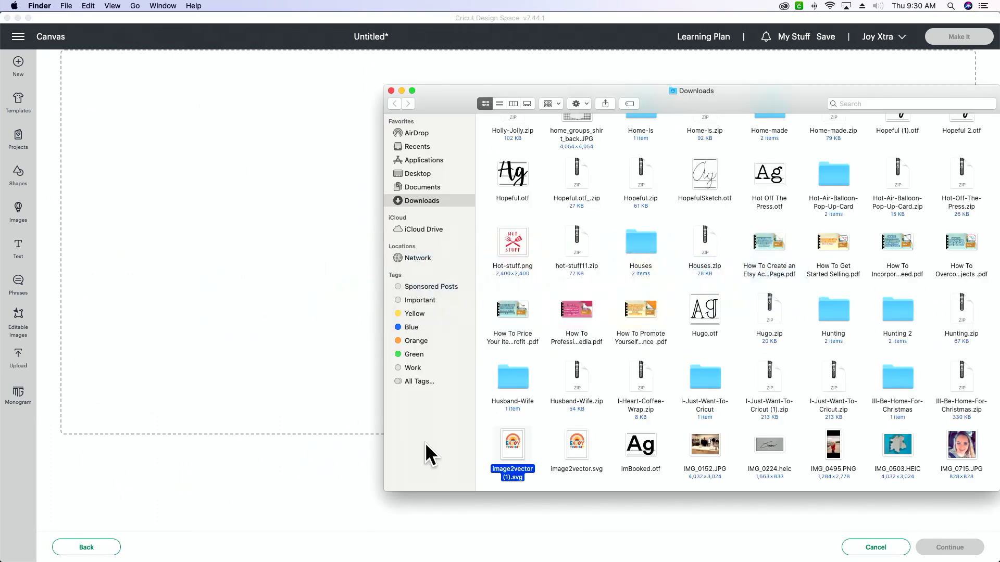
drag(512, 444, 264, 263)
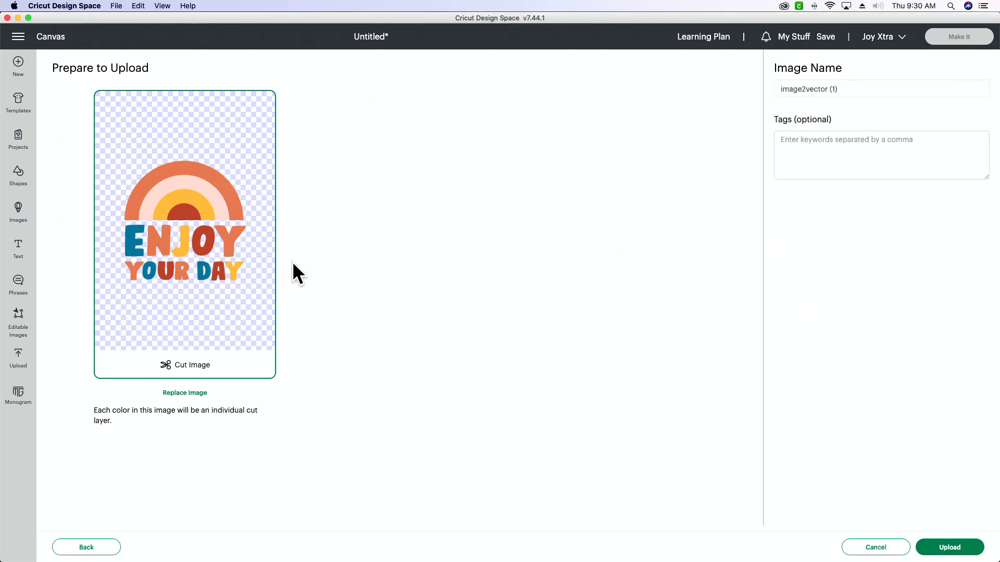
mouse_move(969, 554)
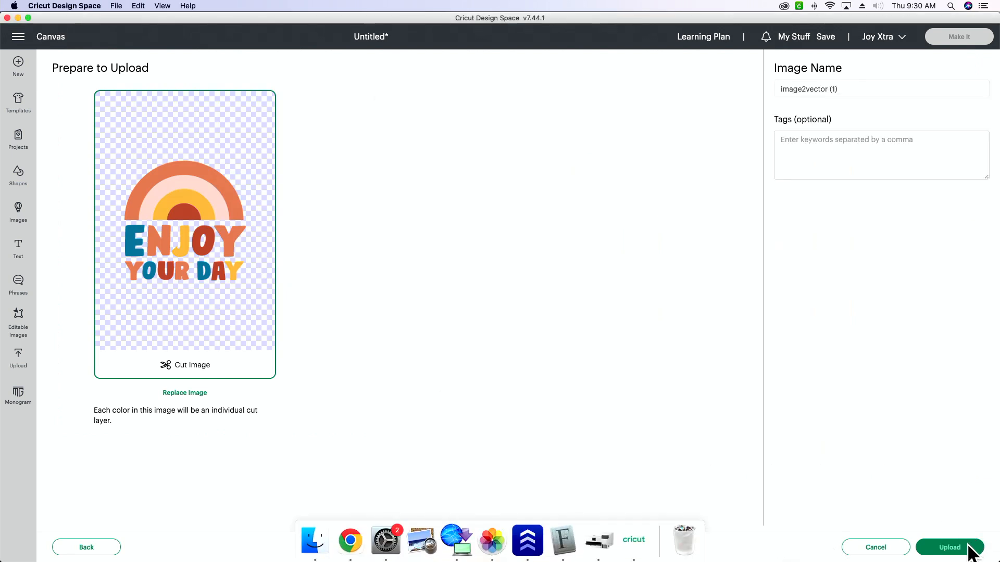
click(949, 547)
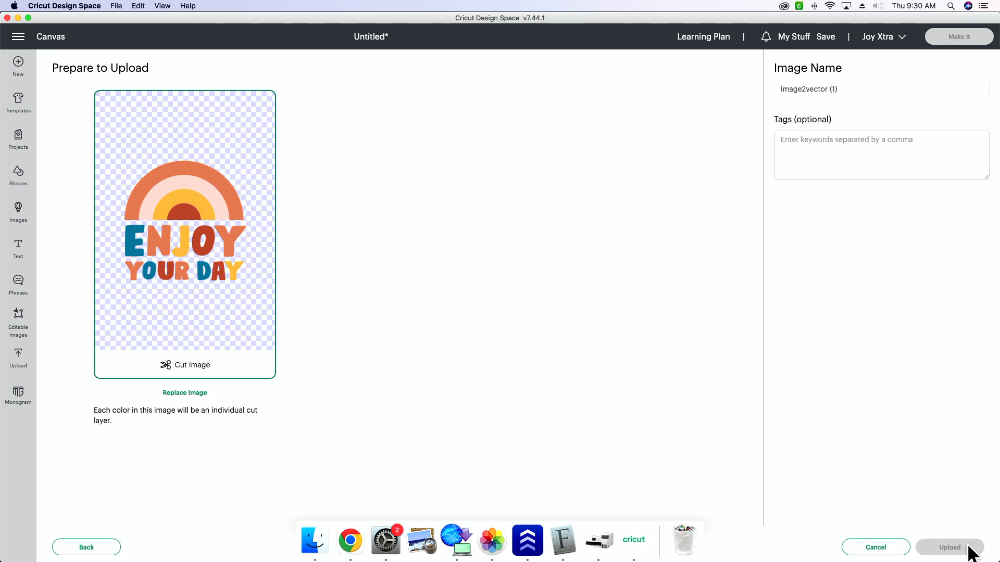
click(949, 547)
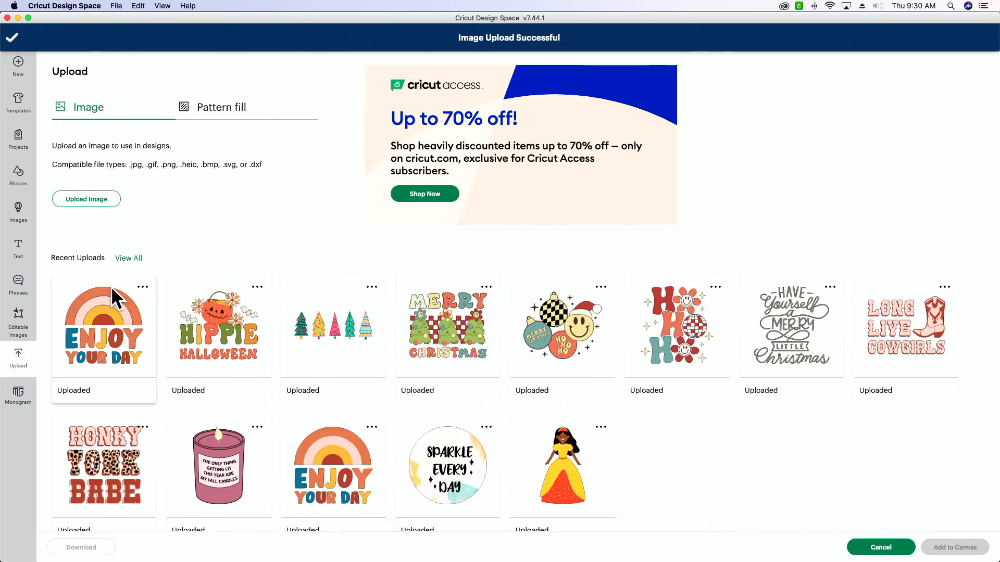
Add the uploaded design to the canvas, enlarge the group to about twice its size, and preview the mats with Make It.
click(104, 326)
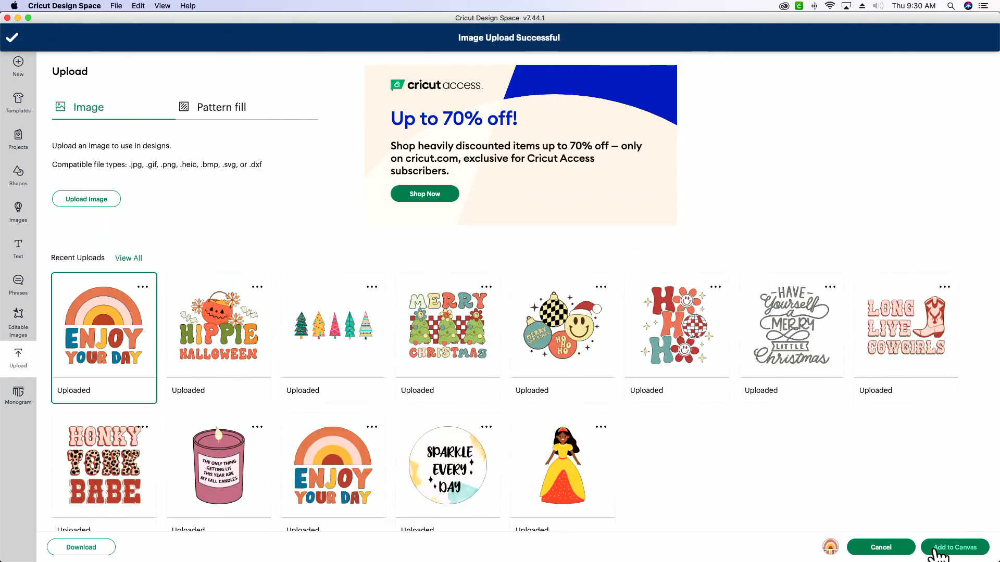
click(954, 547)
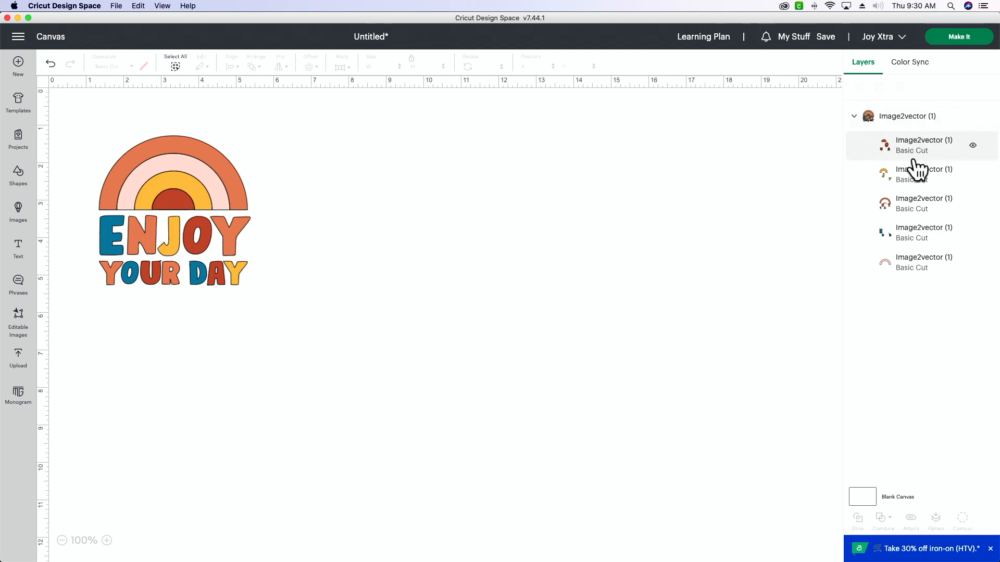
click(923, 173)
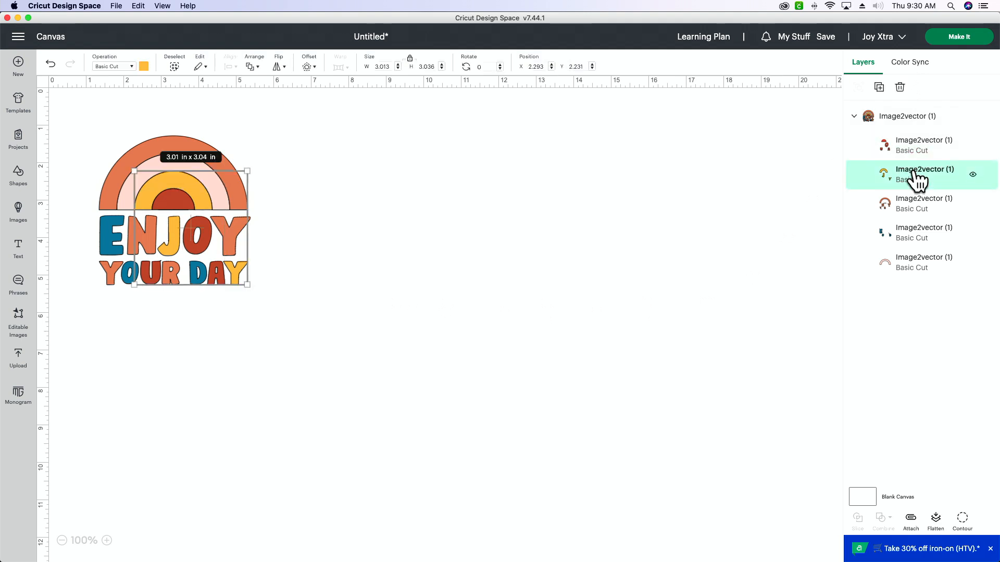
click(923, 232)
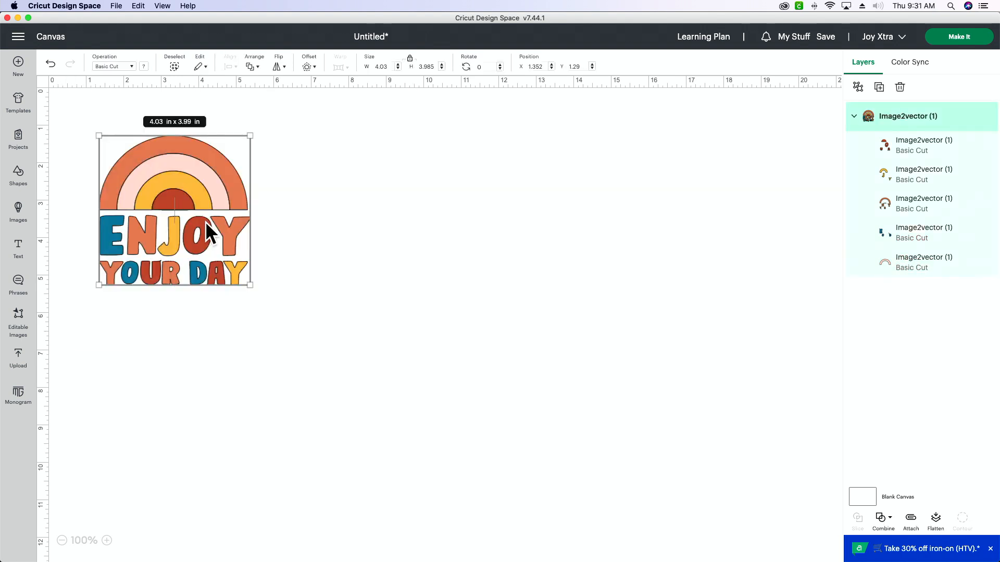
drag(251, 284, 427, 458)
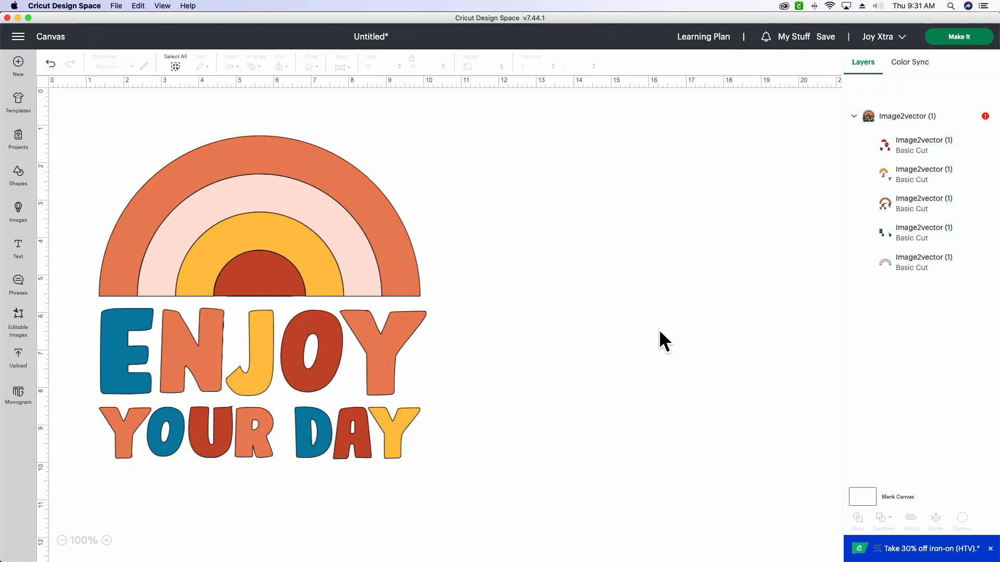
click(958, 36)
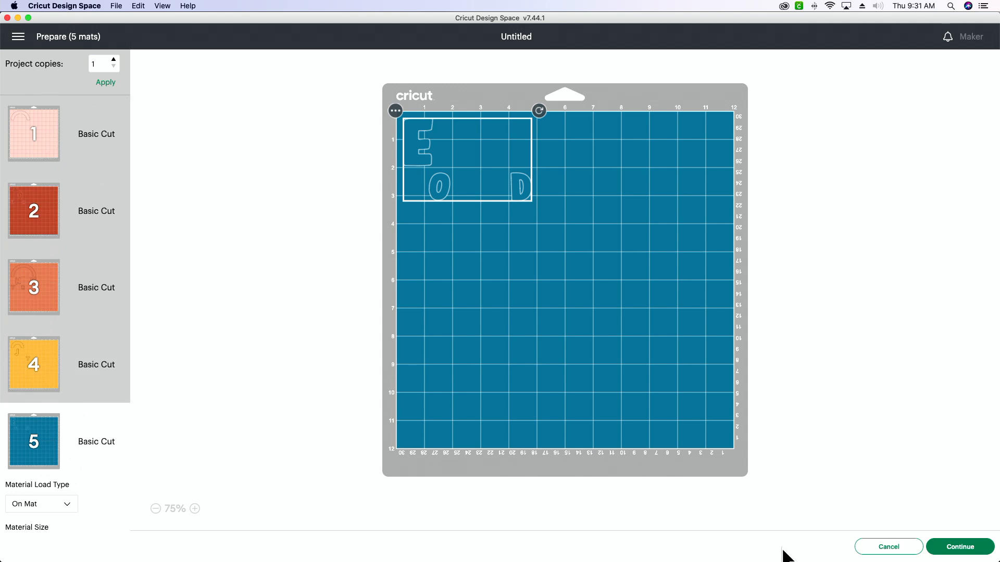
Return to the canvas, zoom in to inspect the letter edges, zoom back out, and go to Upload.
click(887, 546)
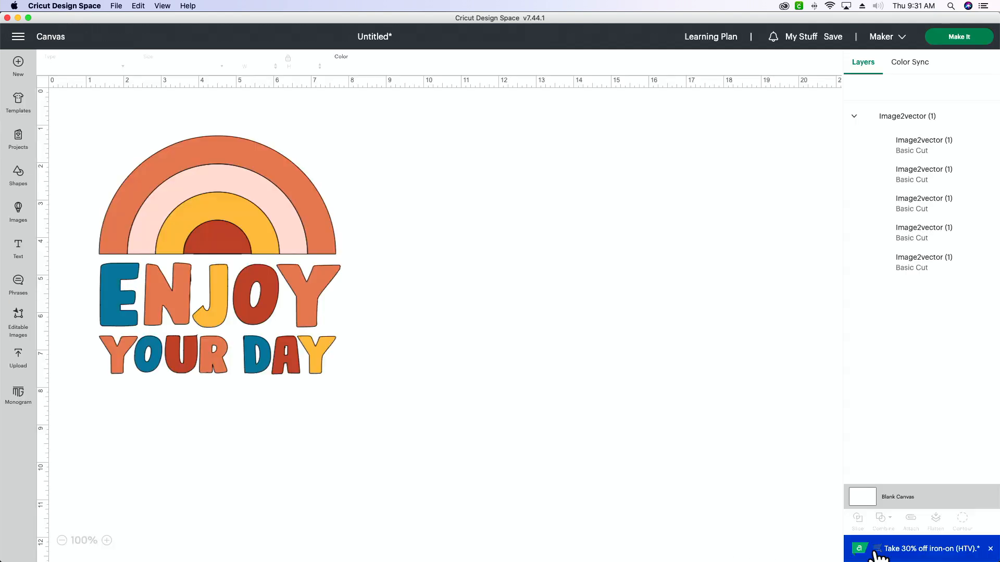
click(105, 540)
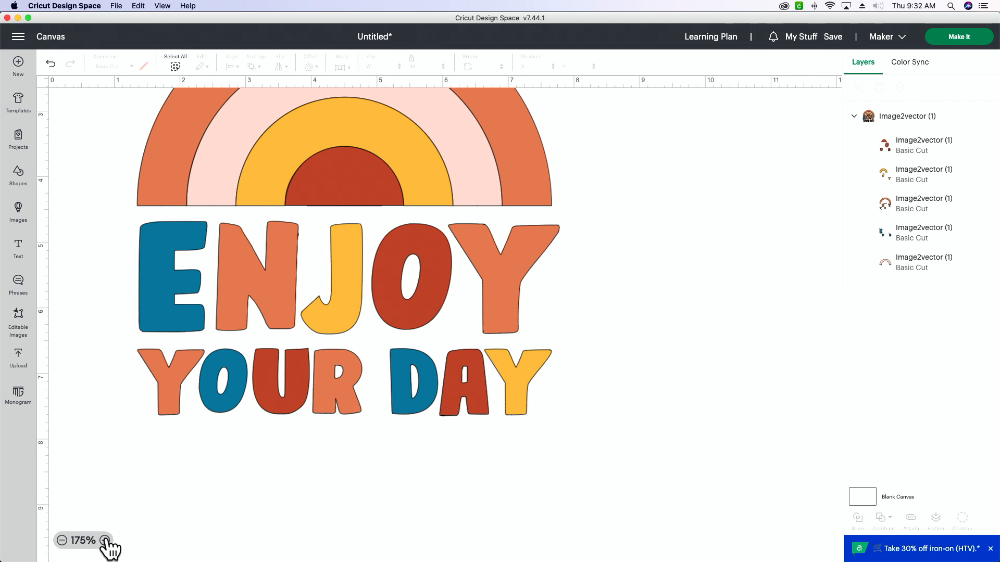
click(105, 540)
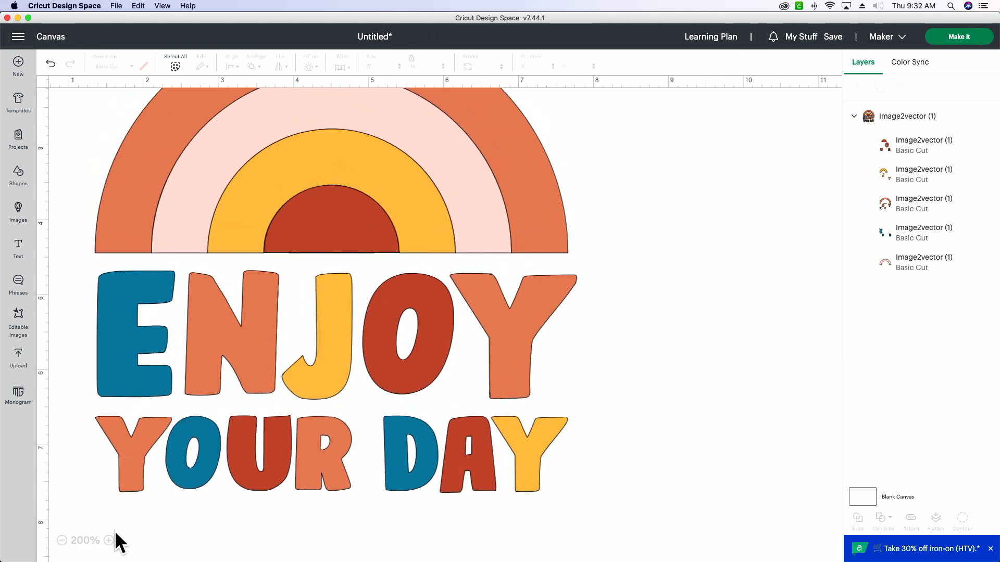
click(108, 540)
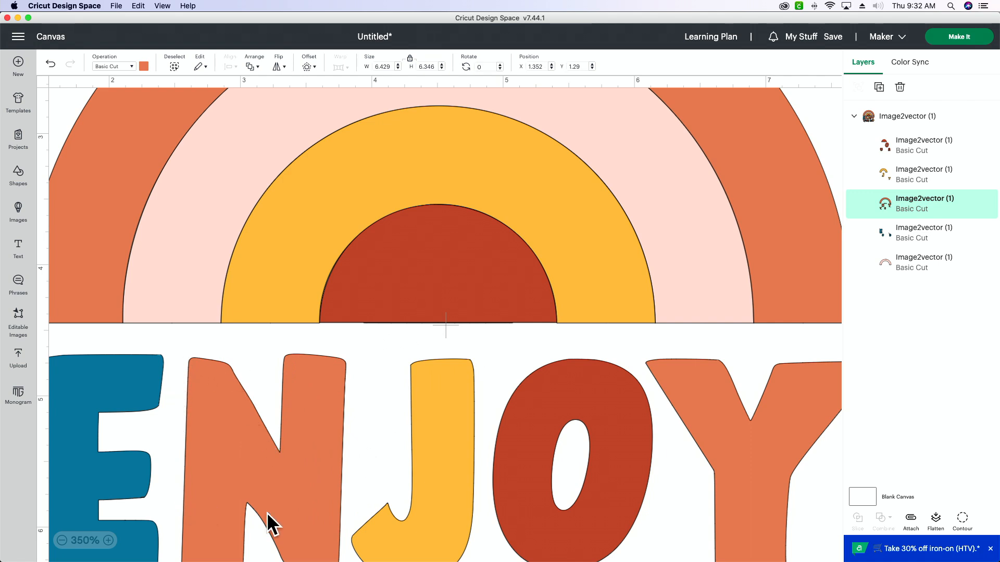
mouse_move(319, 523)
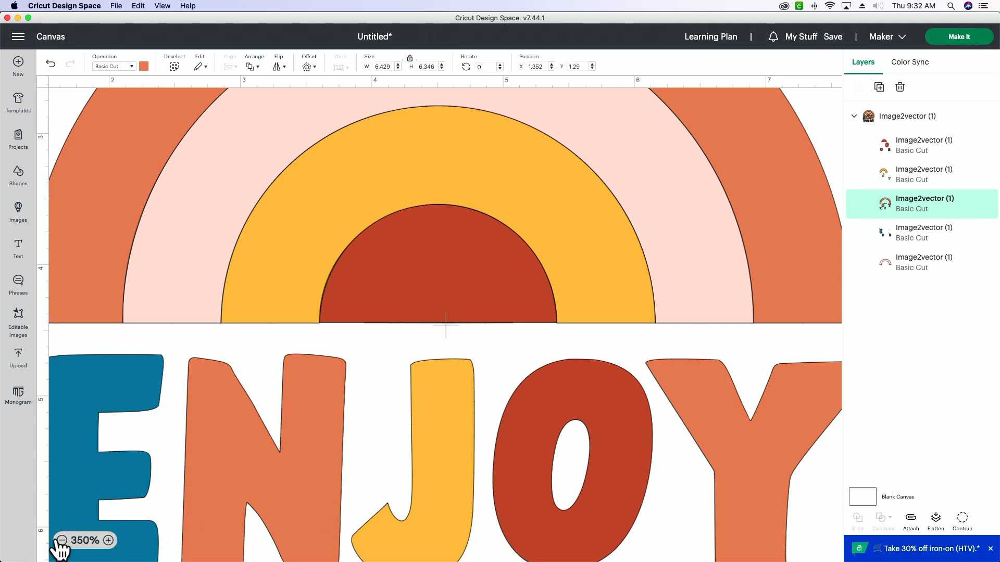
click(61, 539)
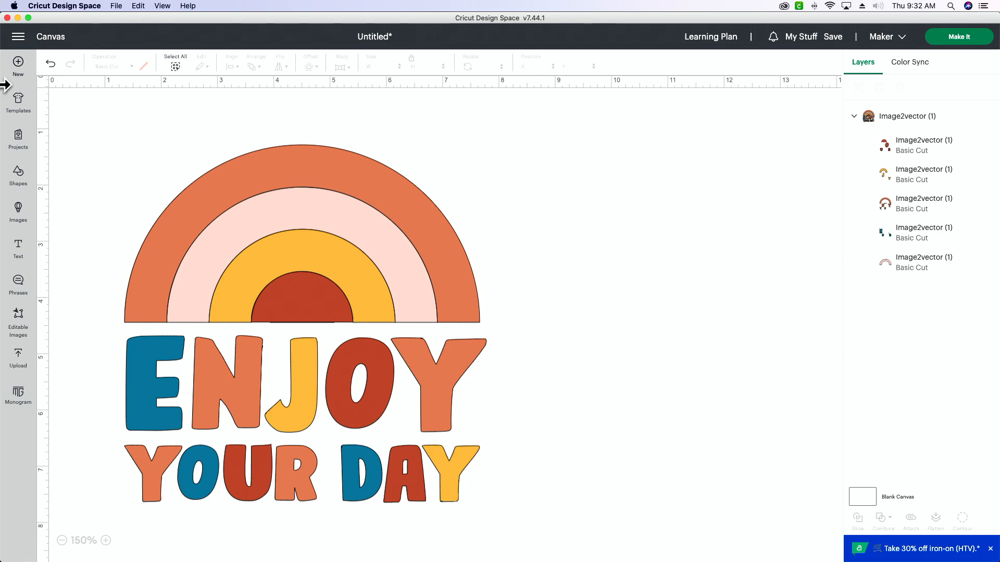
click(18, 355)
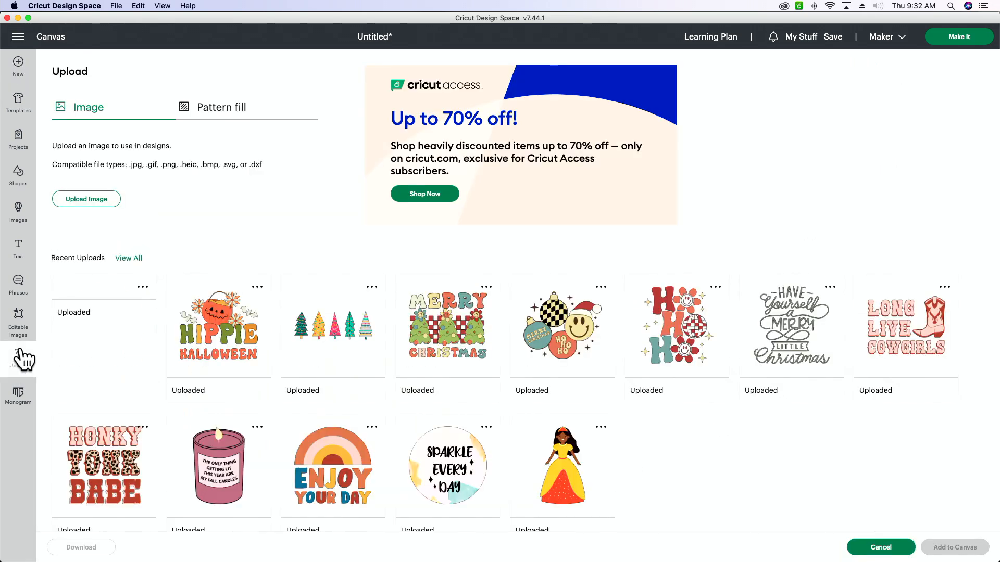
Start an image upload and load the Enjoy Your Day PNG found by searching 'enjoy' in Finder Recents.
click(86, 199)
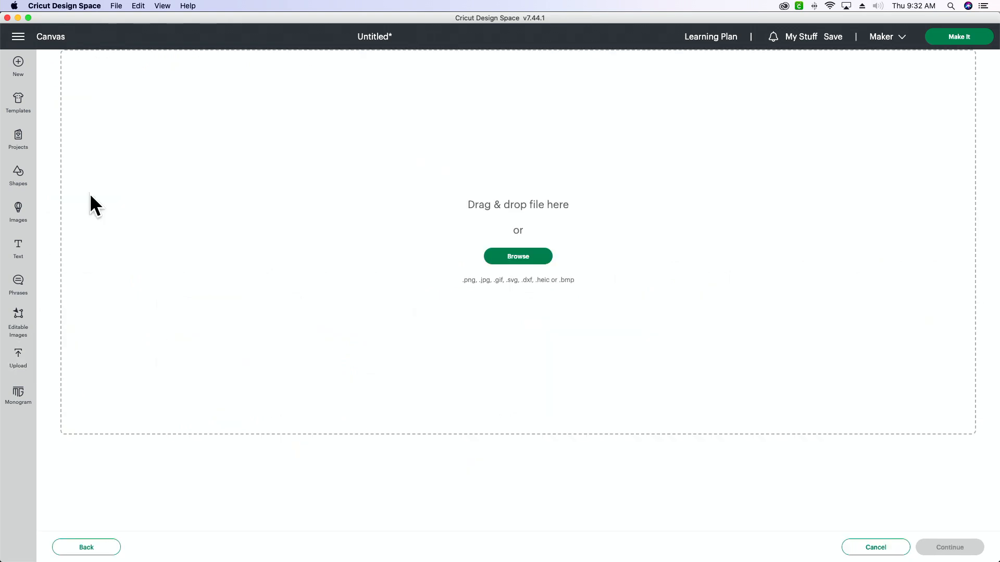
mouse_move(312, 535)
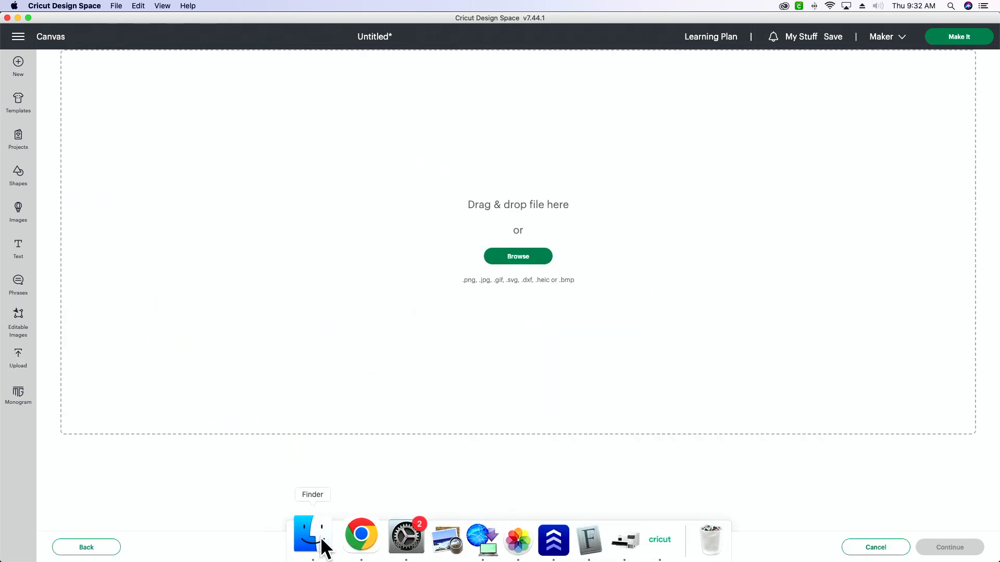
click(307, 536)
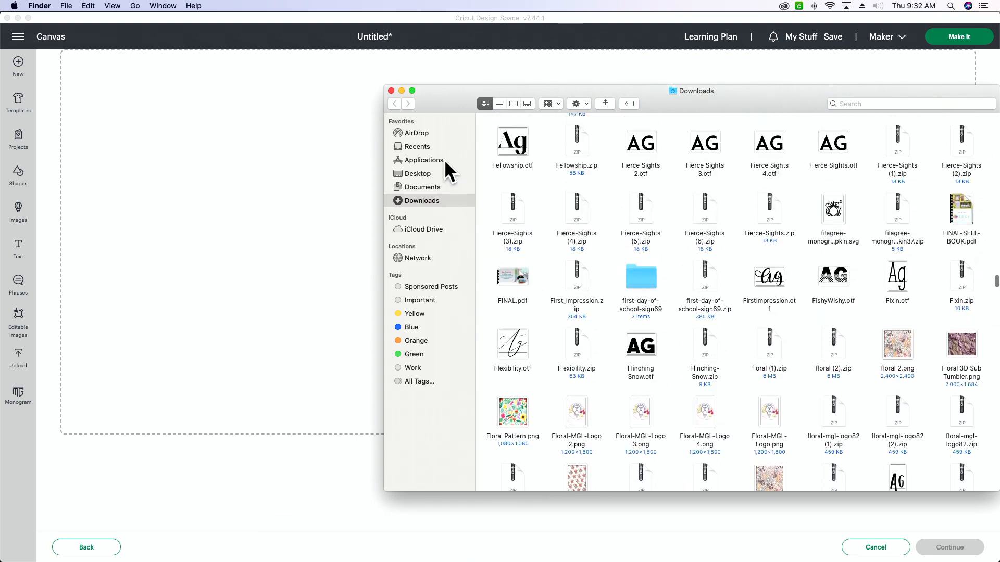
click(417, 146)
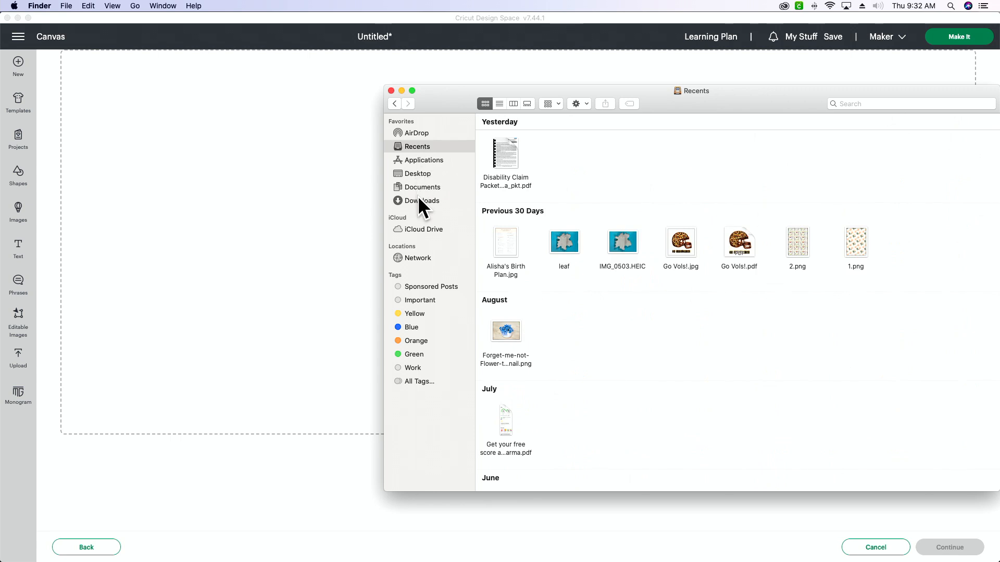
text(enjoy)
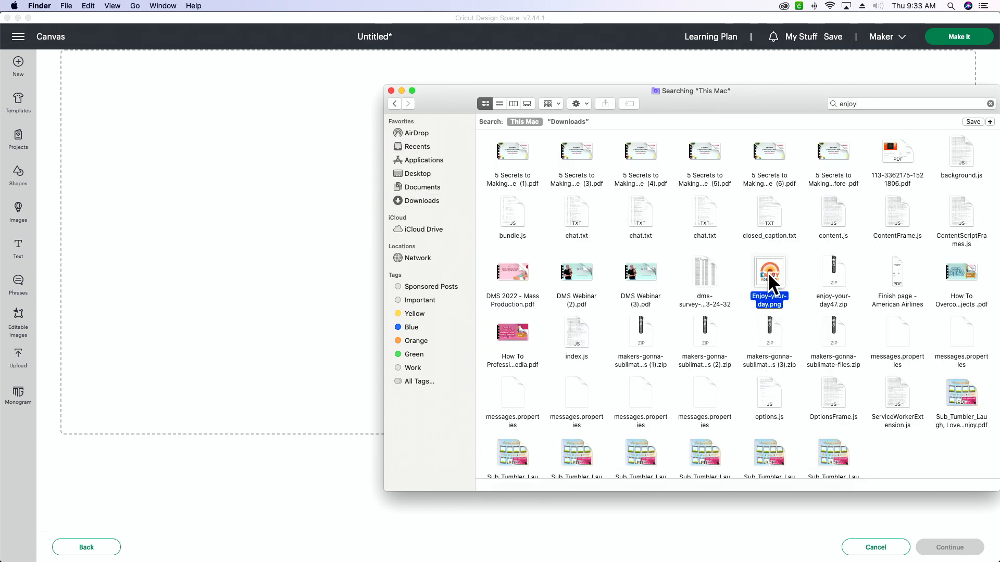
double_click(768, 272)
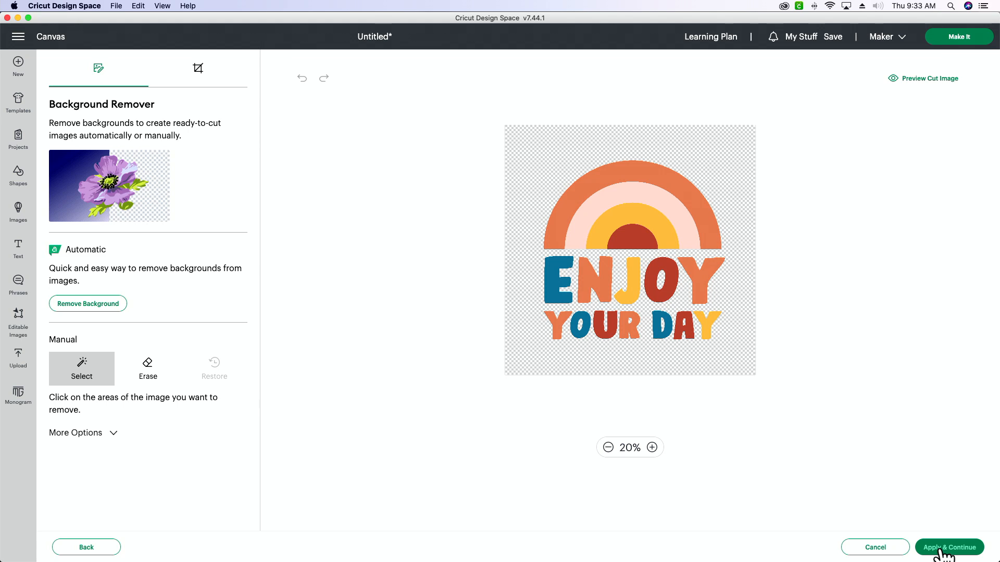
mouse_move(444, 494)
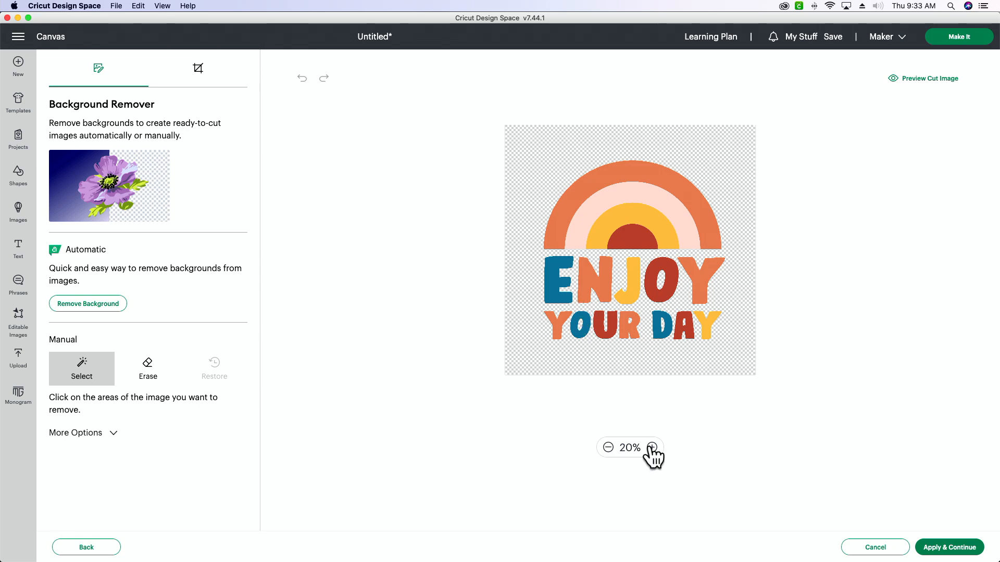
Remove the orange, pink, yellow and red letters and rainbow arcs so only blue E, O, D remain.
click(651, 447)
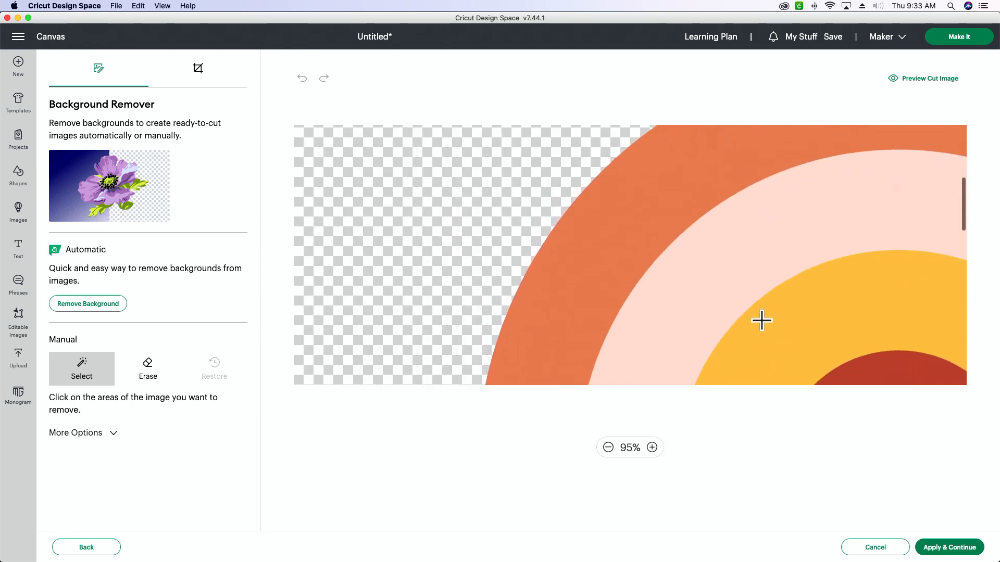
click(607, 447)
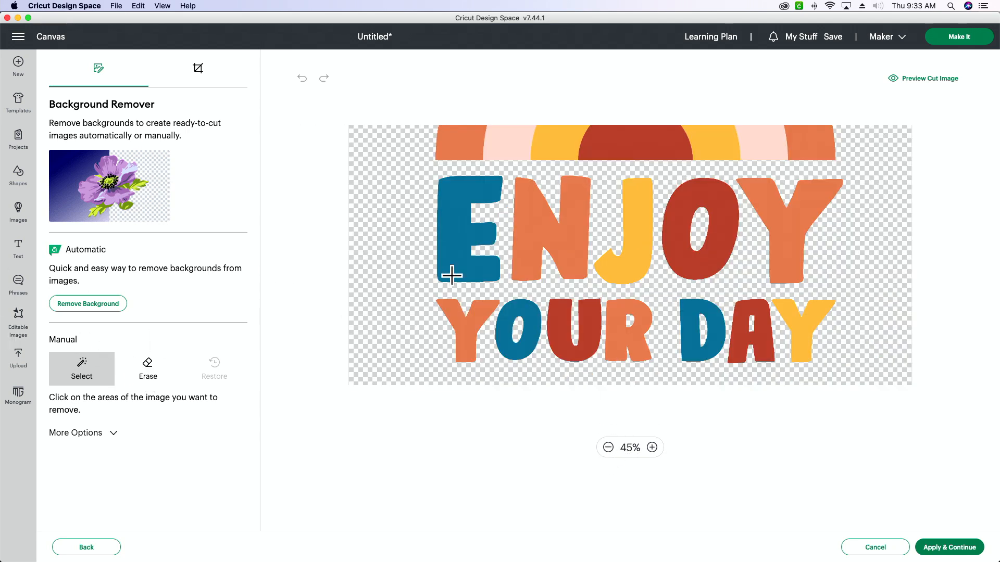
click(598, 222)
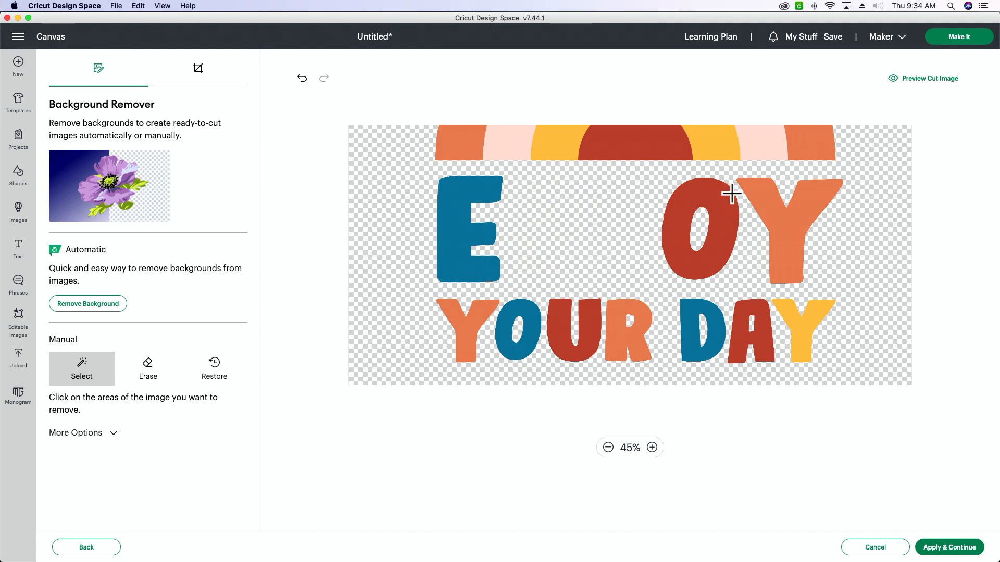
click(730, 195)
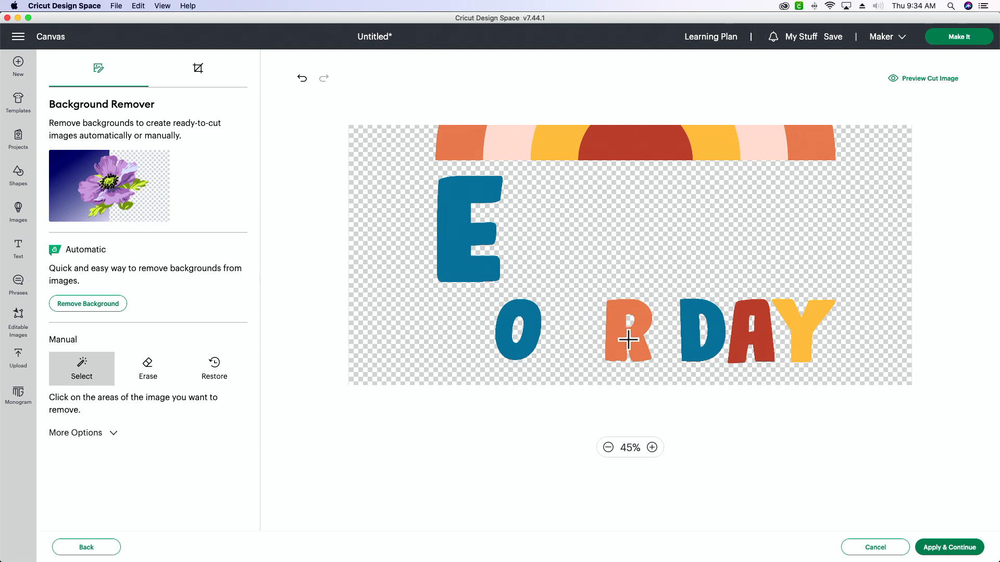
click(627, 340)
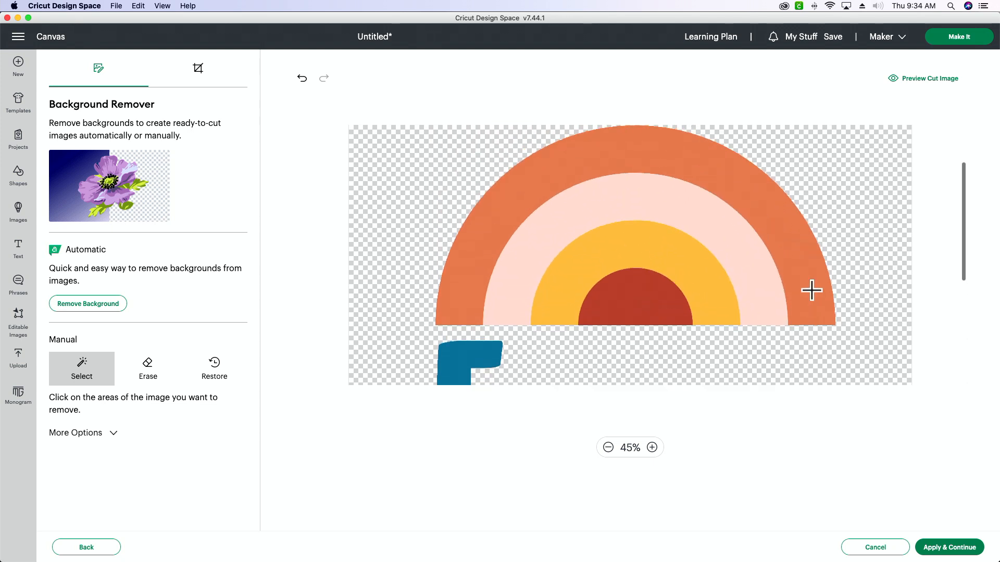
click(811, 291)
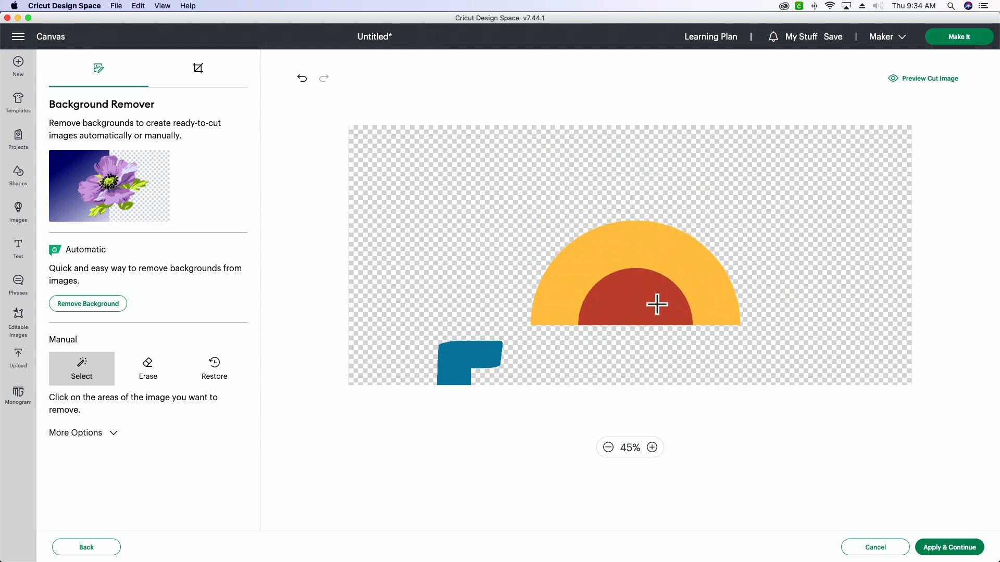
click(656, 304)
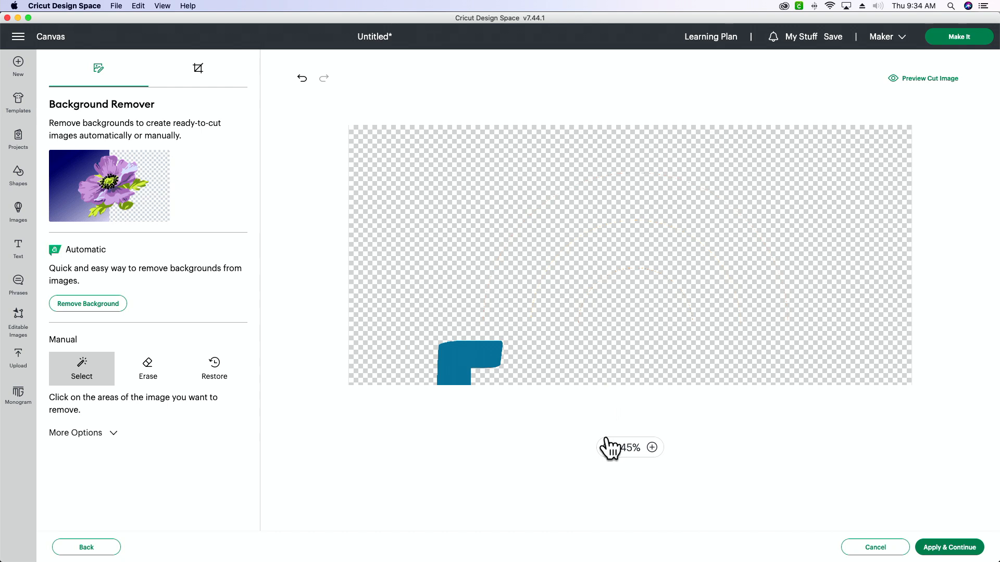
click(608, 447)
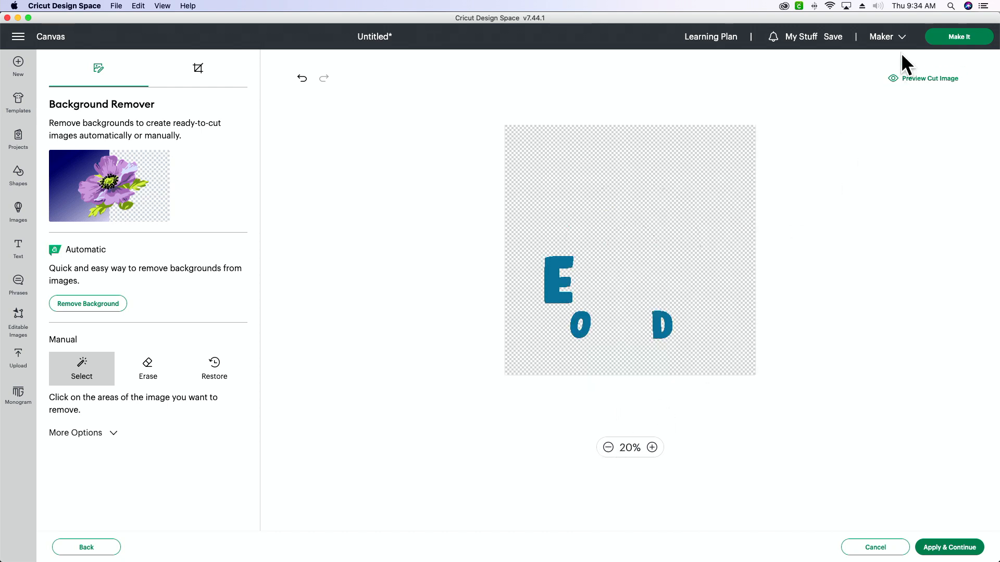
Preview the cut image and erase the leftover rainbow outline specks with the eraser at size 100.
click(922, 79)
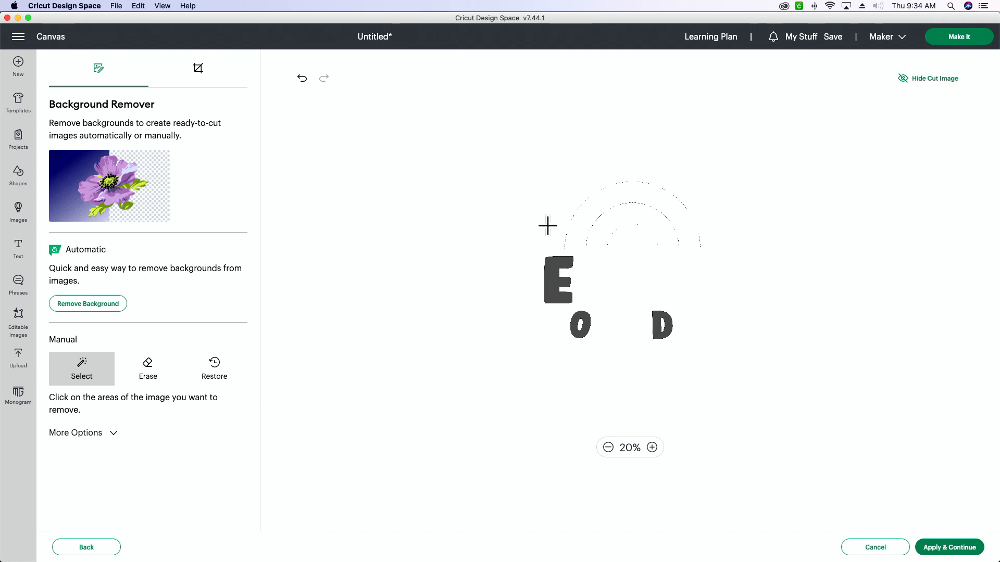
mouse_move(594, 255)
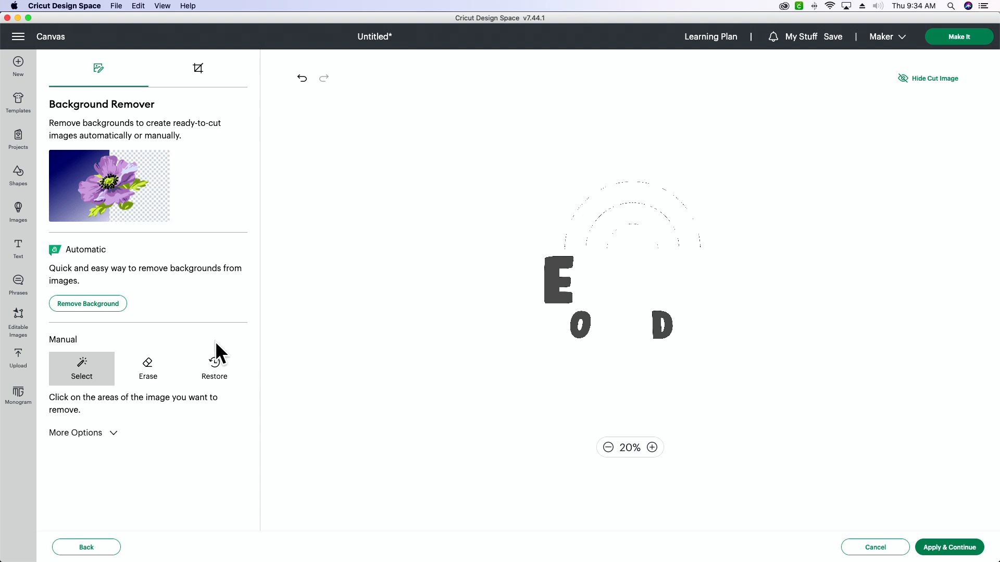
click(147, 369)
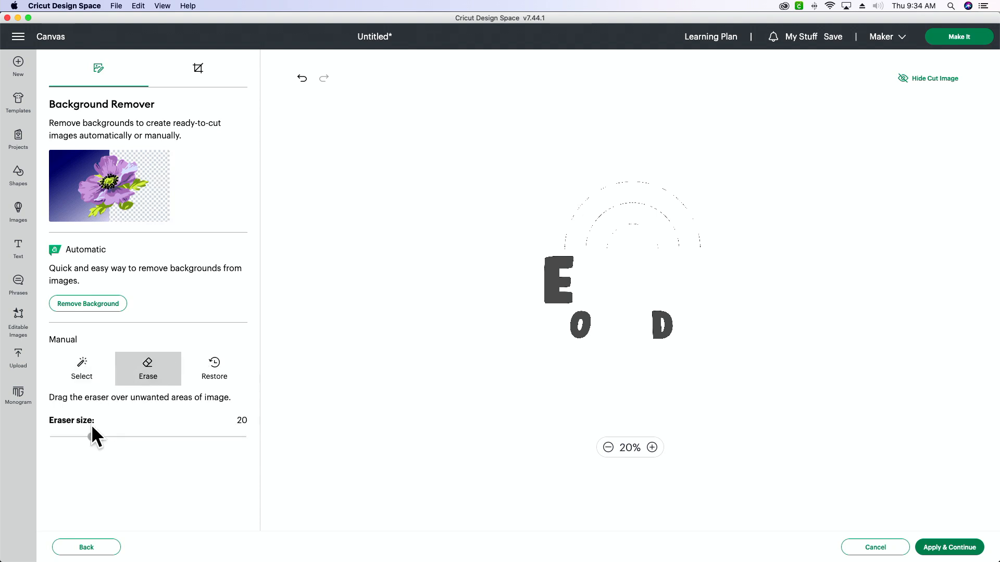
drag(95, 436, 189, 436)
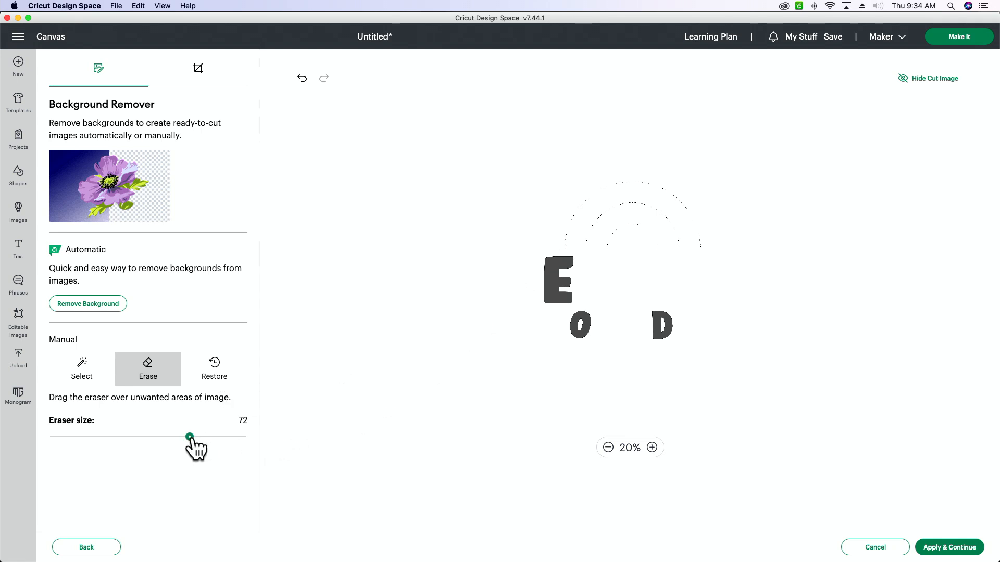
drag(188, 437, 242, 437)
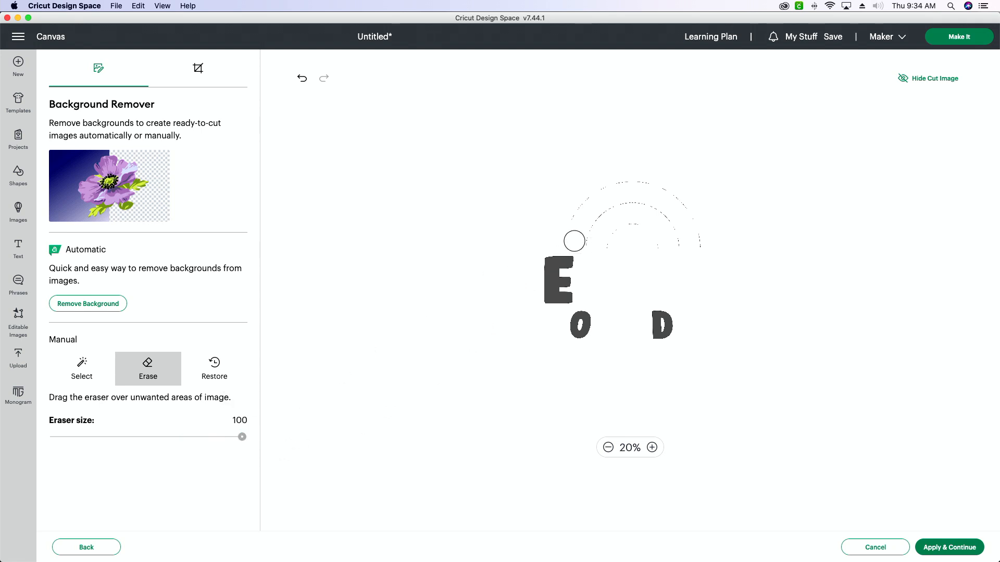
drag(574, 242, 665, 217)
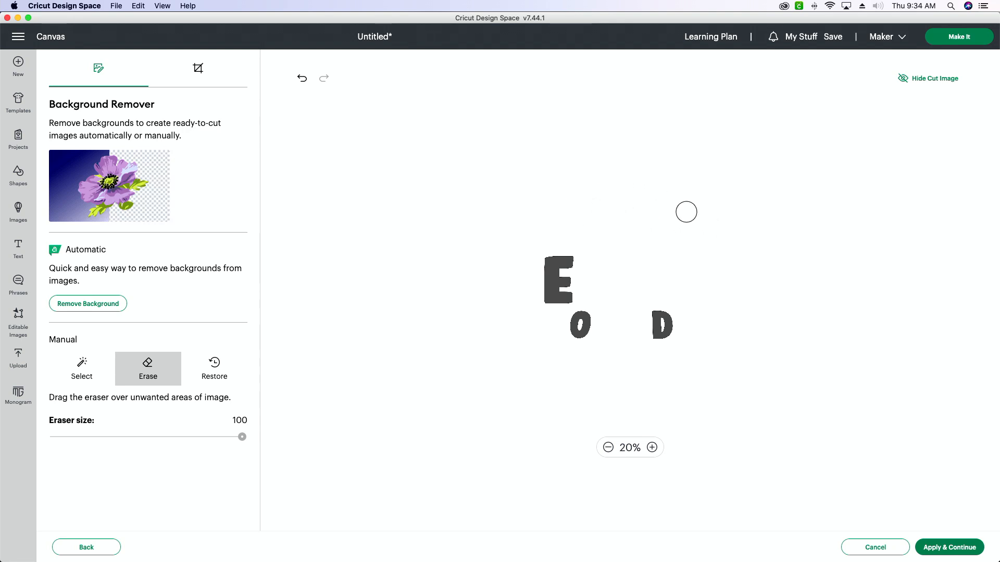
Check the blue E, O, D for stray specks, hide the preview, and apply the cleanup to continue.
click(650, 447)
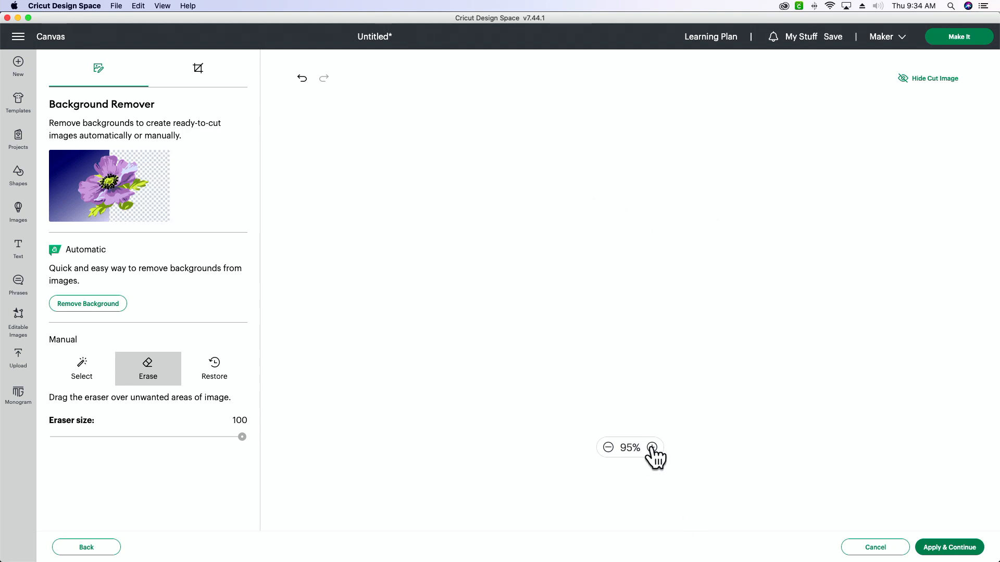
mouse_move(607, 526)
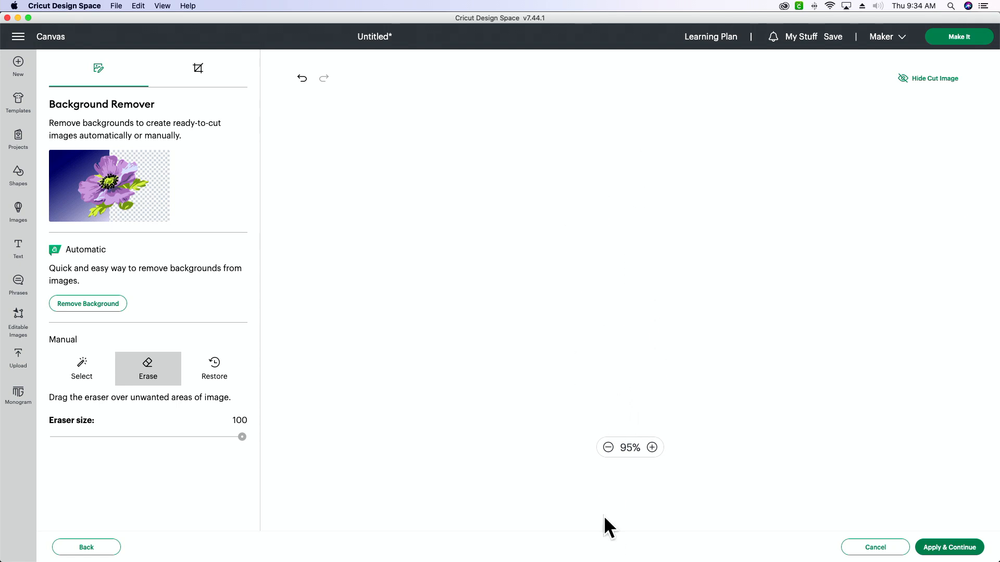
click(608, 447)
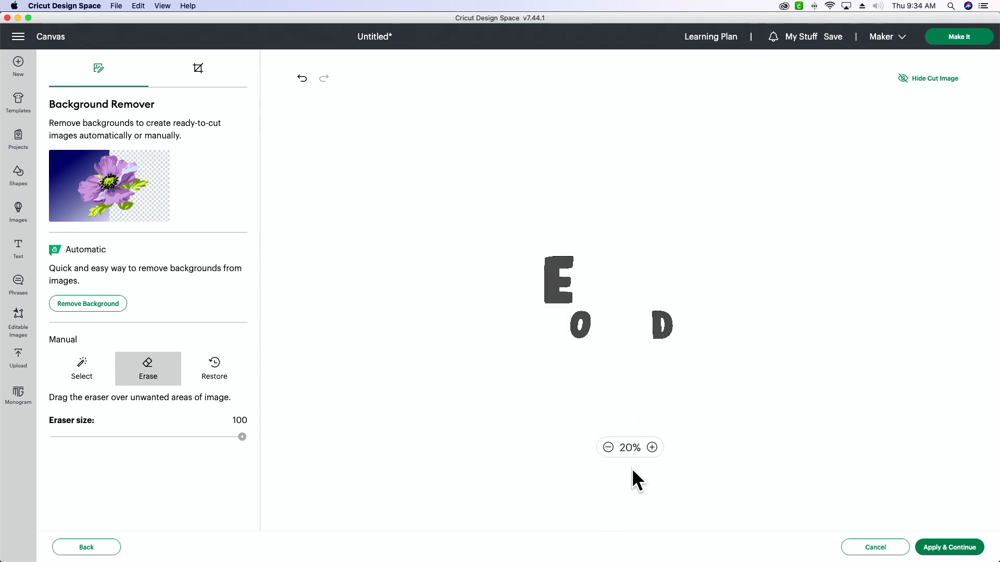
click(652, 447)
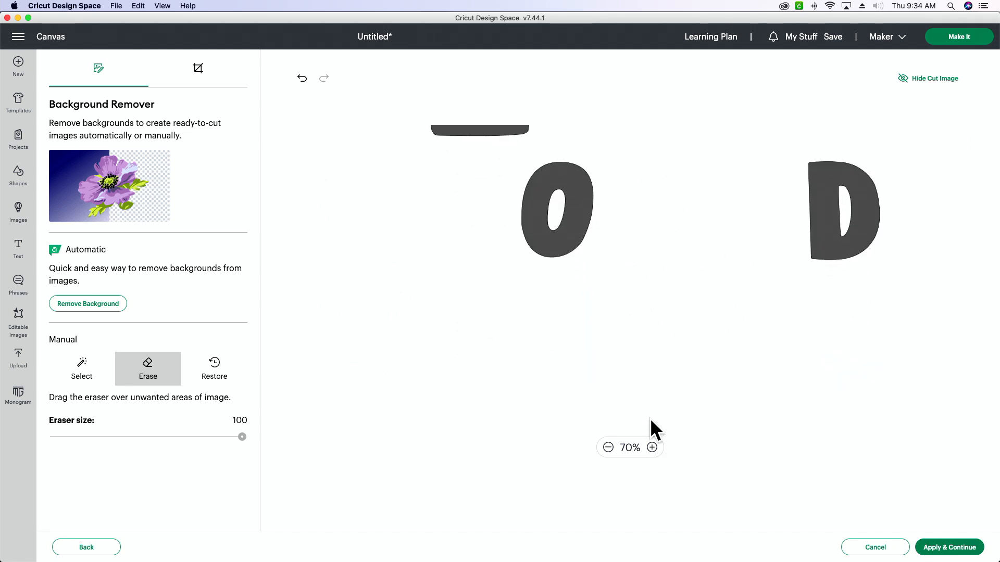
mouse_move(934, 77)
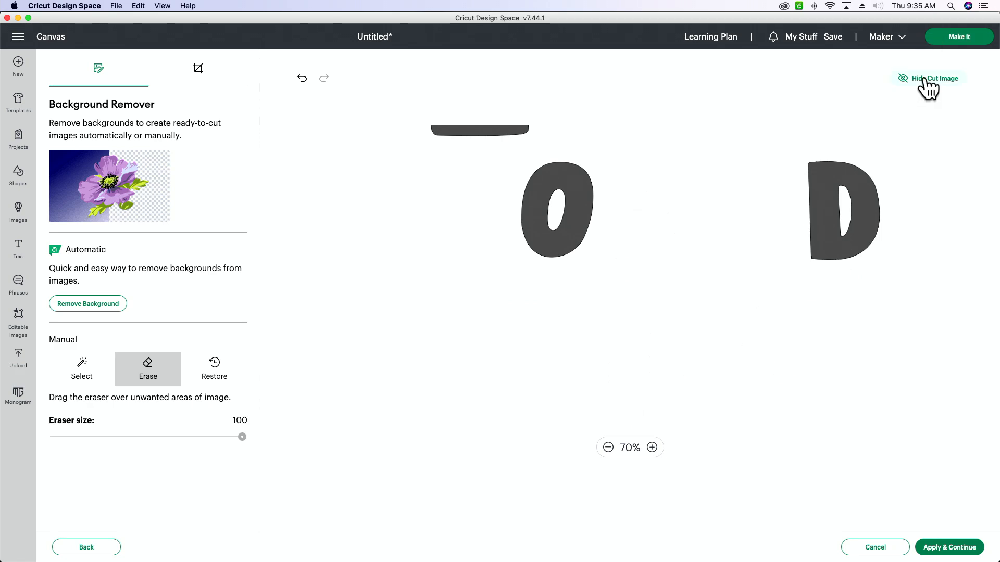
click(931, 79)
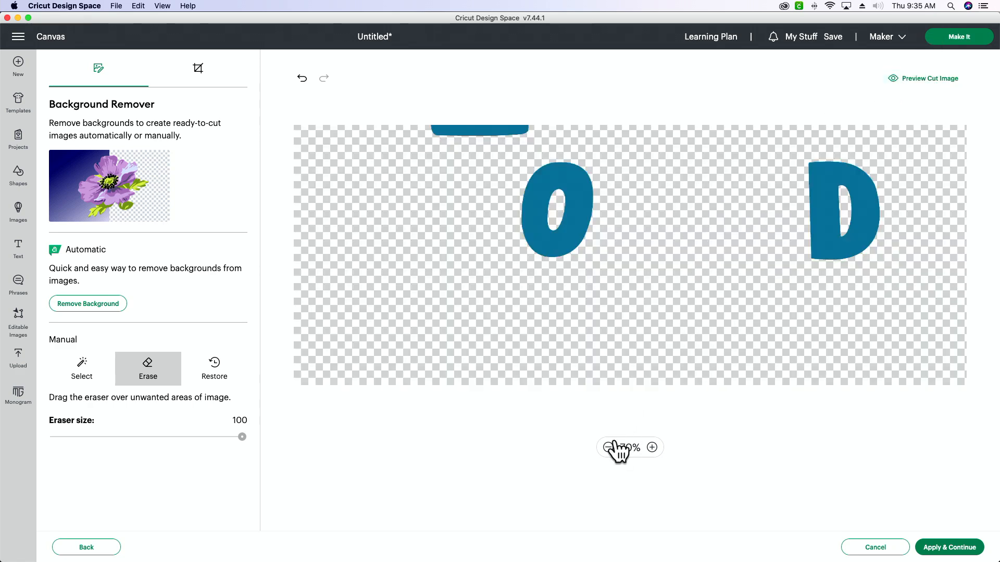
click(609, 446)
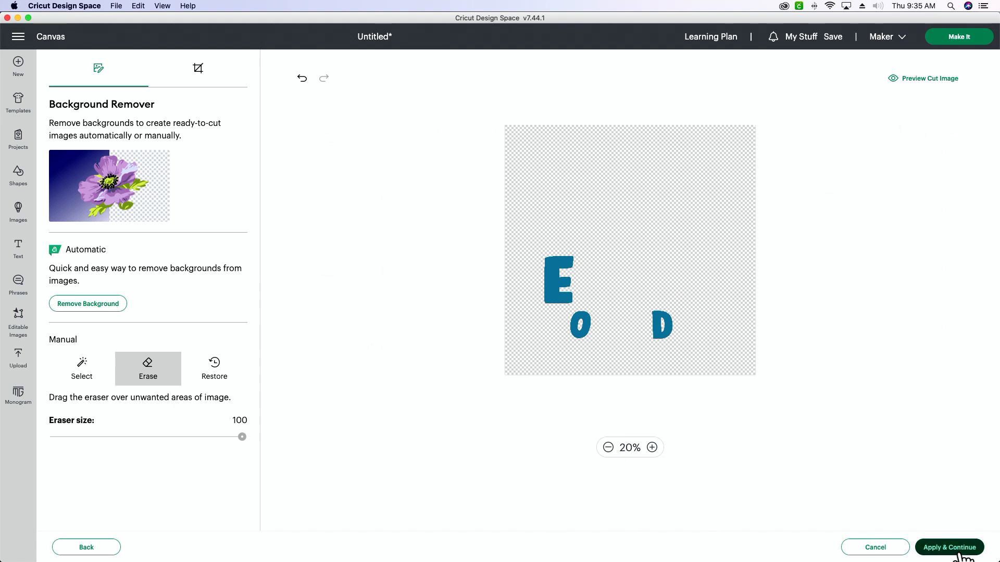
click(948, 548)
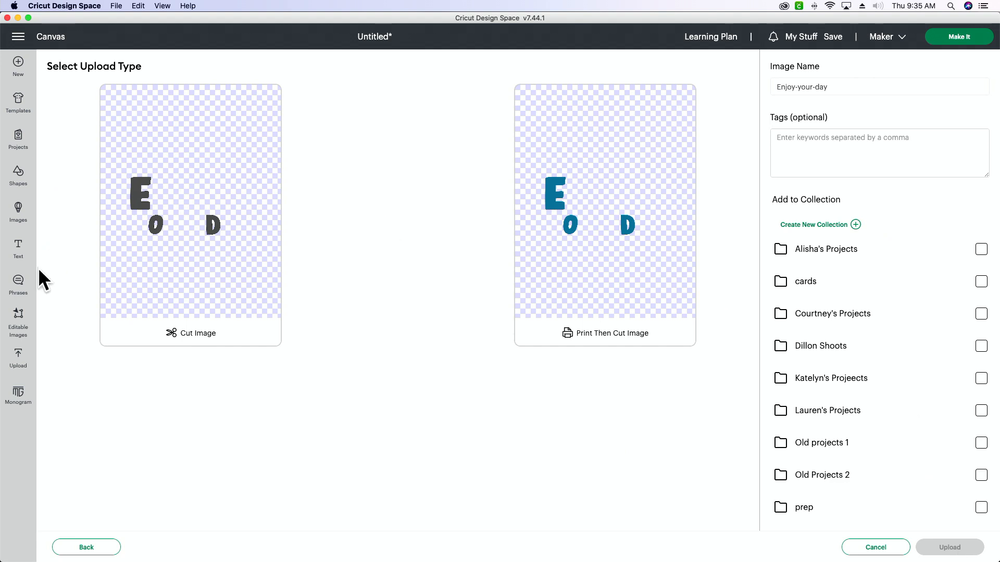
Upload the blue E, O, D layer as a Cut Image and begin another image upload.
click(190, 213)
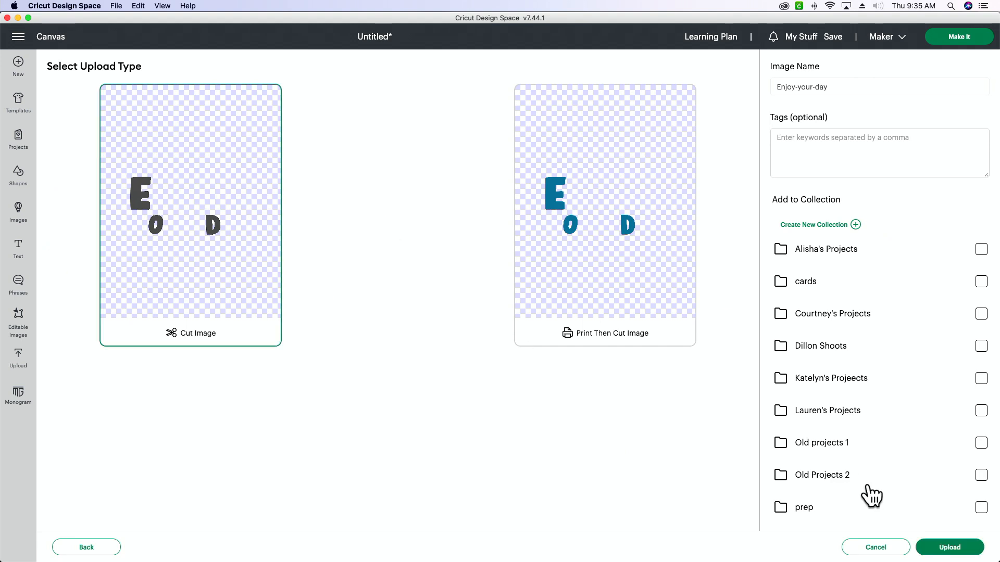
click(949, 547)
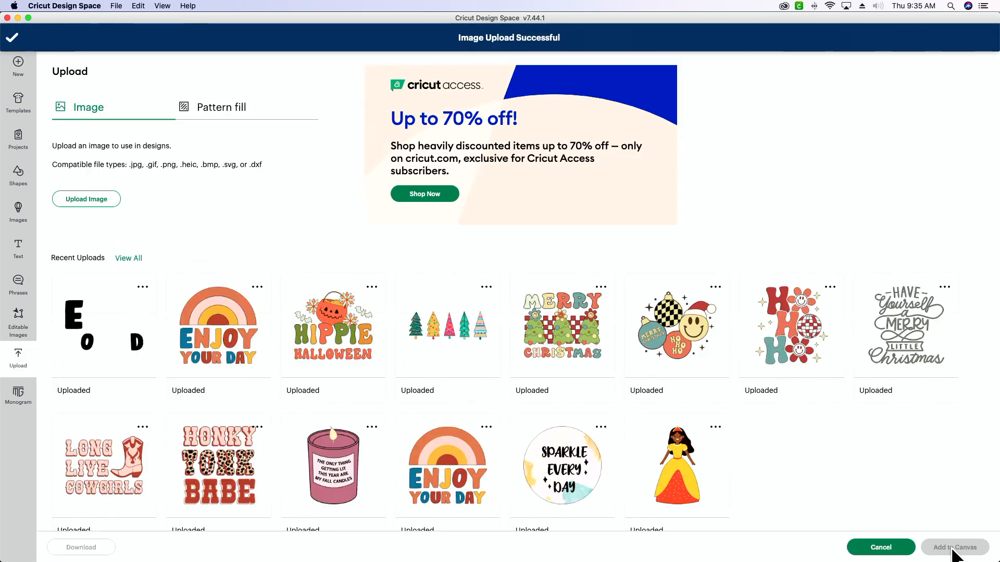
mouse_move(89, 226)
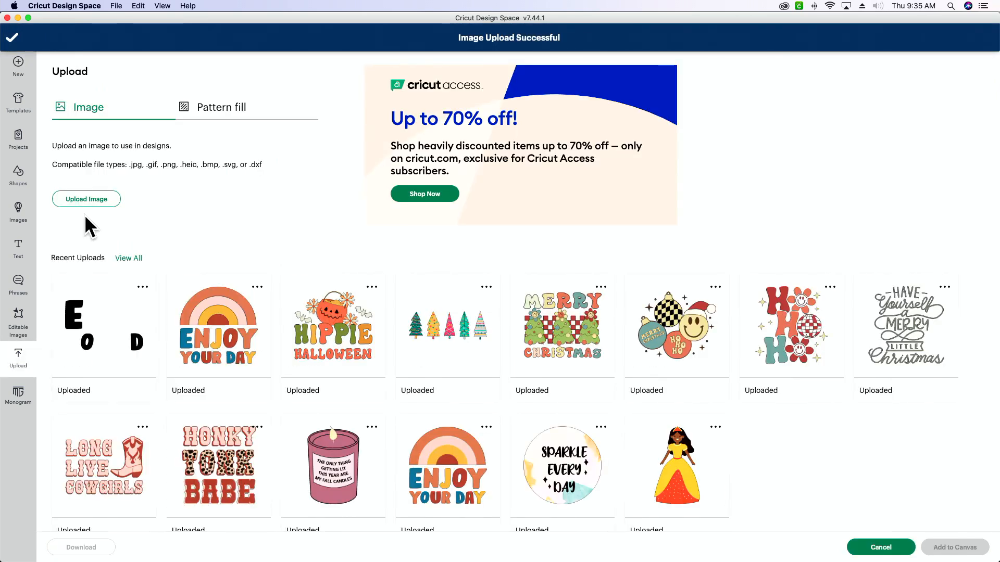
click(86, 199)
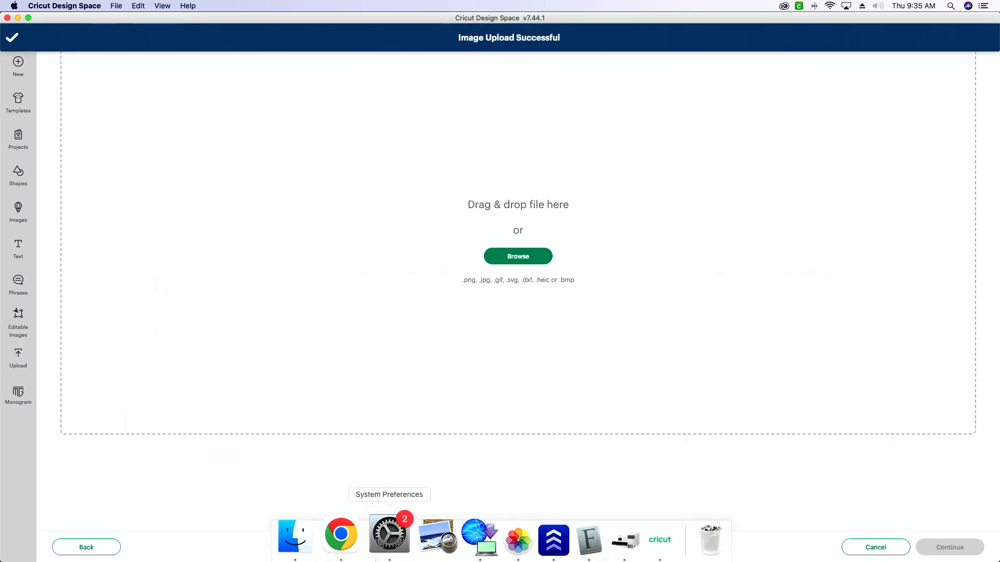
Load the design as a complex image and remove the E, O, D, J and other non-orange letters, undoing one stray erase.
click(312, 536)
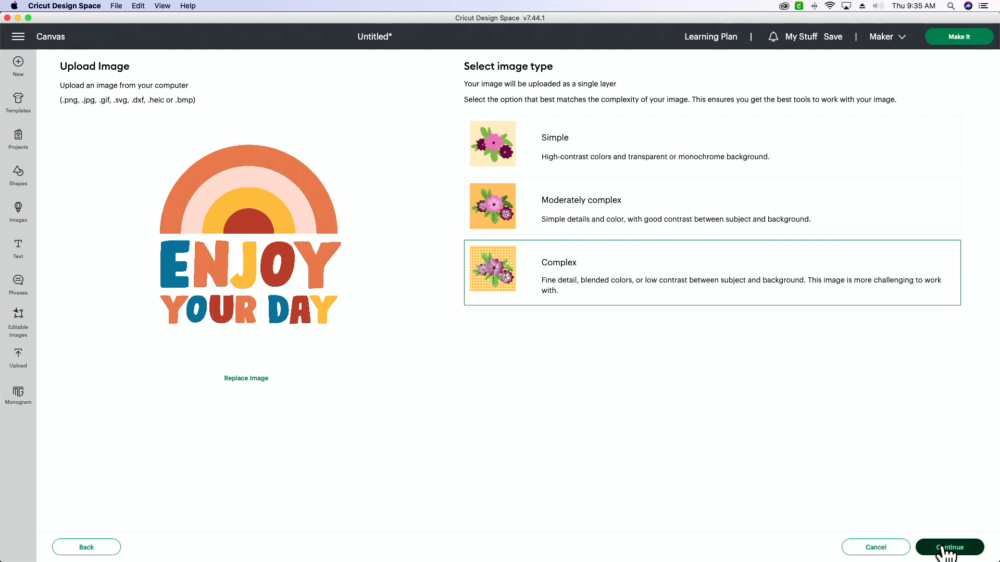
click(948, 547)
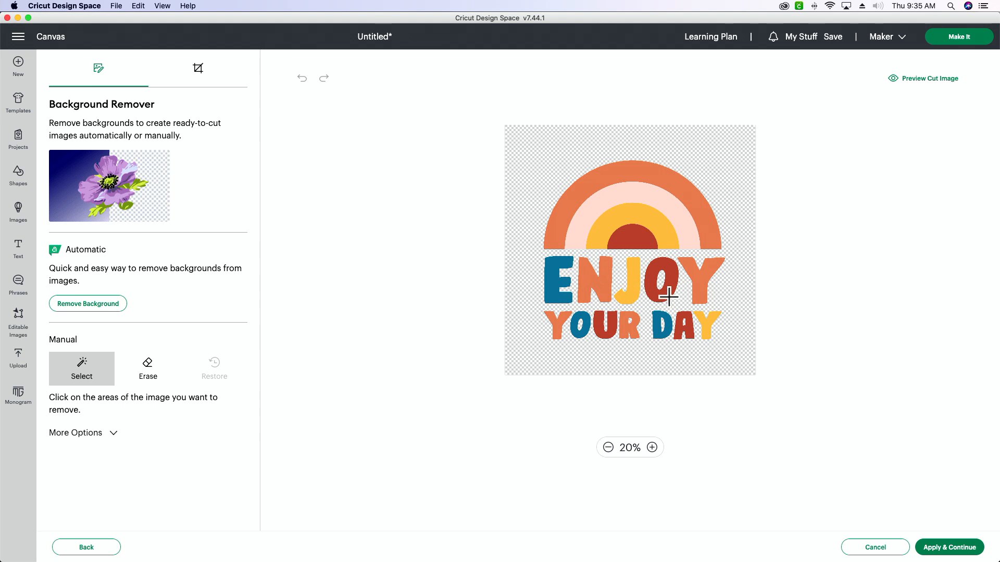
mouse_move(718, 296)
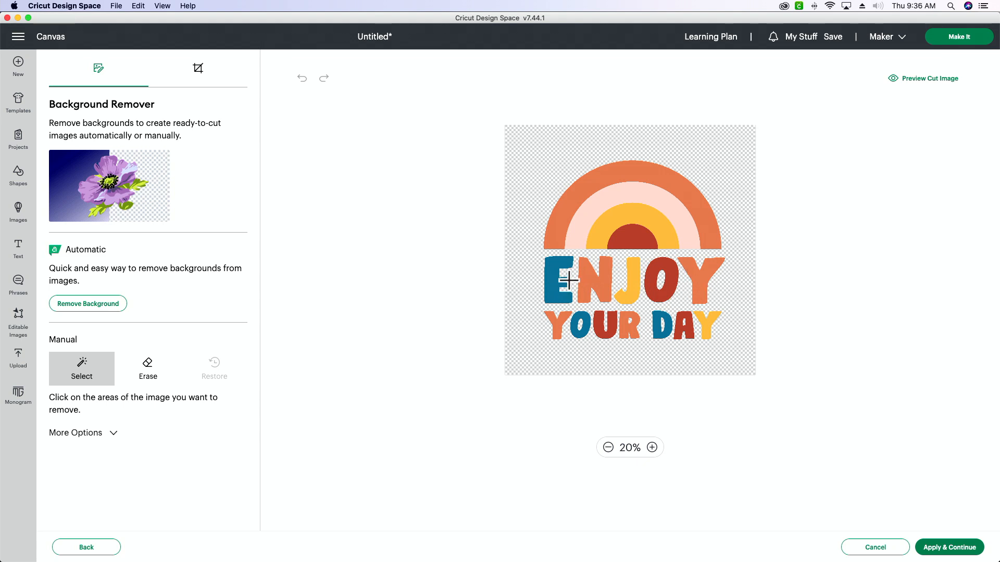
click(560, 281)
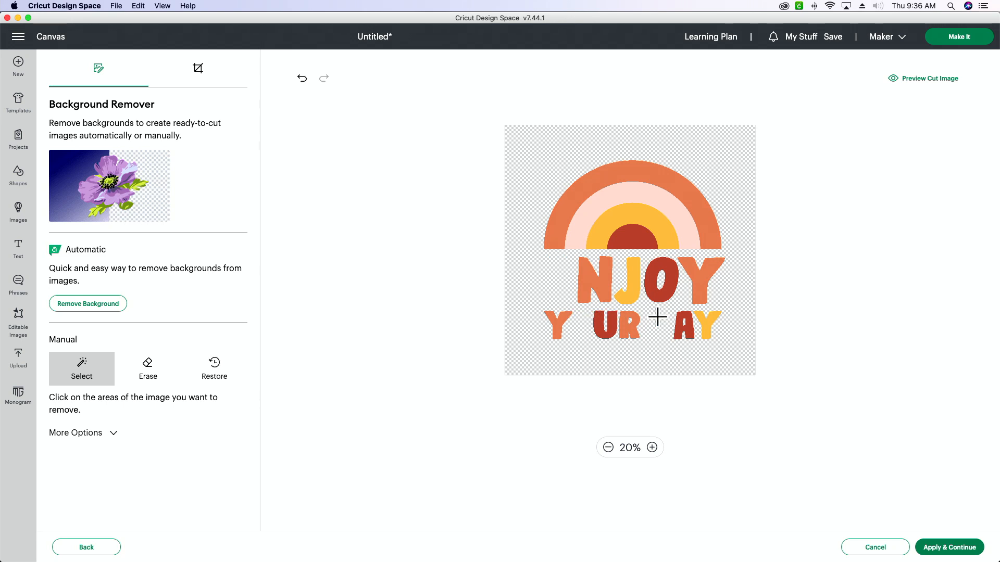
click(636, 293)
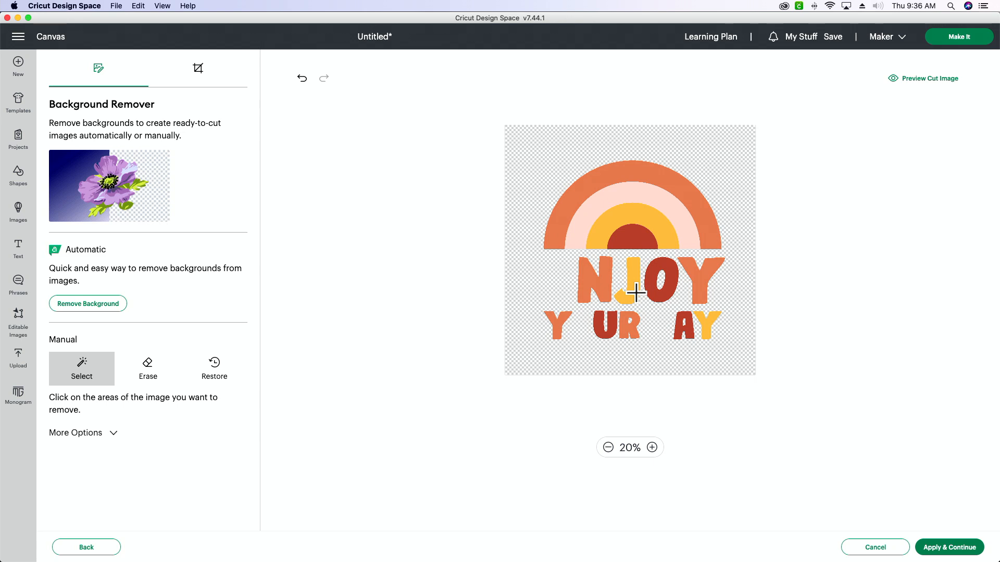
click(621, 290)
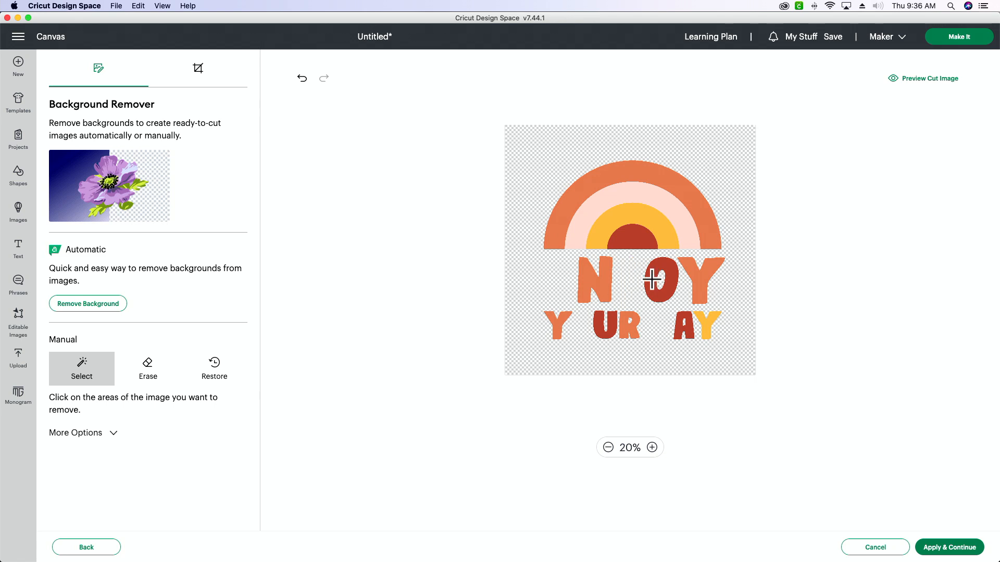
click(648, 278)
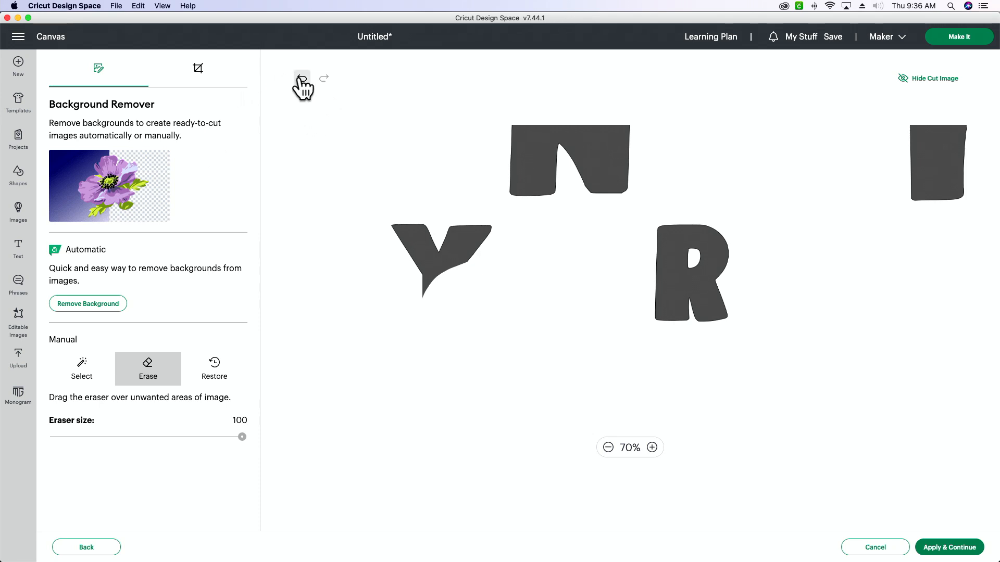
click(301, 79)
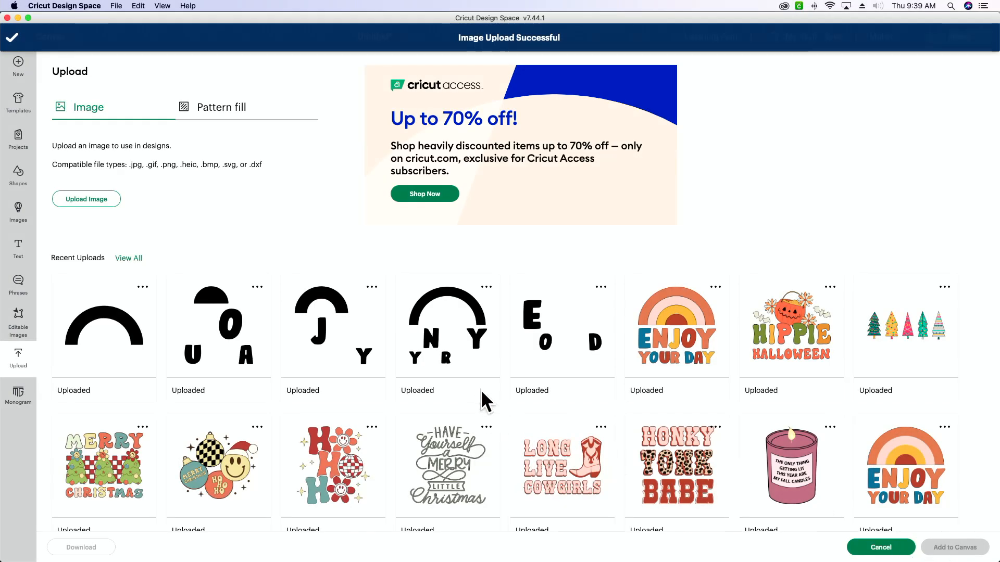
mouse_move(541, 372)
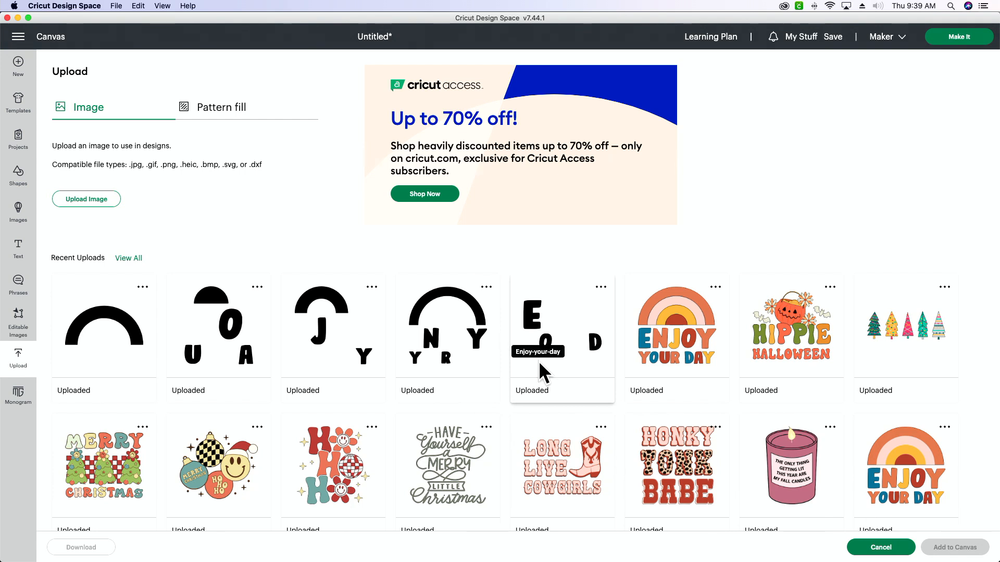
mouse_move(96, 348)
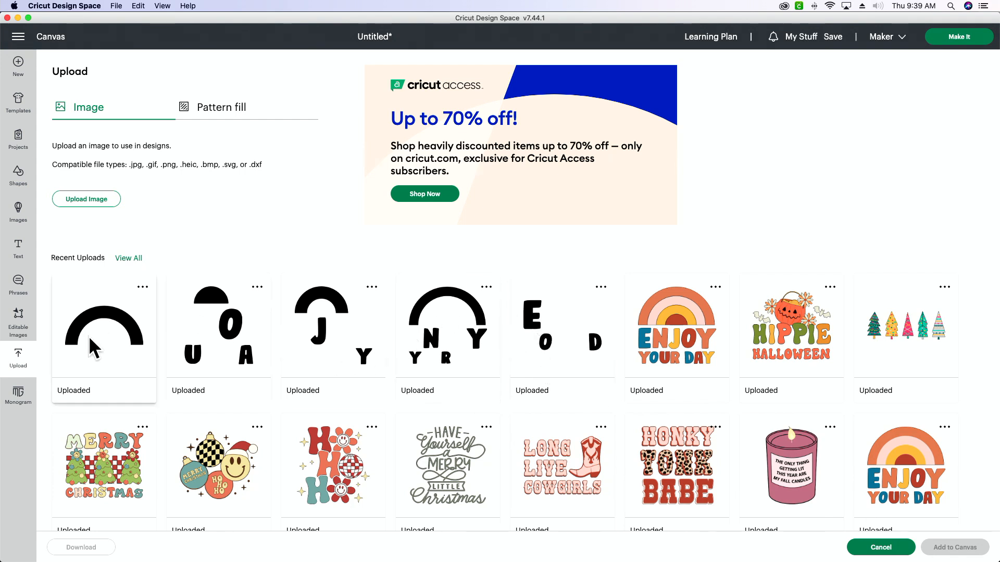
Select the five single-colour layer uploads and add them to the canvas.
click(562, 326)
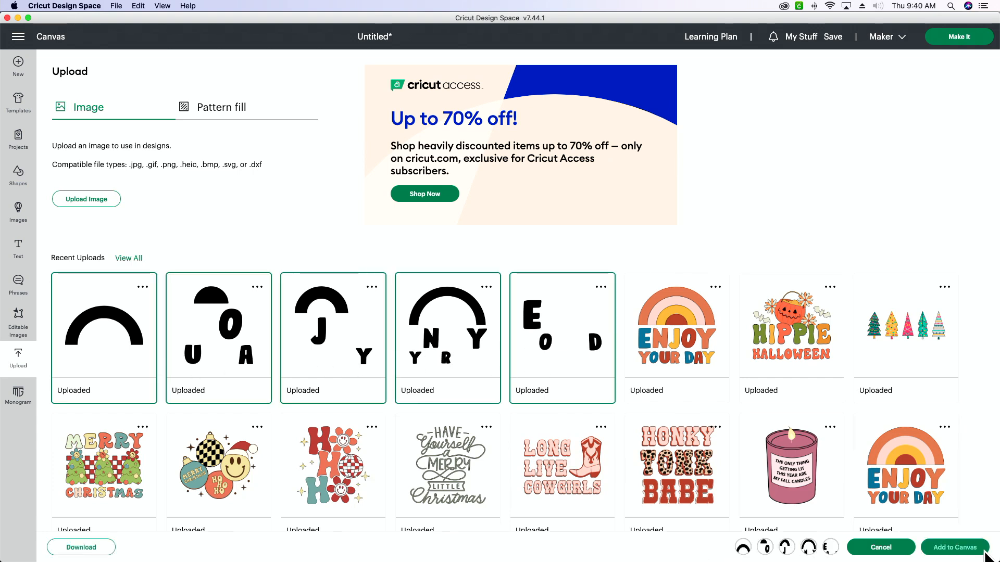
click(954, 547)
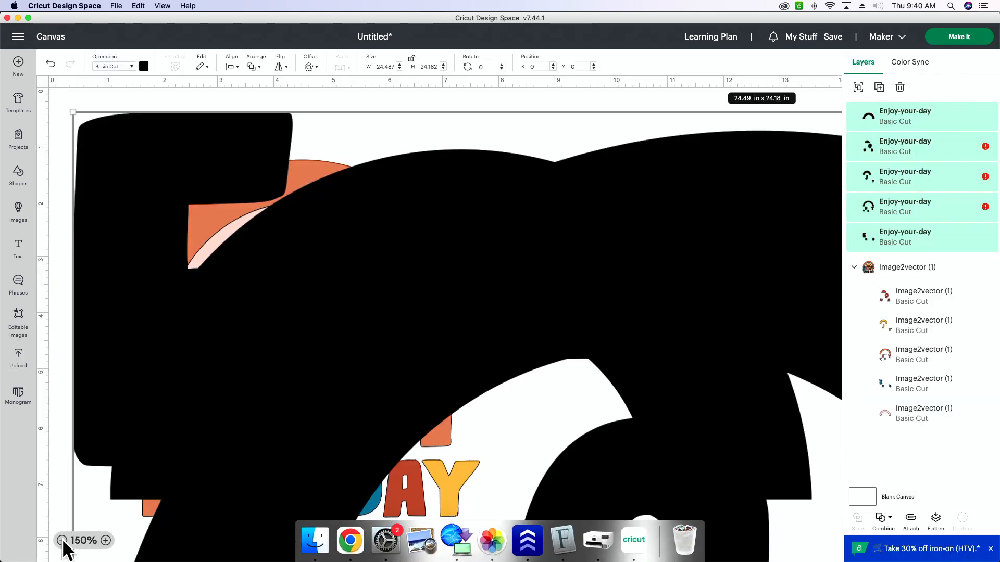
Recolour each black layer from the Material colors palette in yellow, blue, pink and red to rebuild the rainbow.
click(62, 541)
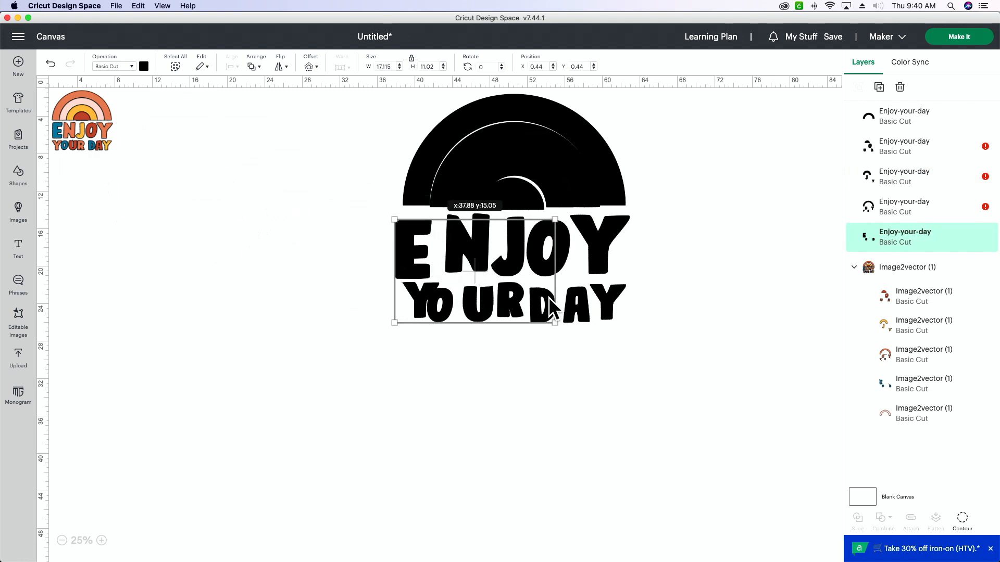
click(144, 66)
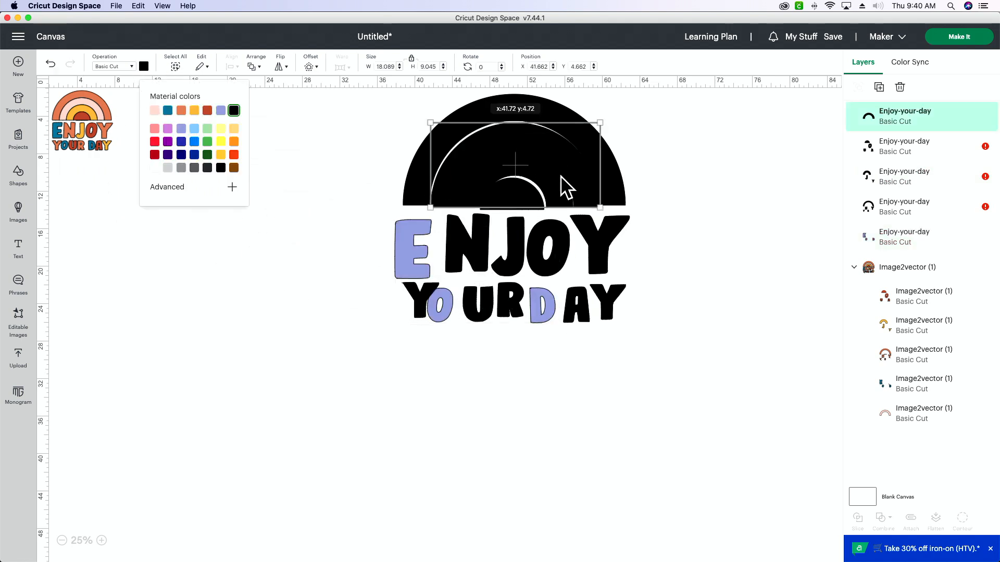
click(143, 66)
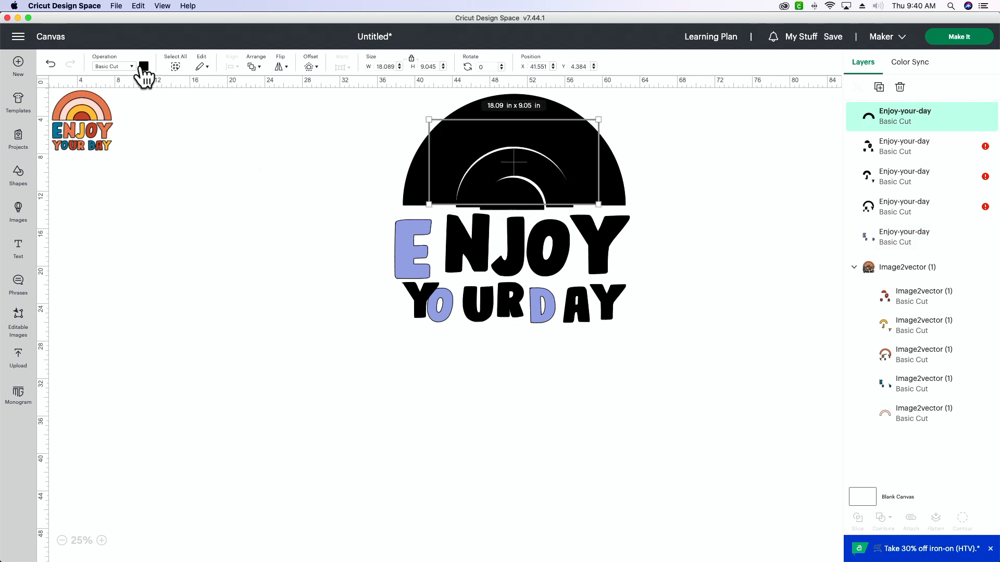
click(144, 66)
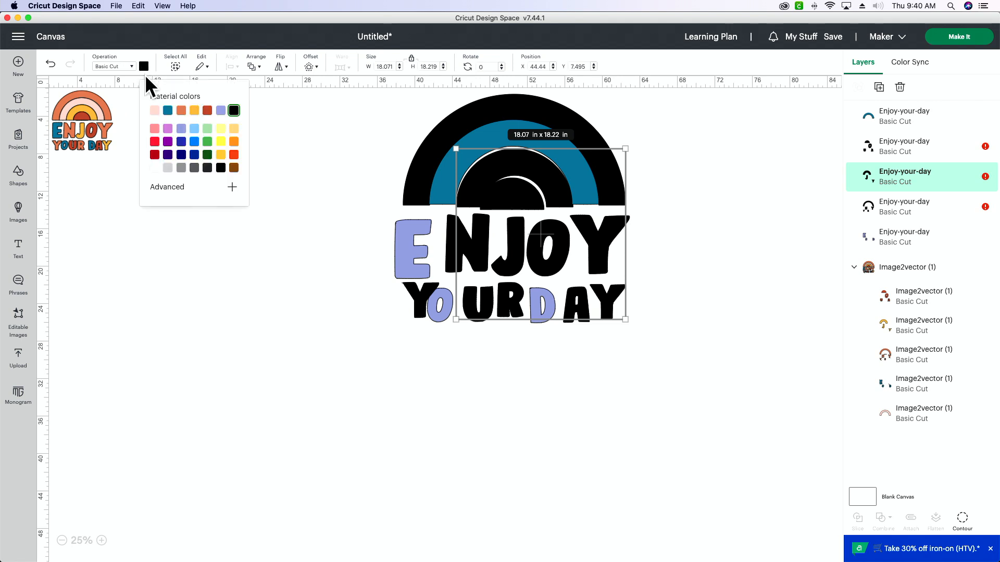
click(154, 111)
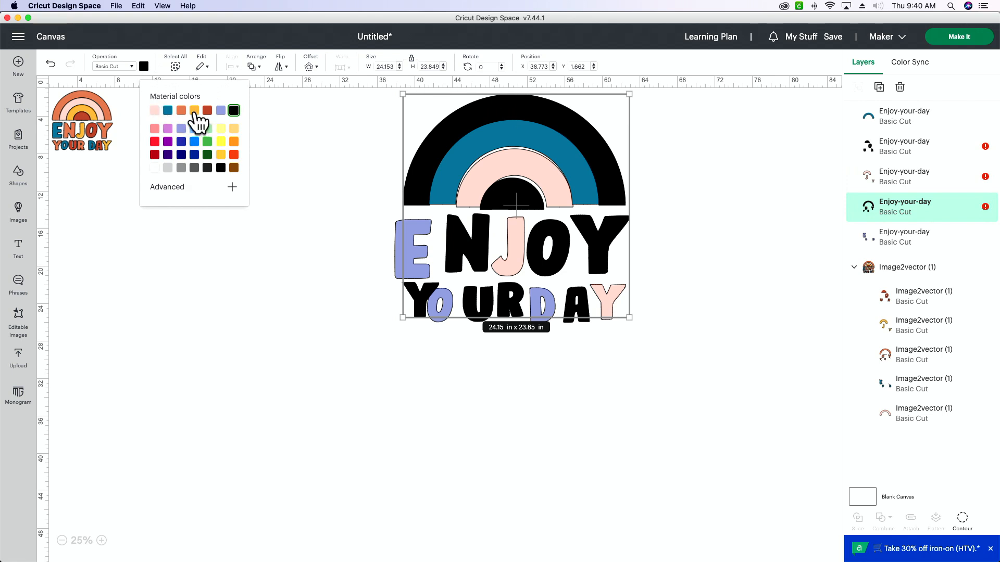
click(194, 110)
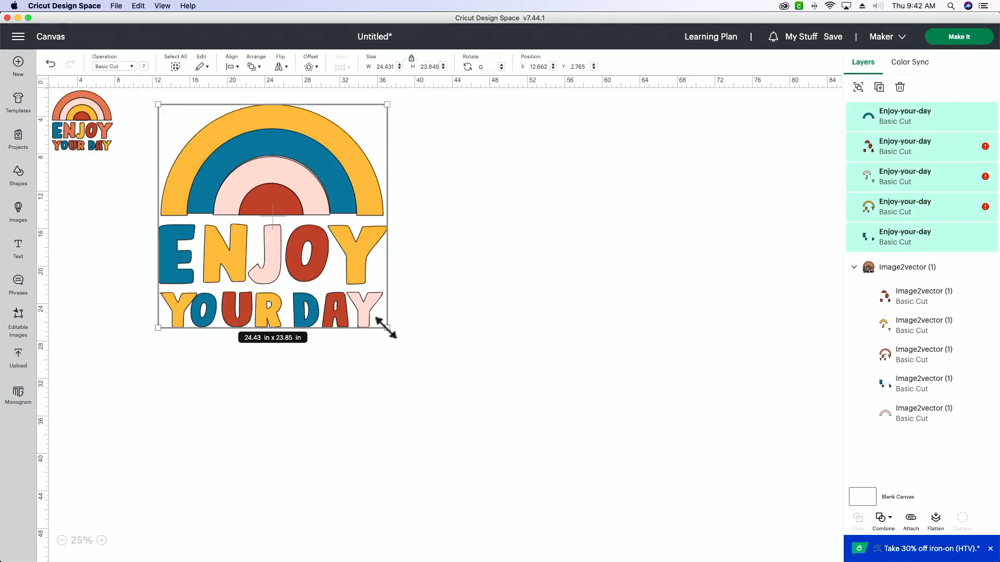
Select all five layers and scale the rebuilt design down to about 6.59 x 6.5 in beside the original.
drag(387, 327, 239, 185)
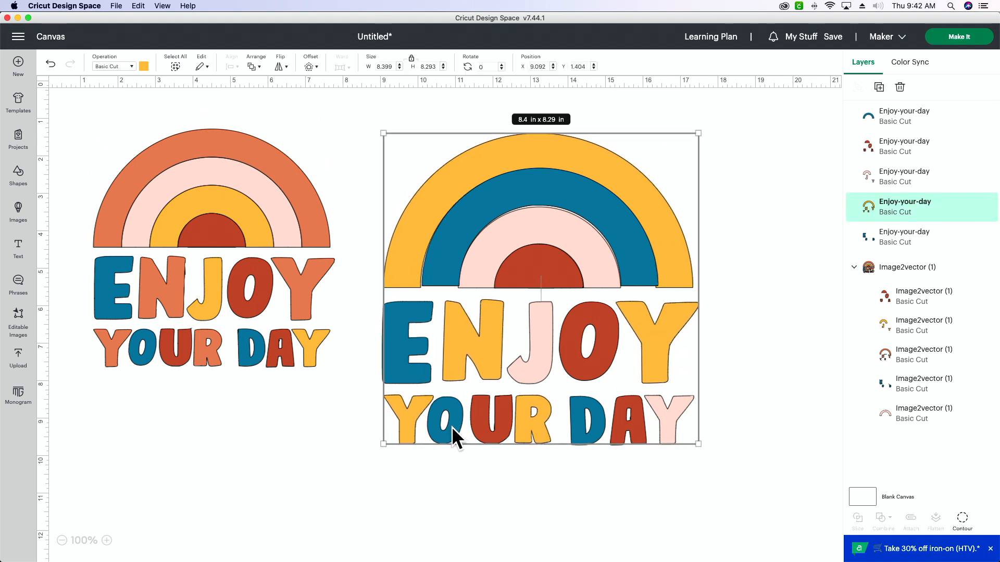
mouse_move(582, 365)
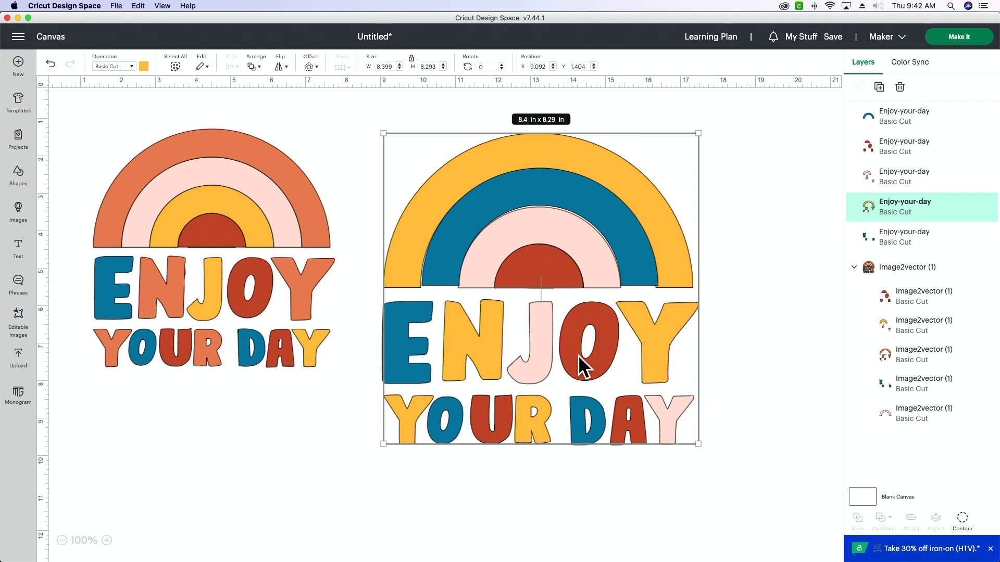
mouse_move(576, 363)
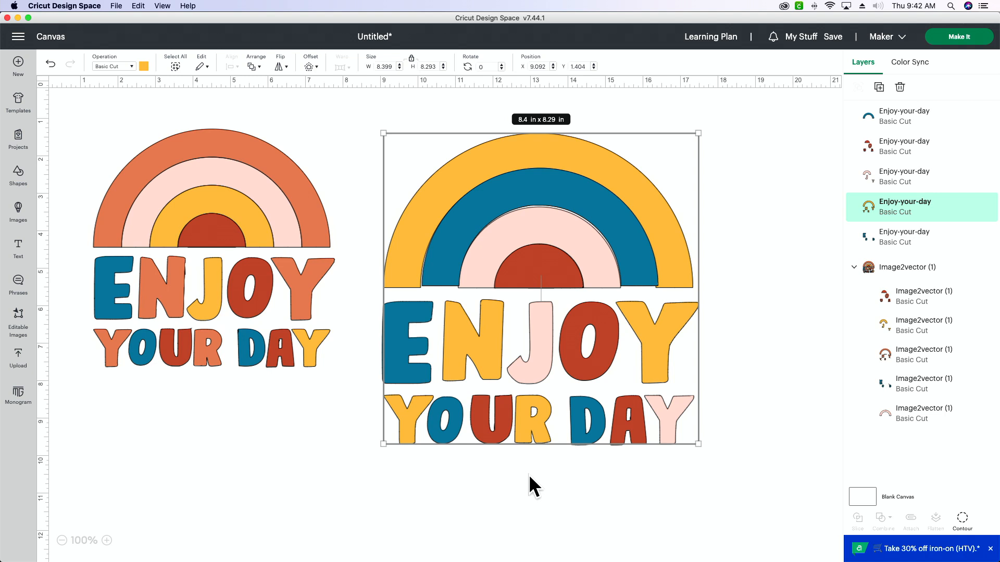
click(532, 488)
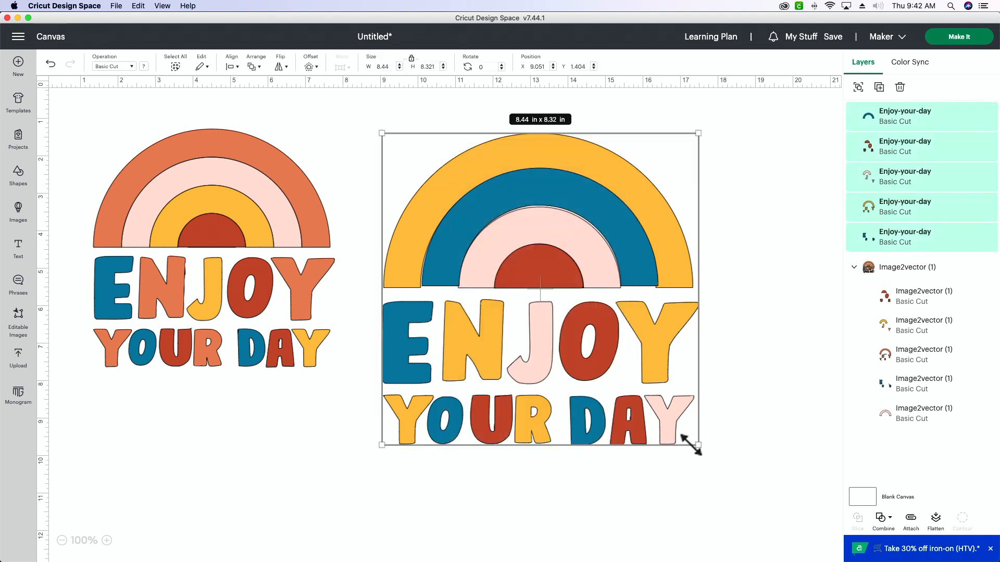
drag(699, 447, 631, 377)
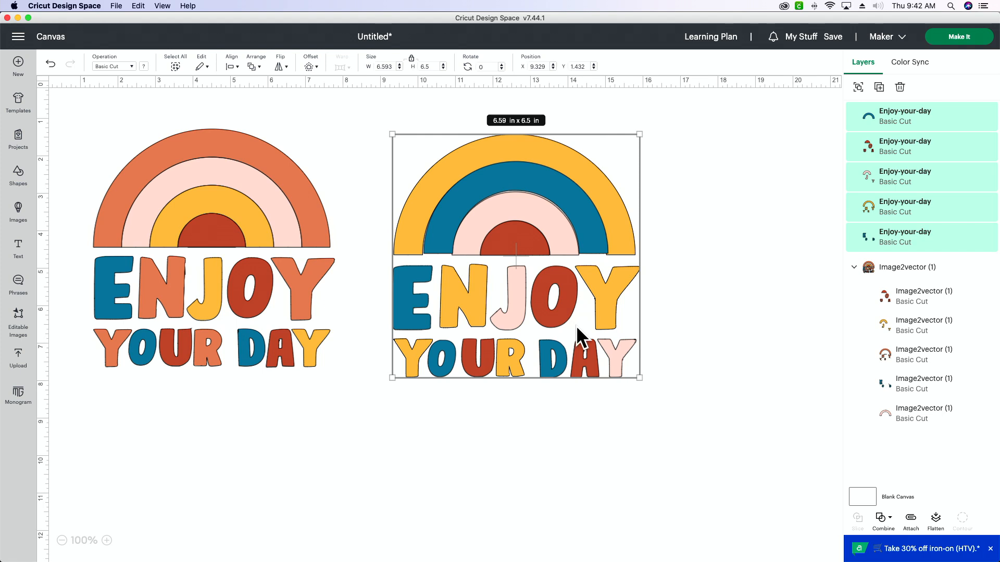
mouse_move(584, 344)
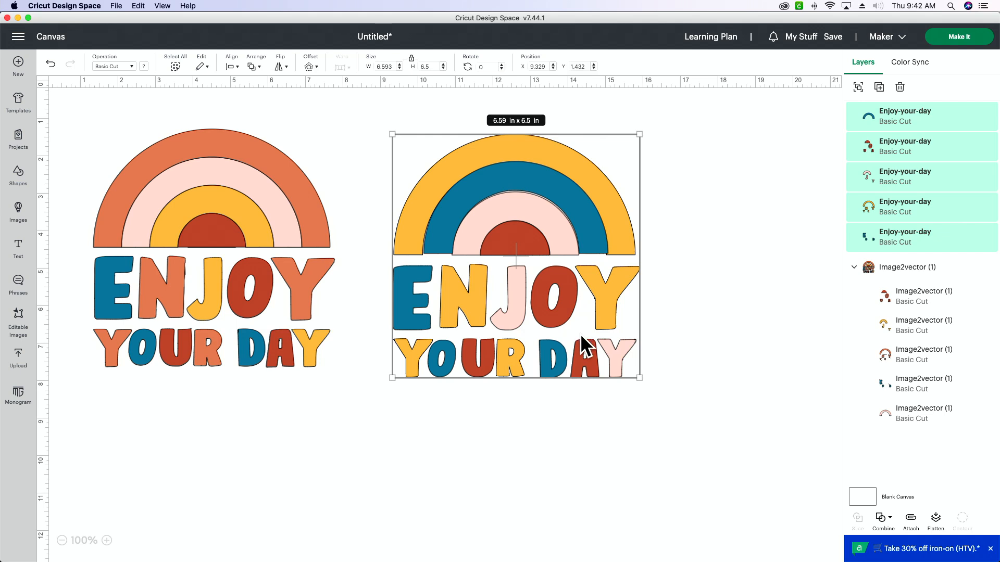
mouse_move(598, 435)
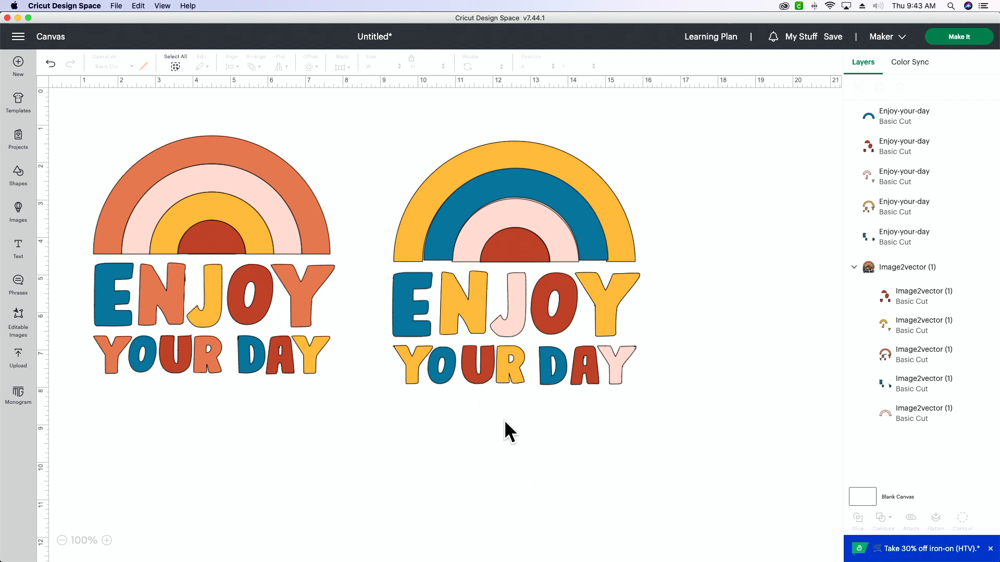
mouse_move(380, 482)
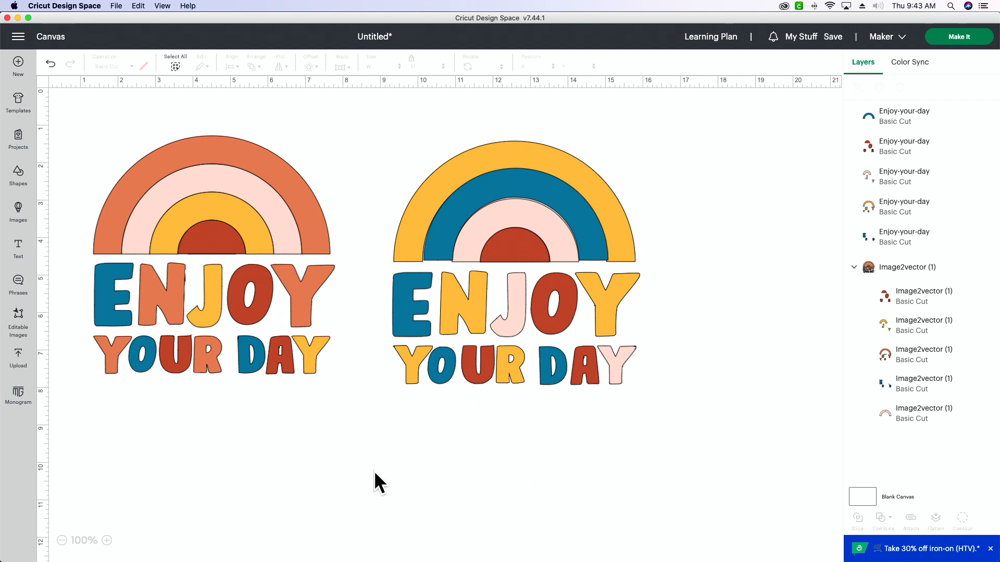
mouse_move(228, 497)
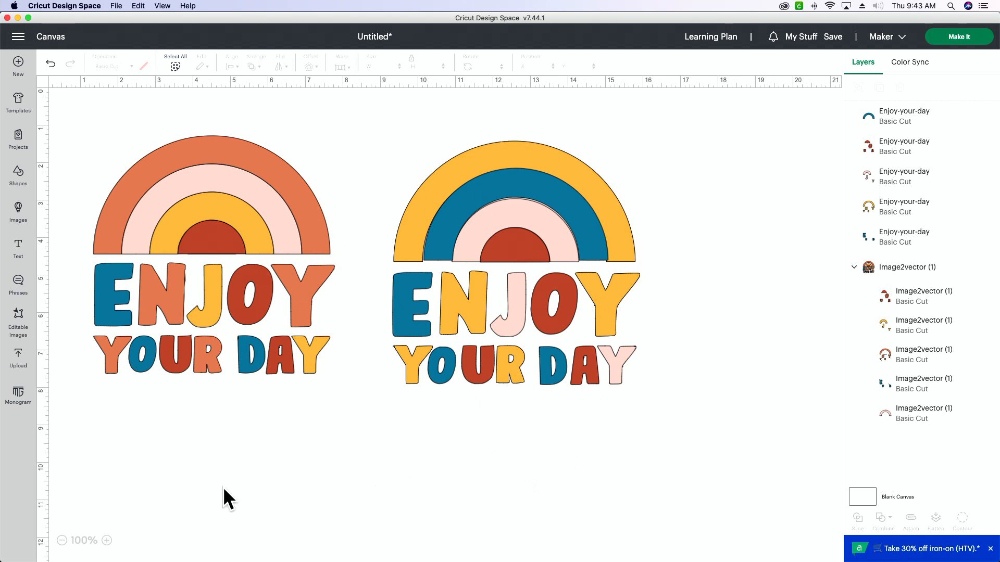